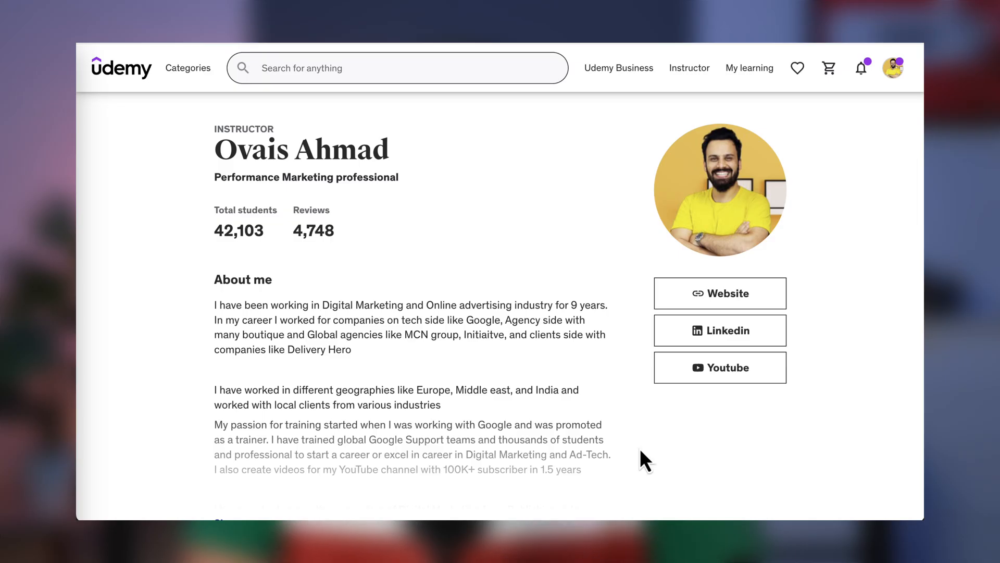
- Scroll the Udemy instructor profile and open his personal Website showing his career summary
{"action": "scroll", "scroll_direction": "down", "scroll_amount": 3}
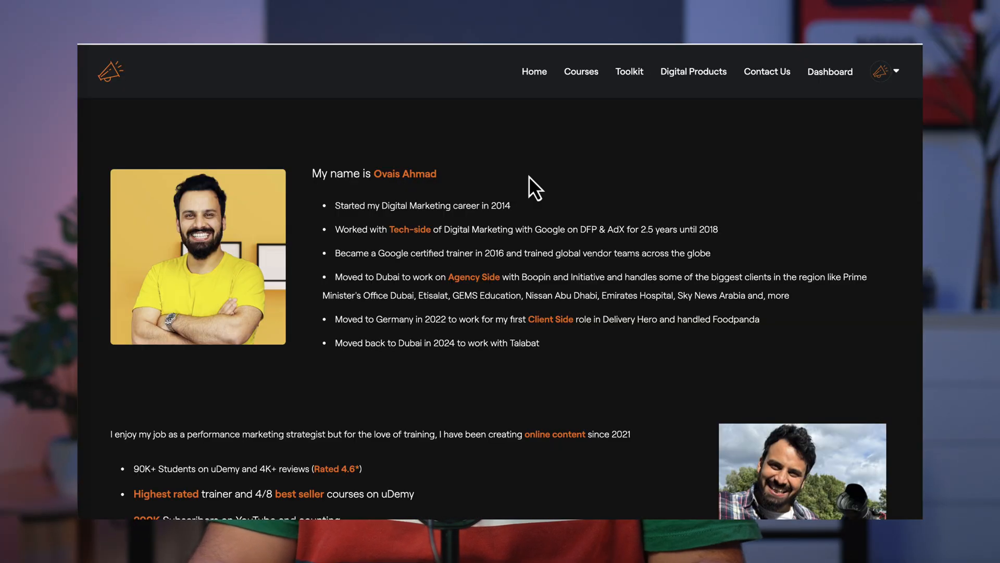
{"action": "left_click", "coordinate": [580, 72]}
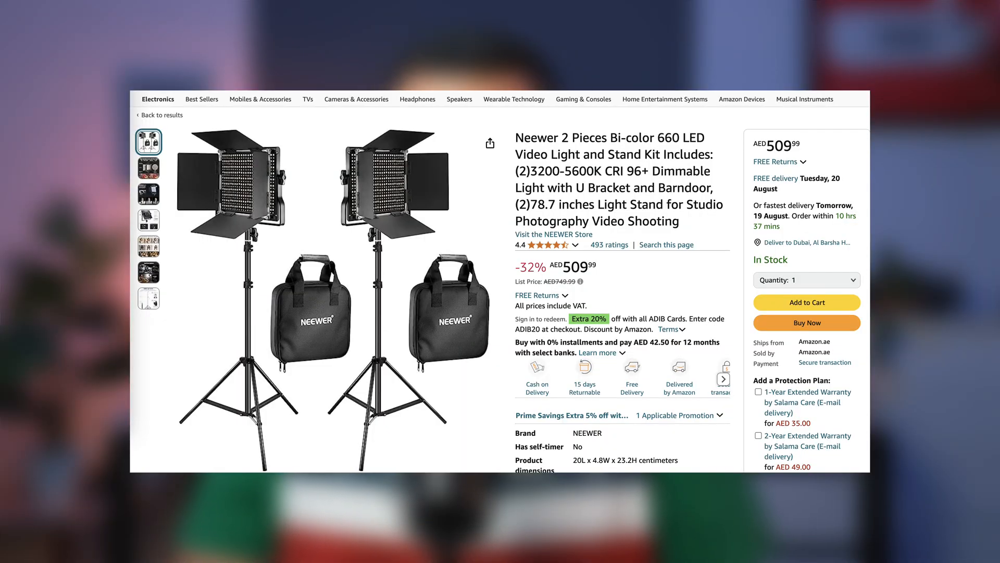
- Open the Neewer 2 Pieces Bi-color 660 LED Video Light kit listing on Amazon
{"action": "left_click", "coordinate": [161, 114]}
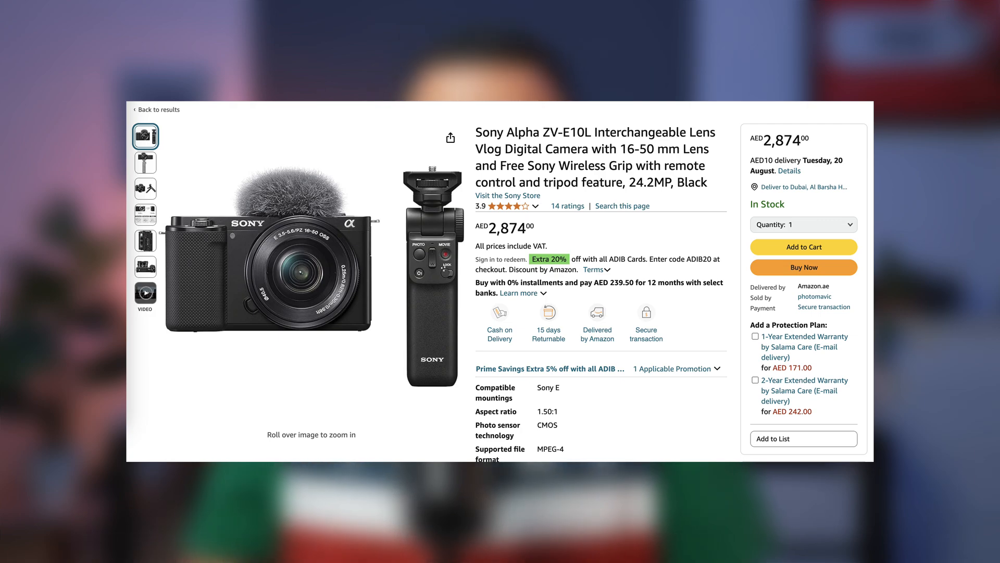
- Open the Amazon listing for the Sony Alpha ZV-E10L vlog camera with wireless grip
{"action": "left_click", "coordinate": [109, 28]}
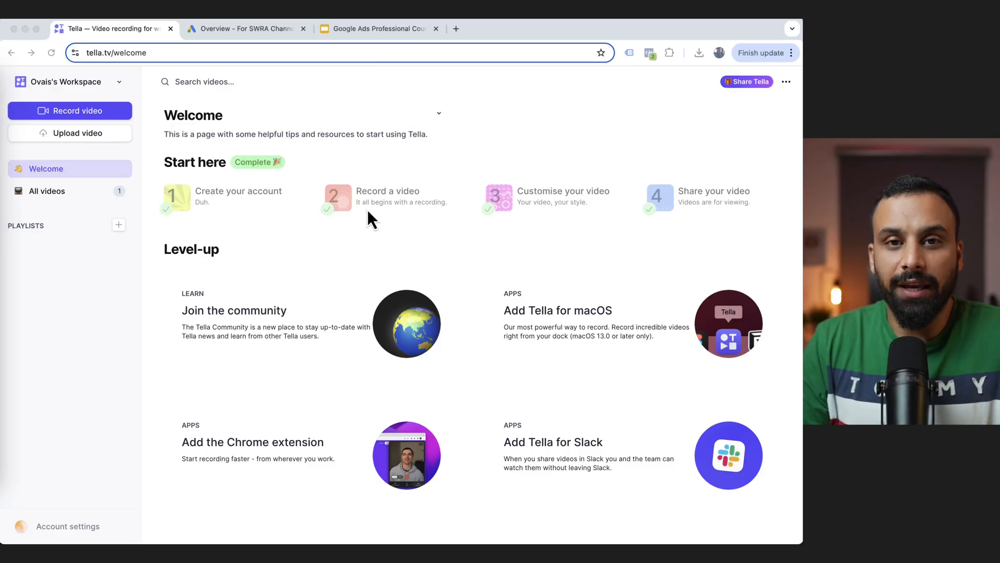
{"action": "mouse_move", "coordinate": [381, 125]}
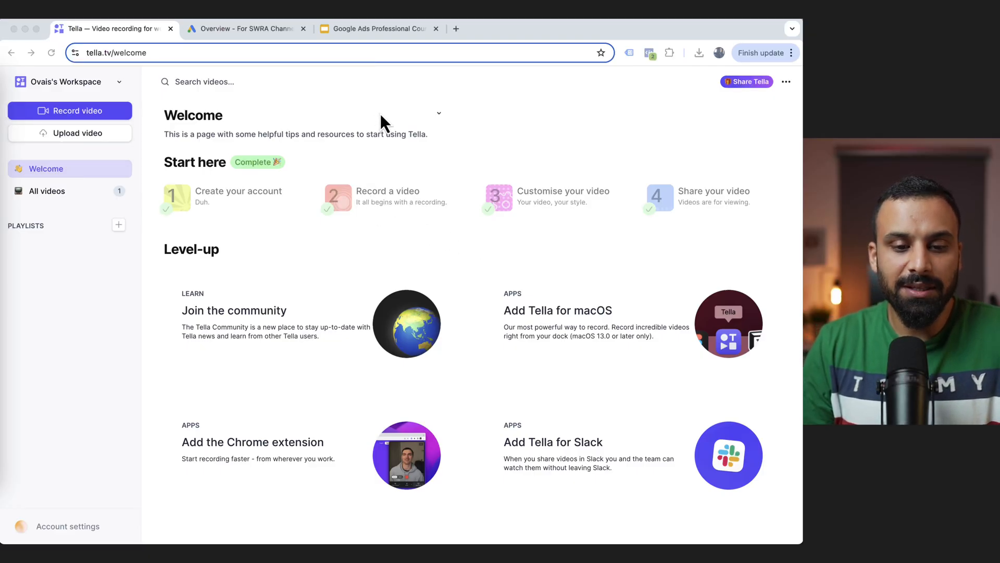
{"action": "mouse_move", "coordinate": [367, 41]}
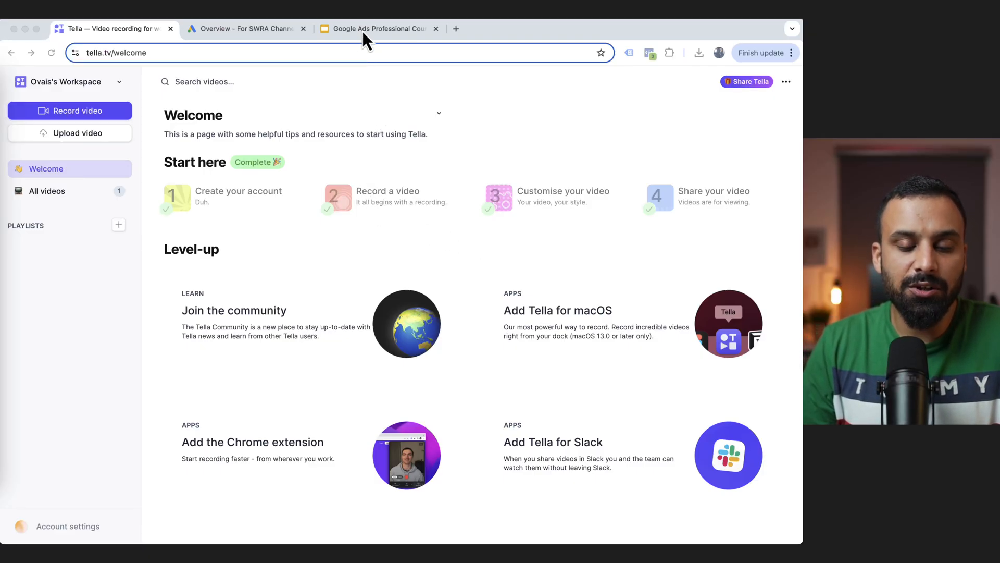
{"action": "left_click", "coordinate": [376, 28]}
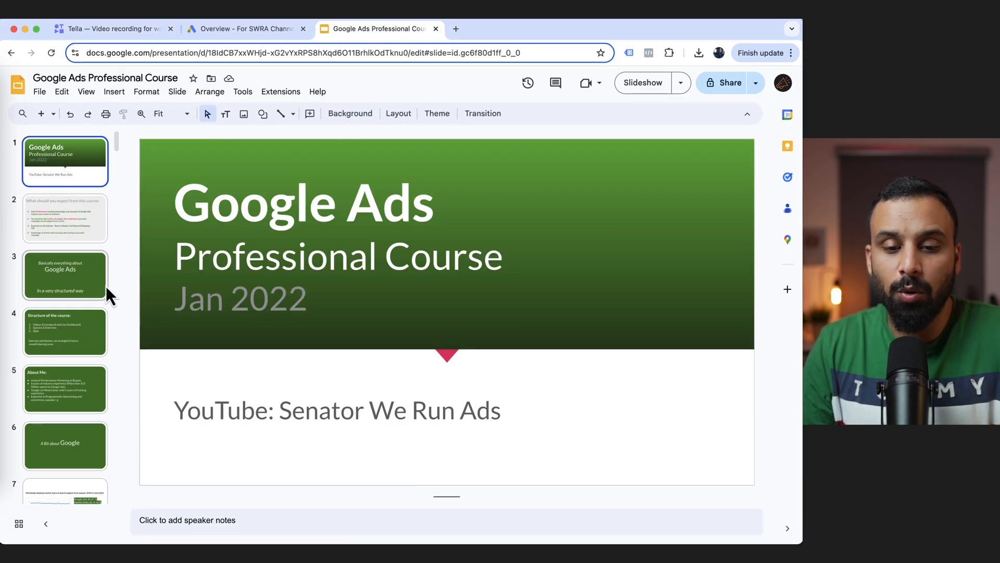
{"action": "left_click", "coordinate": [112, 28]}
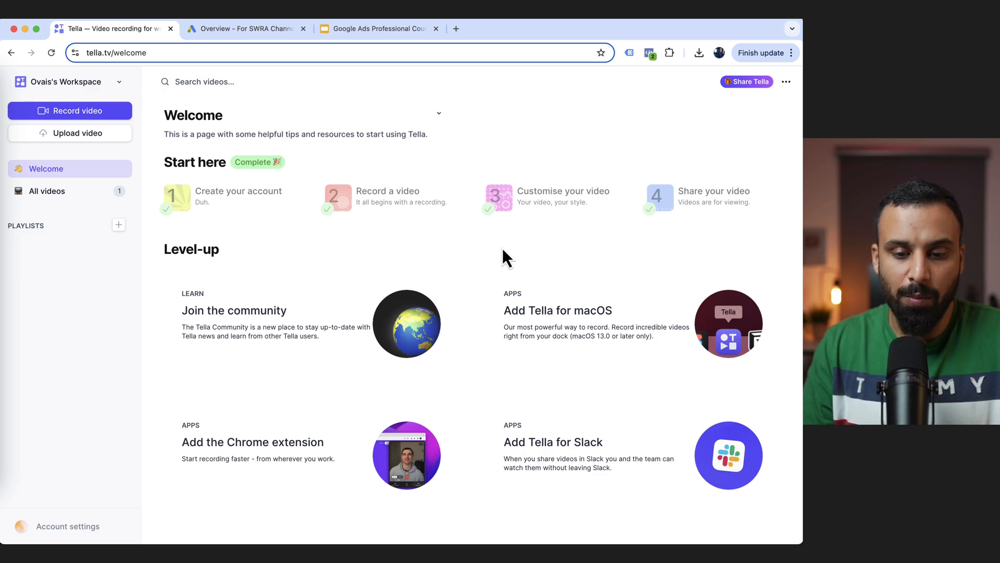
{"action": "mouse_move", "coordinate": [414, 199]}
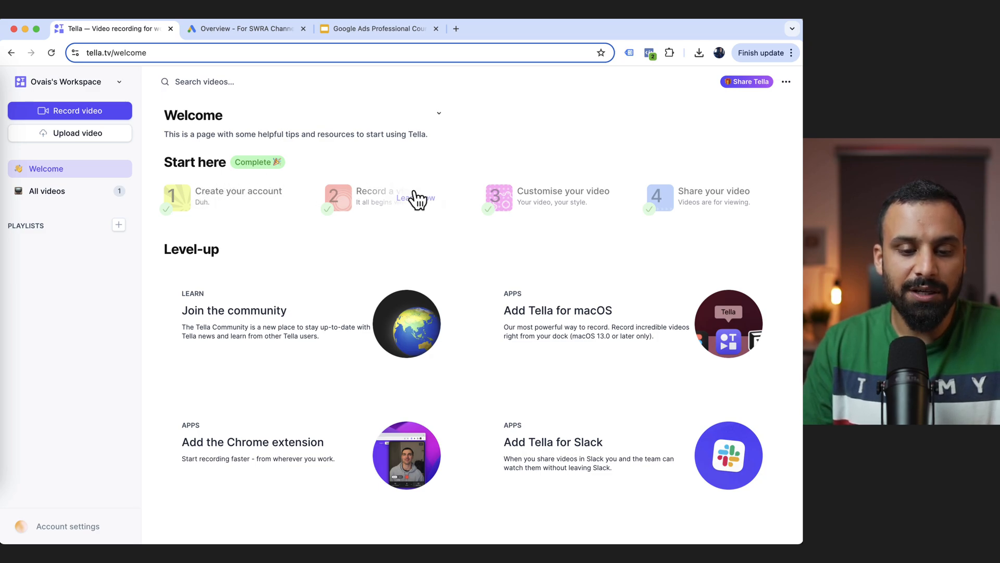
{"action": "mouse_move", "coordinate": [685, 277]}
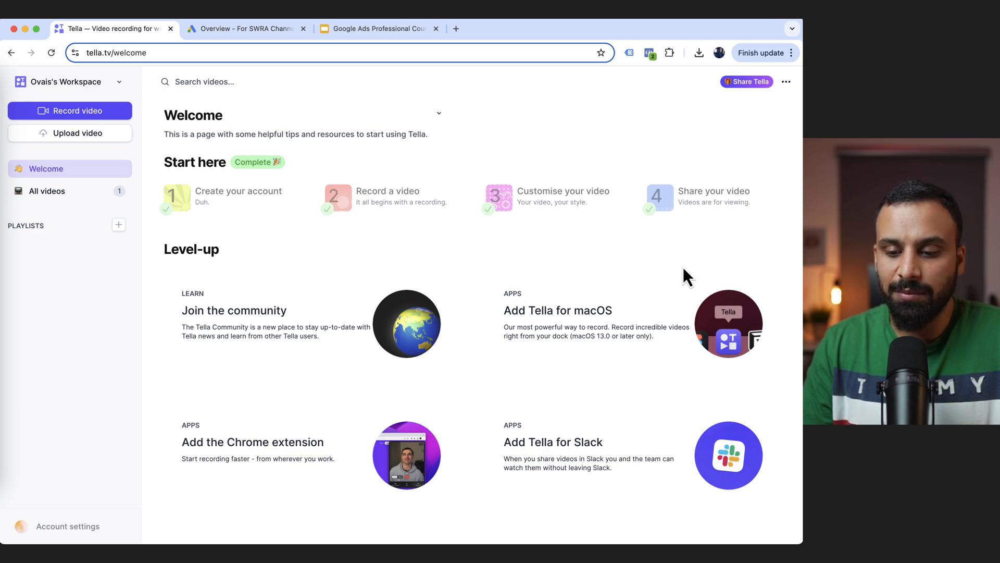
{"action": "mouse_move", "coordinate": [574, 185]}
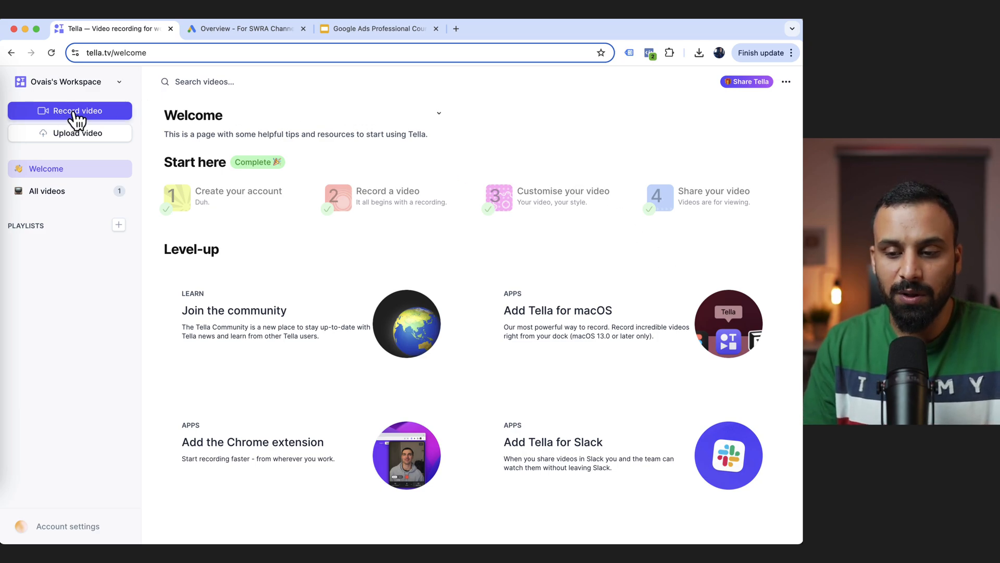
- Start a new Tella video recording using the web app, with camera preview live
{"action": "left_click", "coordinate": [71, 110]}
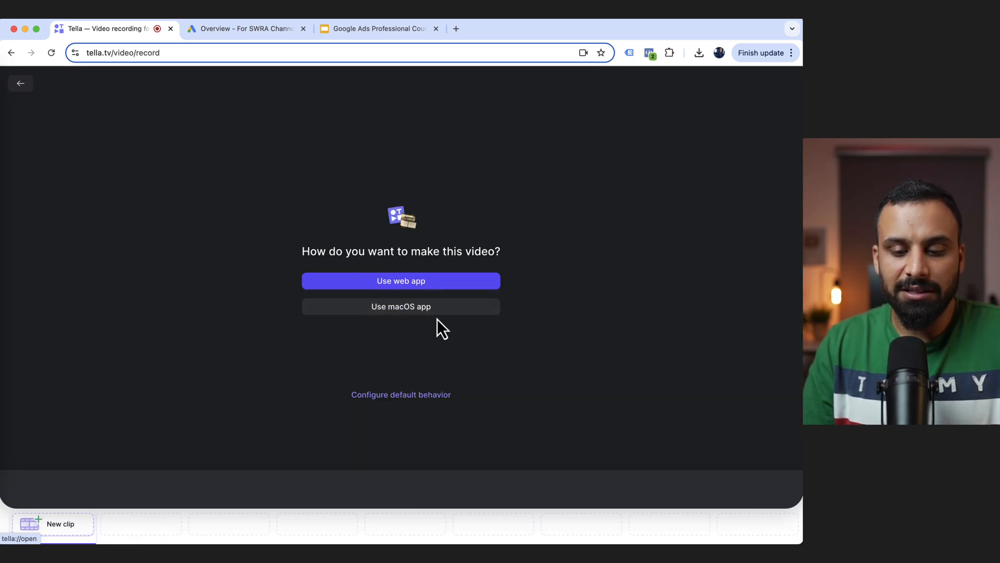
{"action": "mouse_move", "coordinate": [451, 345]}
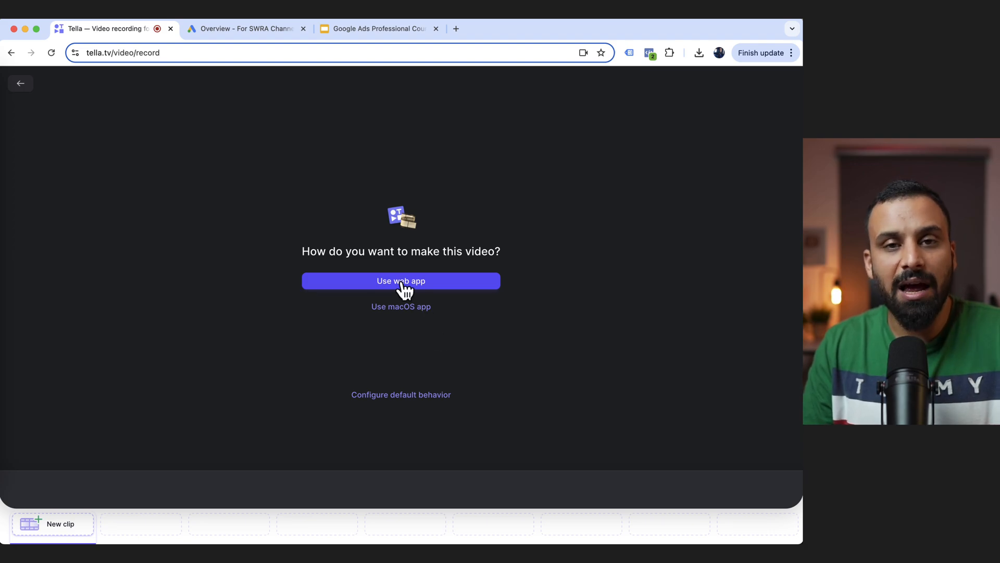
{"action": "left_click", "coordinate": [400, 280]}
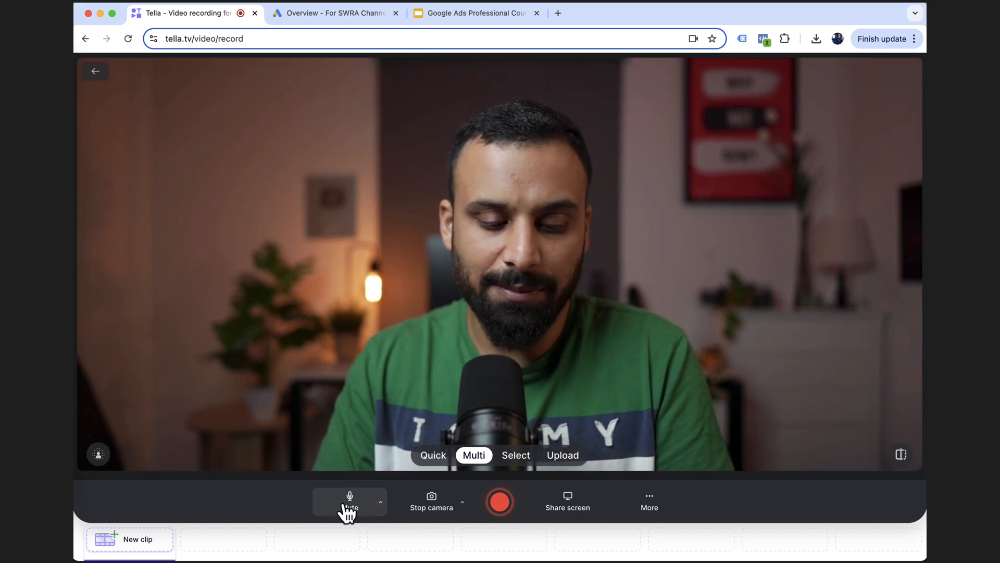
{"action": "left_click", "coordinate": [381, 501]}
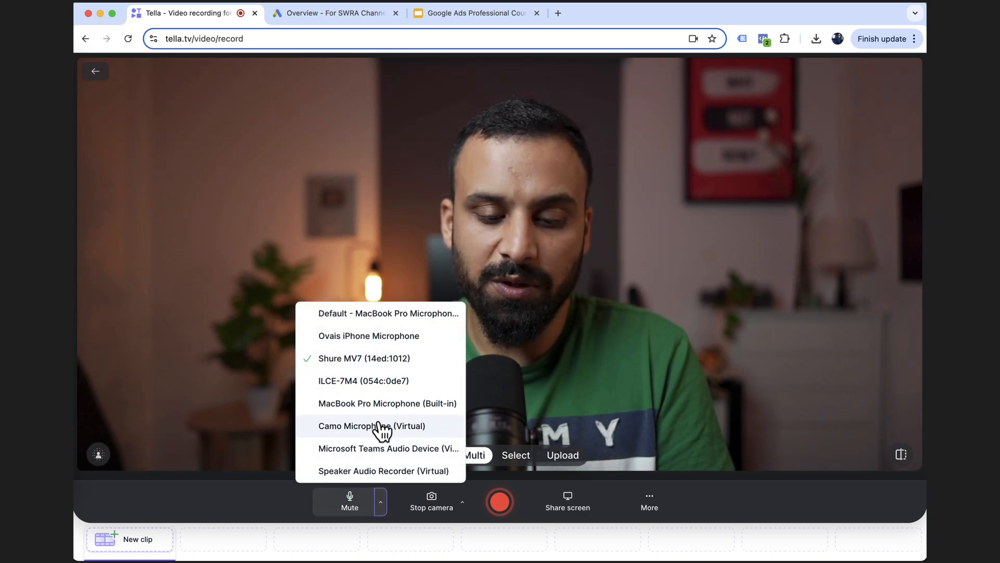
{"action": "mouse_move", "coordinate": [344, 358]}
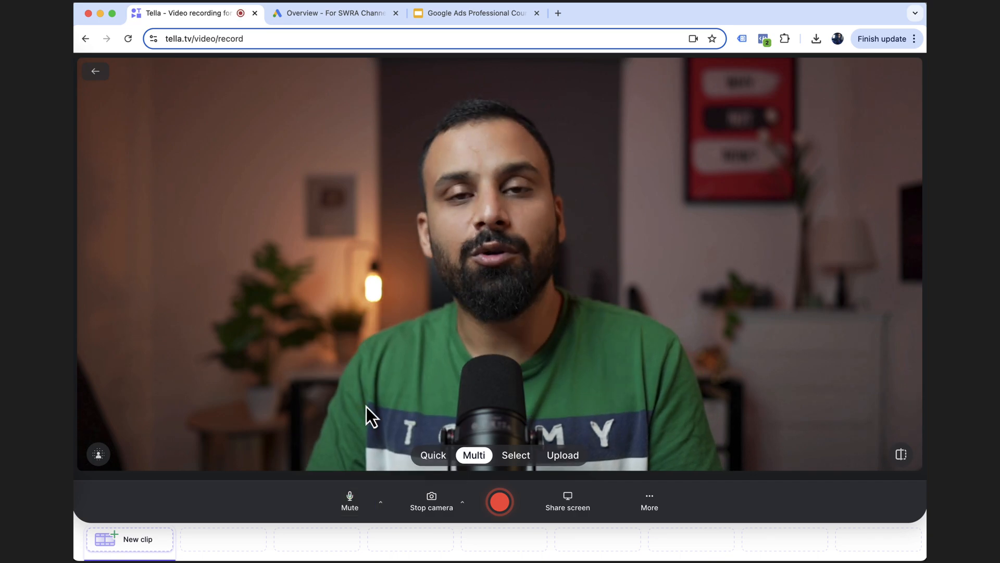
{"action": "mouse_move", "coordinate": [387, 497]}
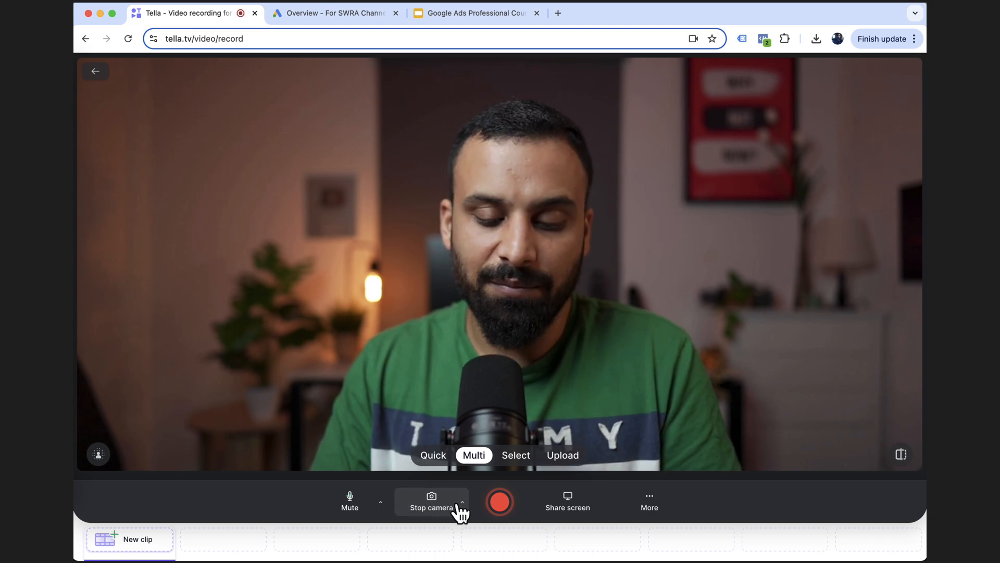
{"action": "left_click", "coordinate": [462, 507]}
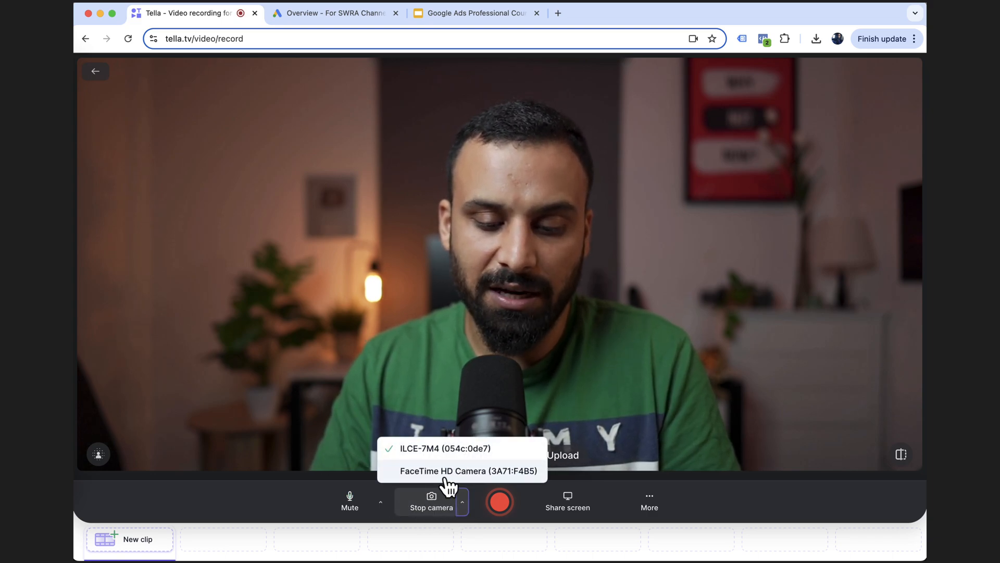
{"action": "mouse_move", "coordinate": [482, 424]}
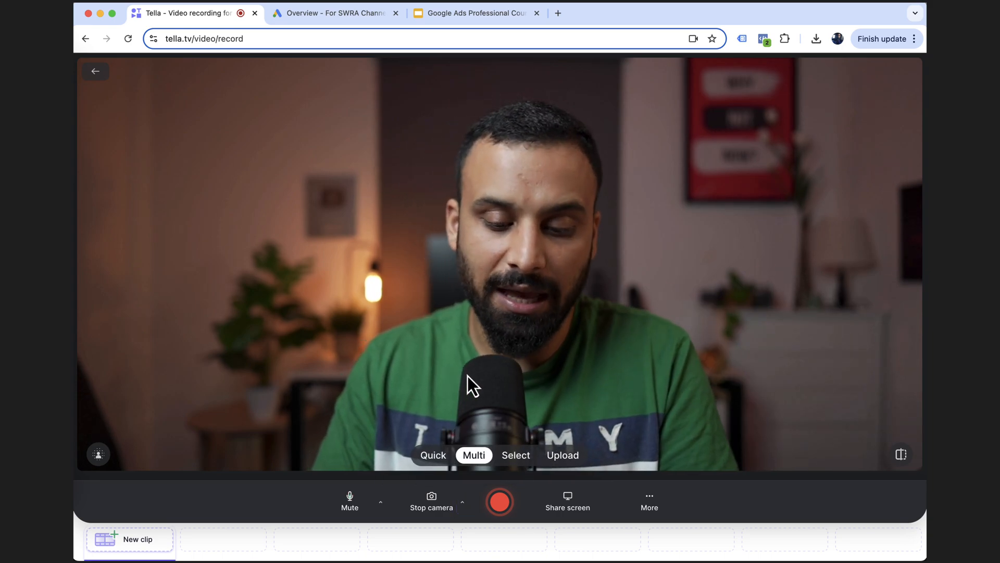
- Upload the Google Ads course .pptx deck from the desktop to present slides
{"action": "left_click", "coordinate": [648, 501]}
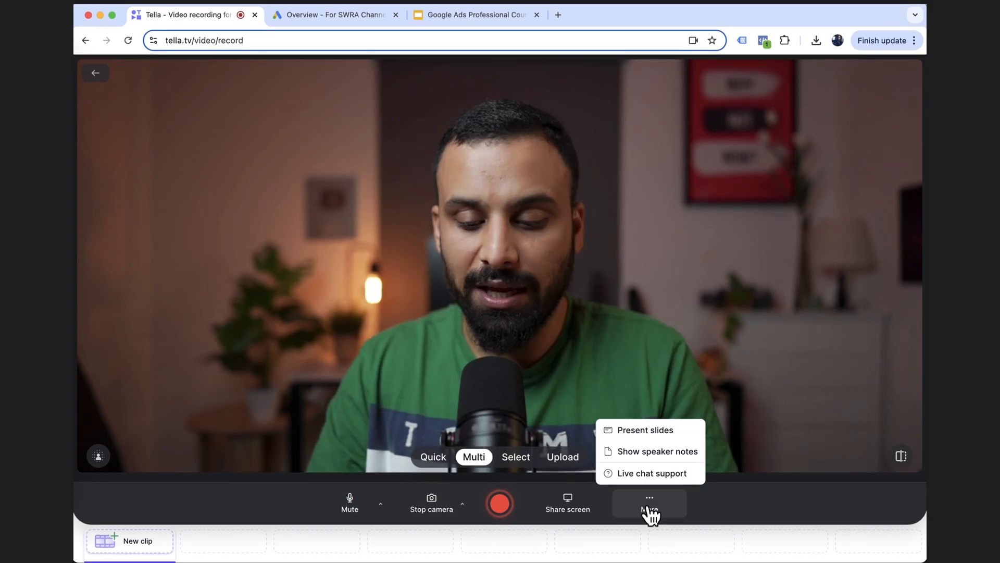
{"action": "mouse_move", "coordinate": [650, 451]}
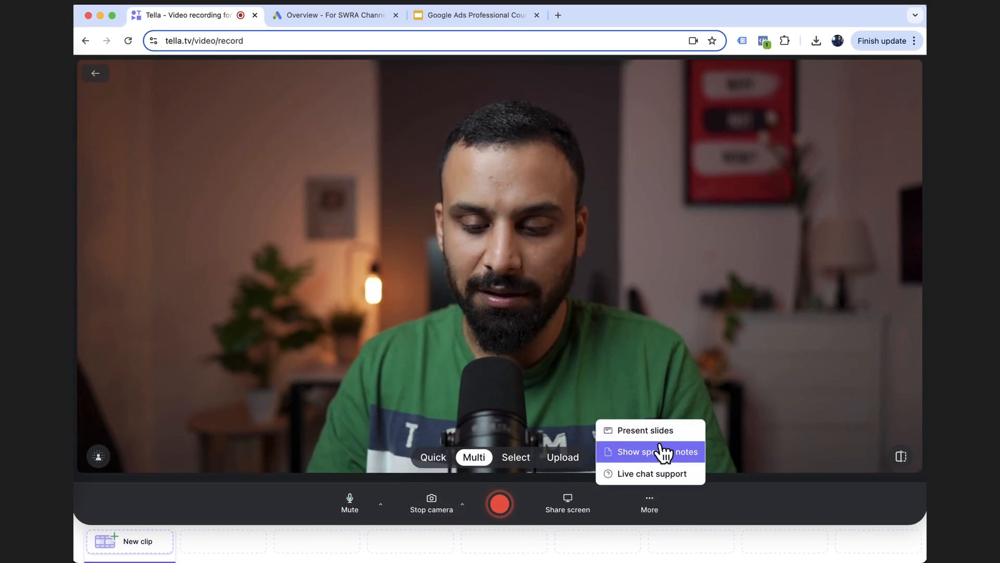
{"action": "left_click", "coordinate": [644, 429]}
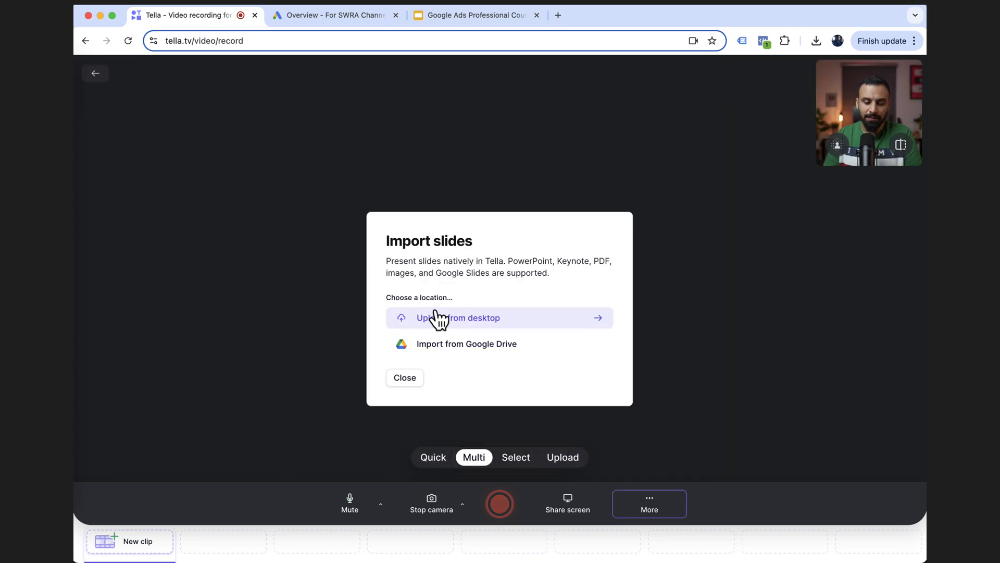
{"action": "mouse_move", "coordinate": [464, 329]}
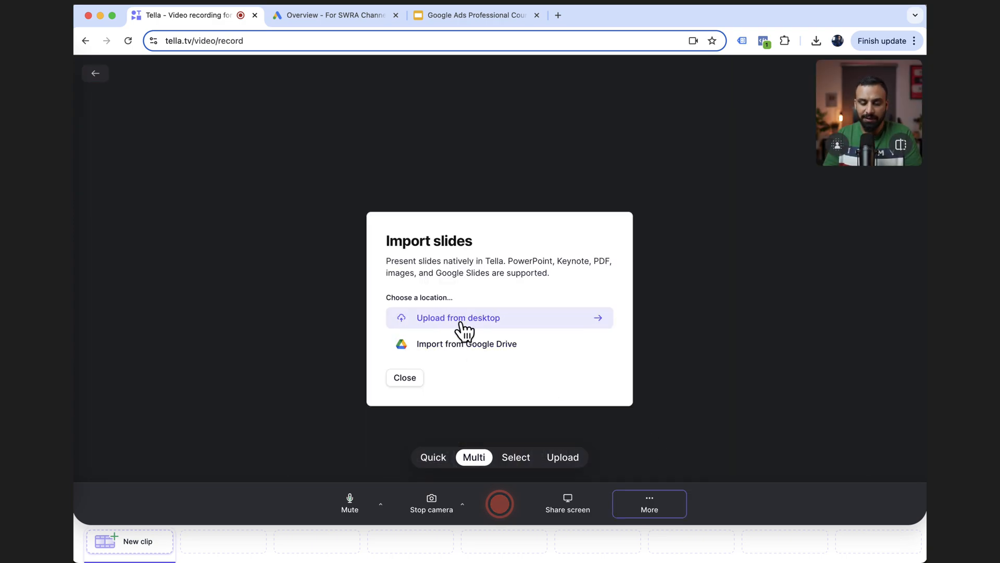
{"action": "mouse_move", "coordinate": [488, 325]}
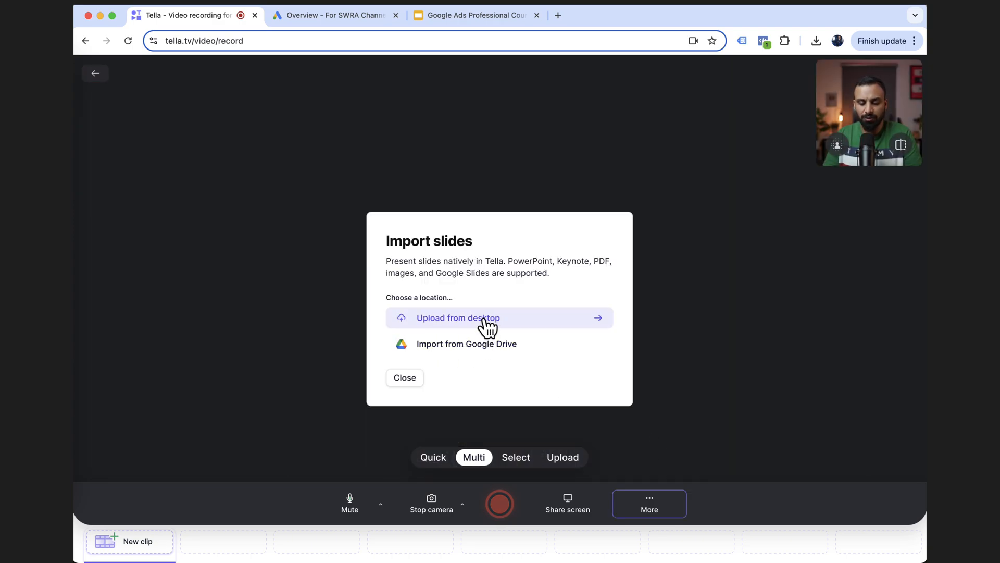
{"action": "left_click", "coordinate": [458, 318]}
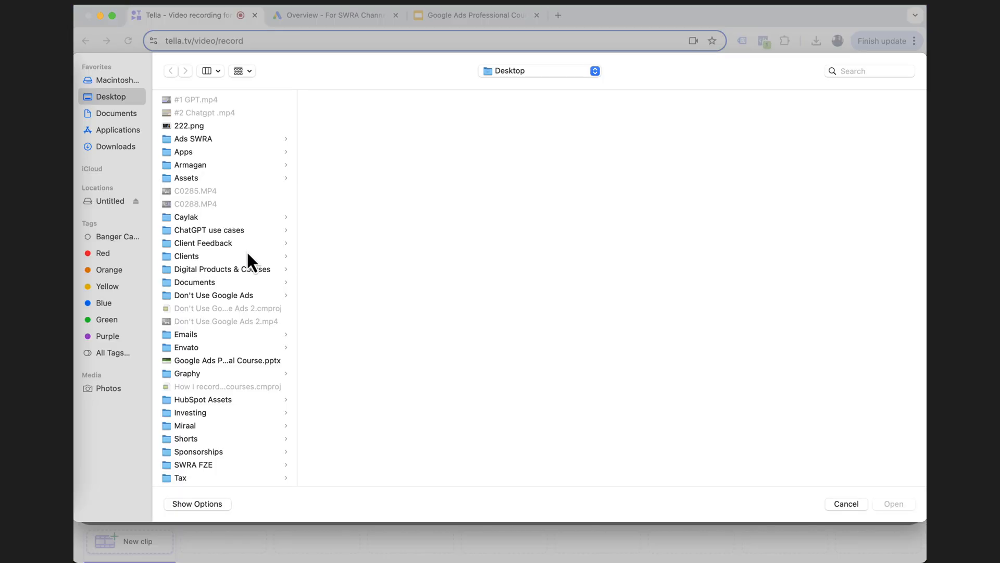
{"action": "scroll", "scroll_direction": "down", "scroll_amount": 3}
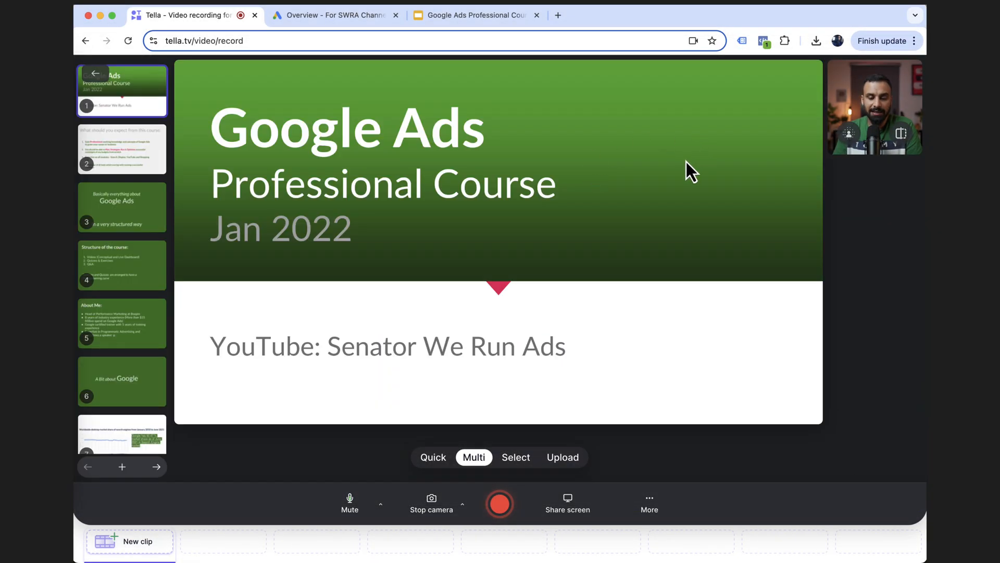
- Begin recording the Google Ads course title slide in Multi mode with the camera on
{"action": "scroll", "scroll_direction": "down", "scroll_amount": 3}
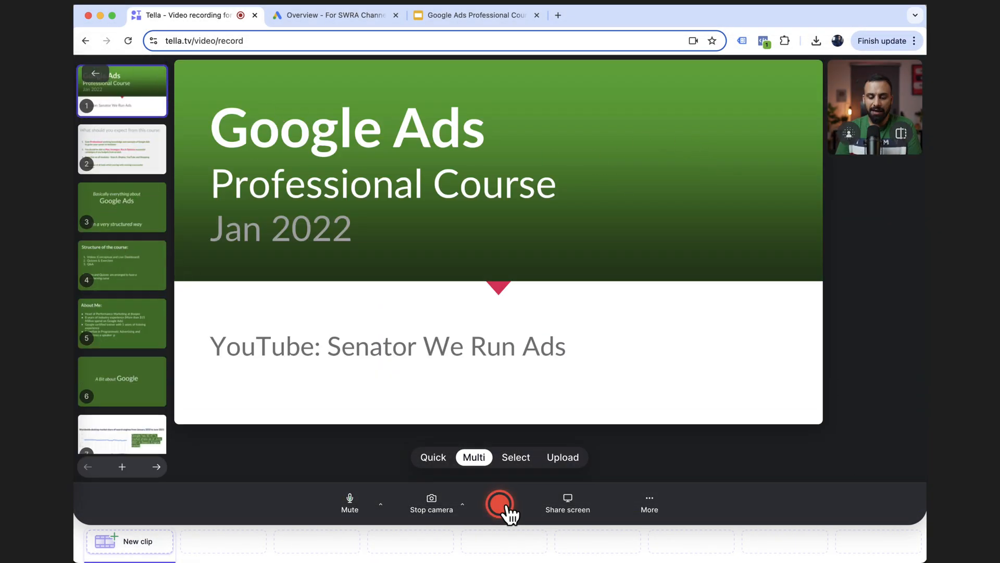
{"action": "mouse_move", "coordinate": [898, 134]}
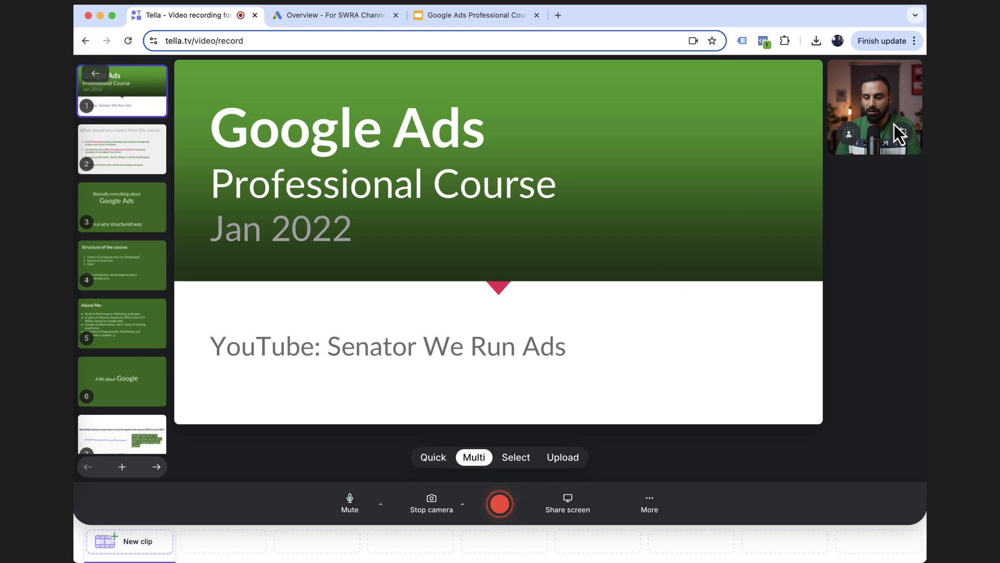
{"action": "mouse_move", "coordinate": [878, 125]}
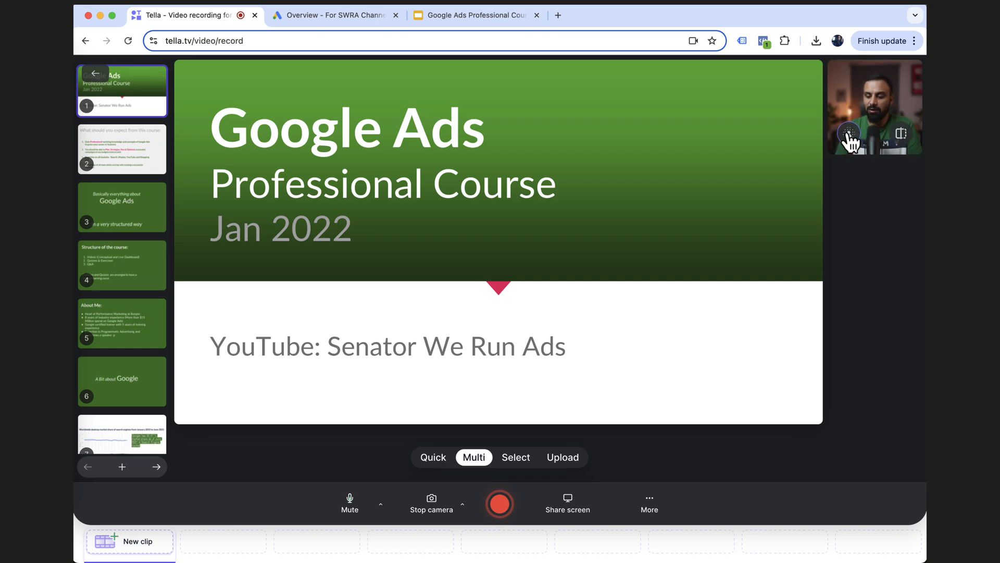
{"action": "mouse_move", "coordinate": [849, 135]}
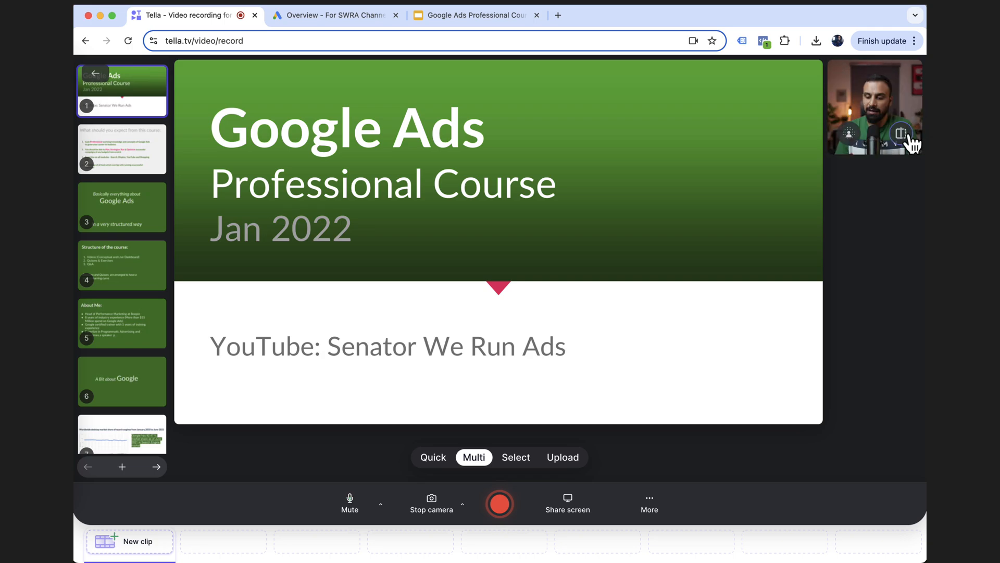
{"action": "mouse_move", "coordinate": [417, 252]}
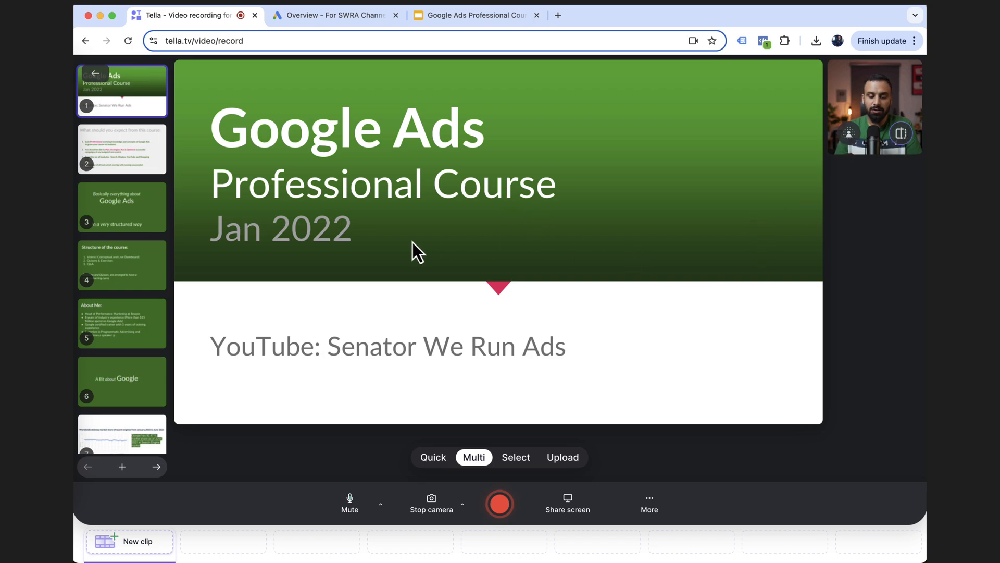
{"action": "mouse_move", "coordinate": [527, 325]}
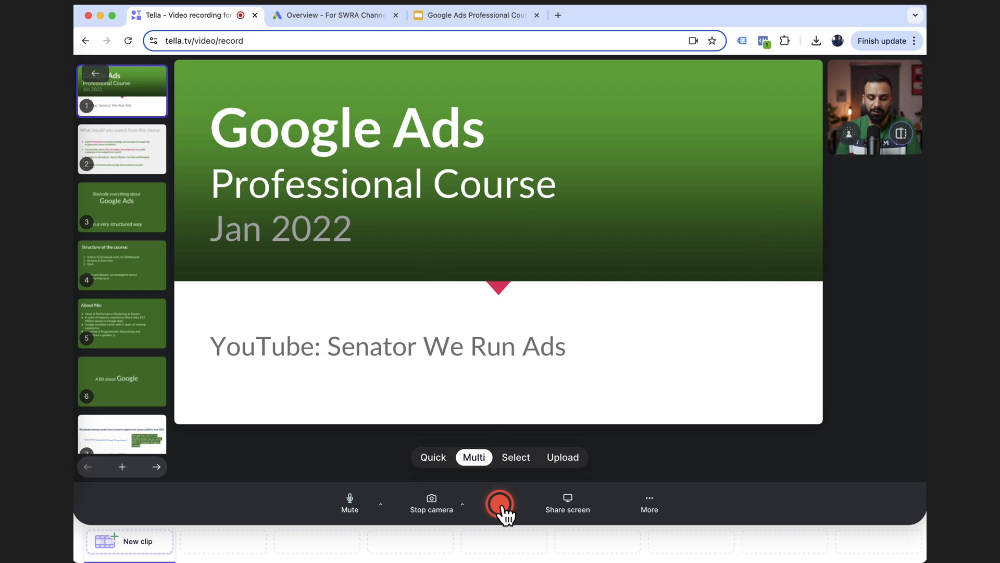
{"action": "left_click", "coordinate": [500, 500]}
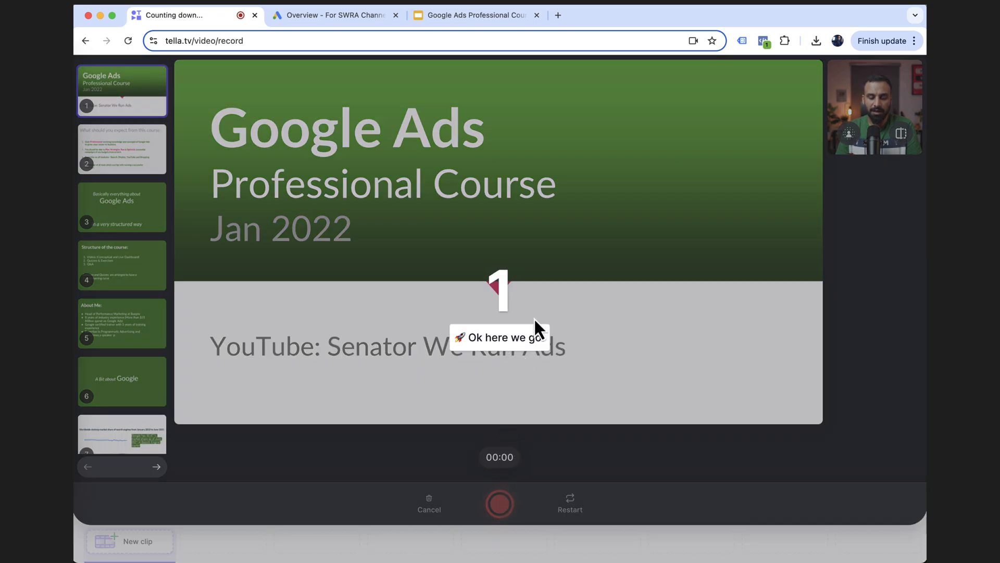
- Skip the countdown with 'Ok here we go' so the recording goes live
{"action": "left_click", "coordinate": [499, 502]}
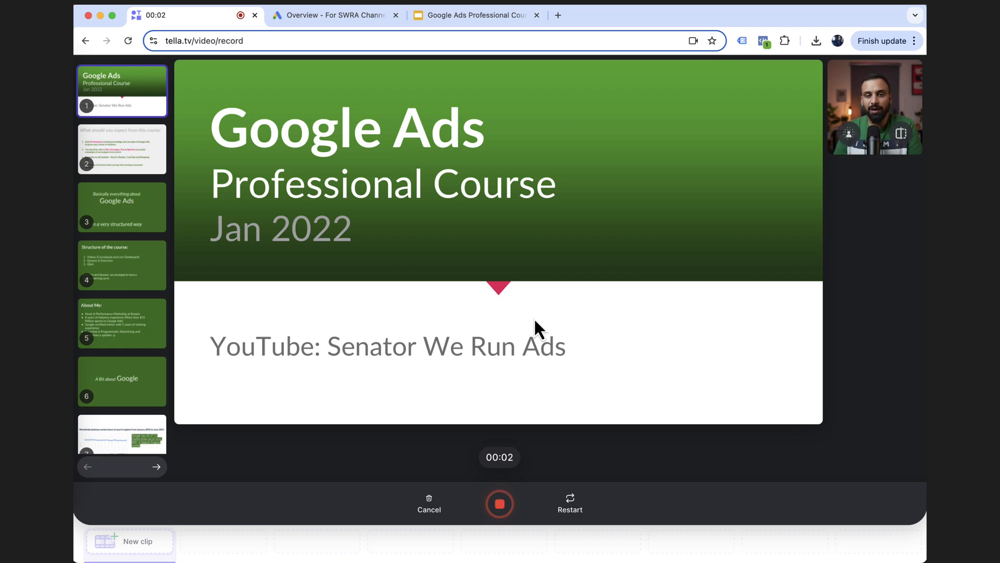
{"action": "mouse_move", "coordinate": [483, 318]}
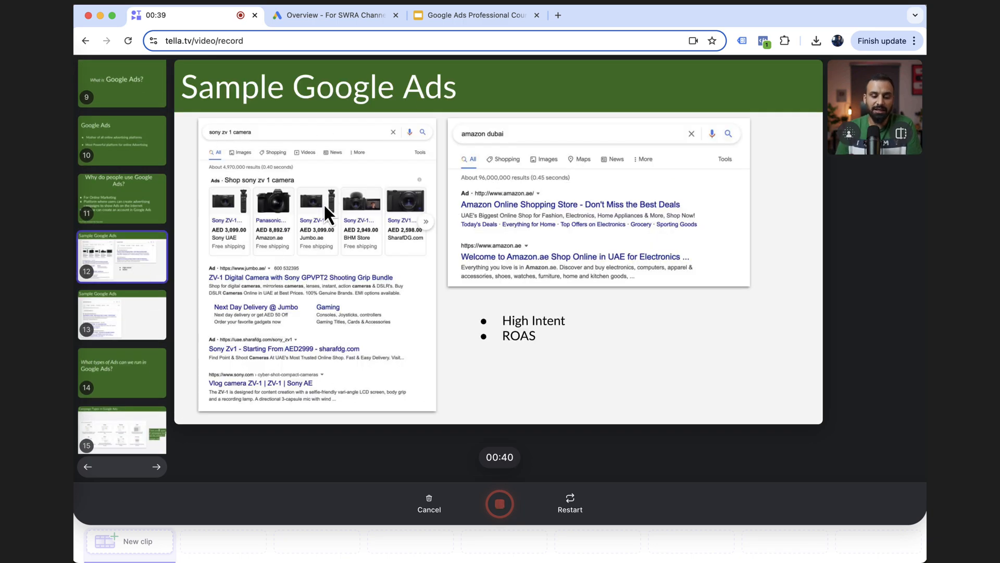
{"action": "mouse_move", "coordinate": [536, 236]}
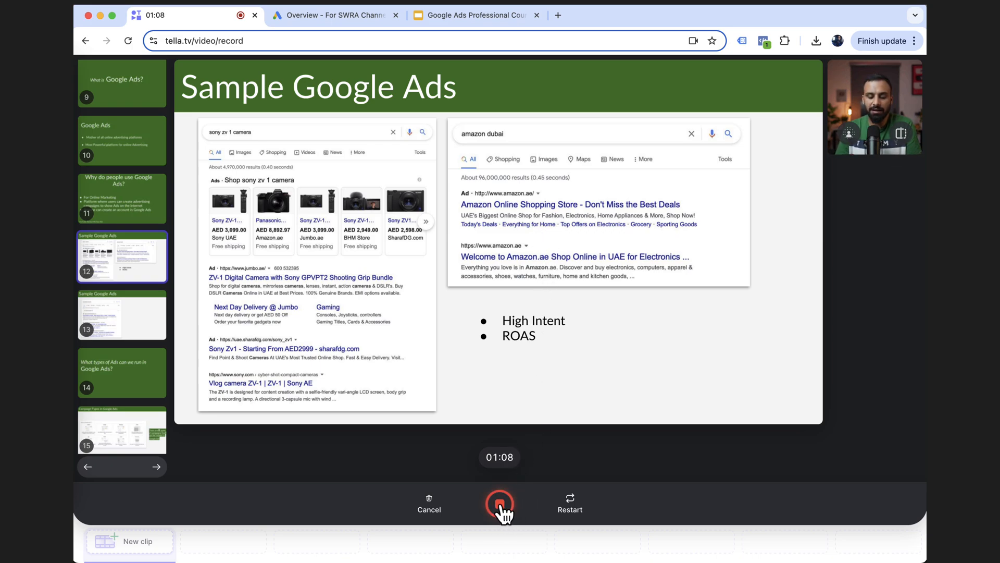
- Stop recording on the Sample Google Ads slide, saving the take as Clip 1
{"action": "left_click", "coordinate": [500, 503]}
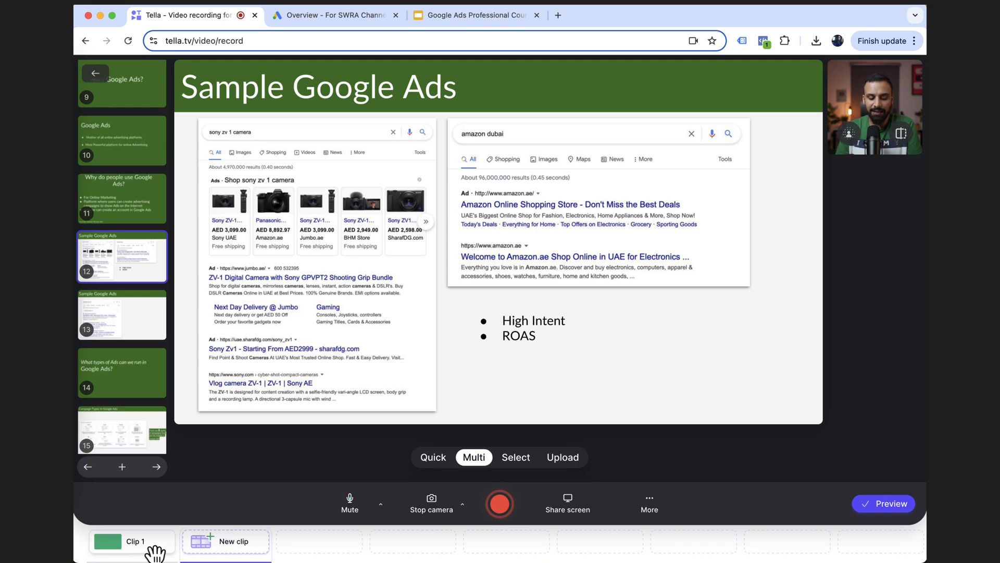
{"action": "mouse_move", "coordinate": [686, 400]}
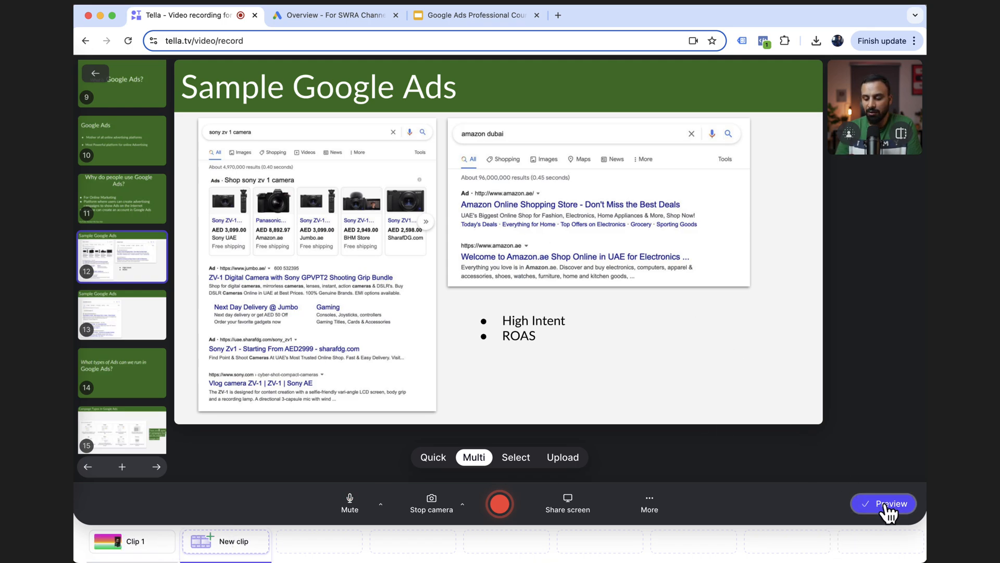
- Open Clip 1, the 1:08 Introduction to Google Ads video, in the editor and pause playback
{"action": "left_click", "coordinate": [886, 503]}
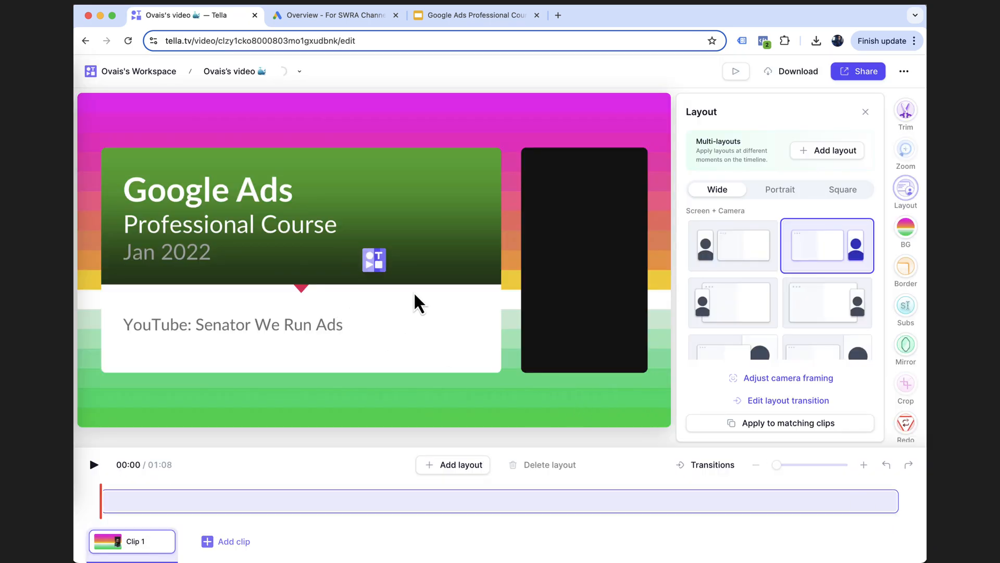
{"action": "left_click", "coordinate": [94, 464]}
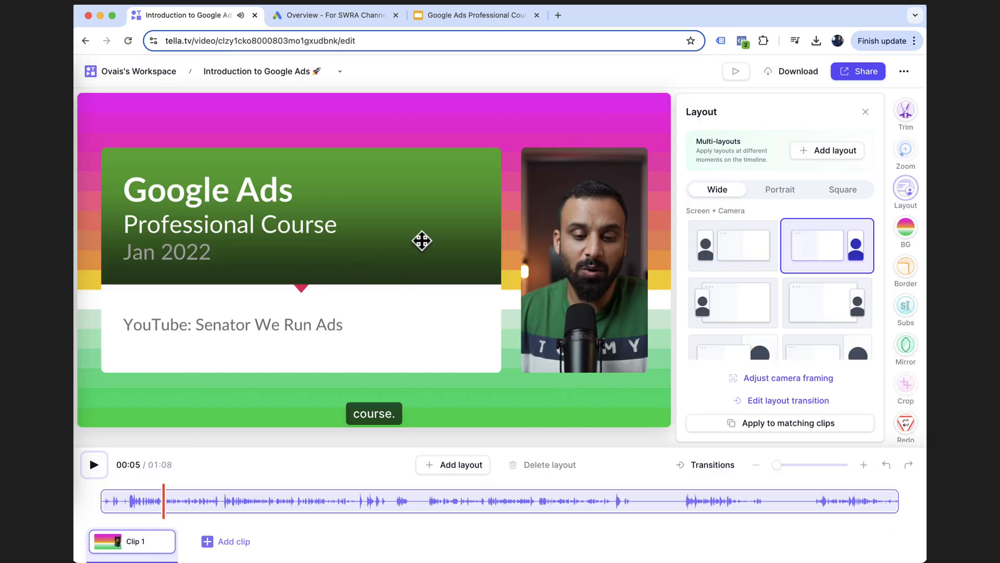
{"action": "mouse_move", "coordinate": [548, 296]}
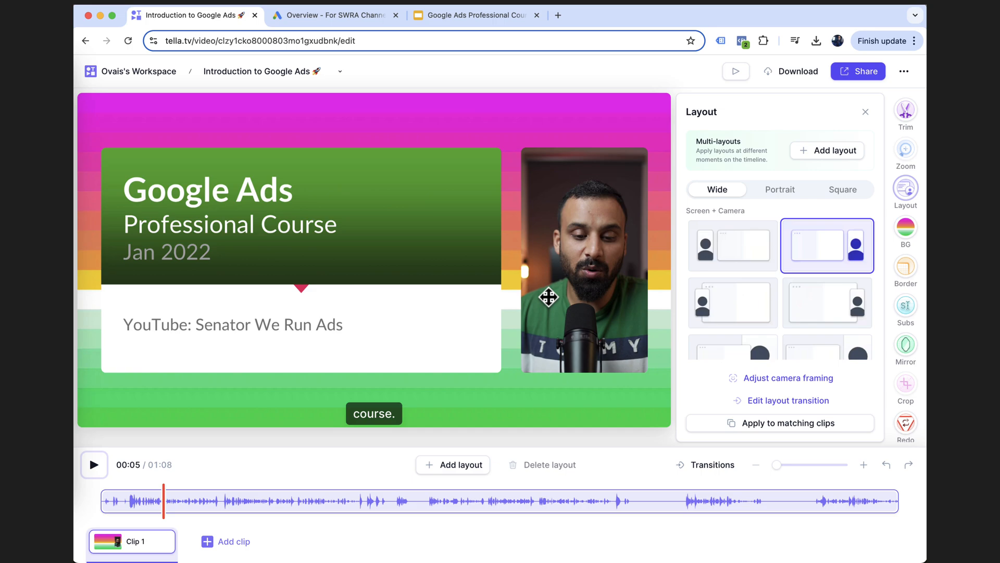
{"action": "mouse_move", "coordinate": [322, 187]}
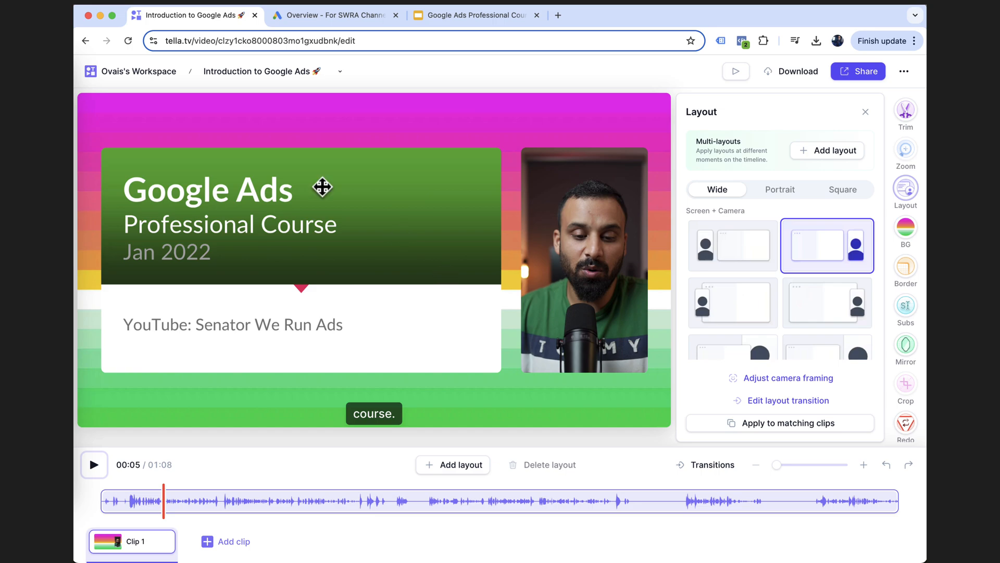
{"action": "mouse_move", "coordinate": [574, 238]}
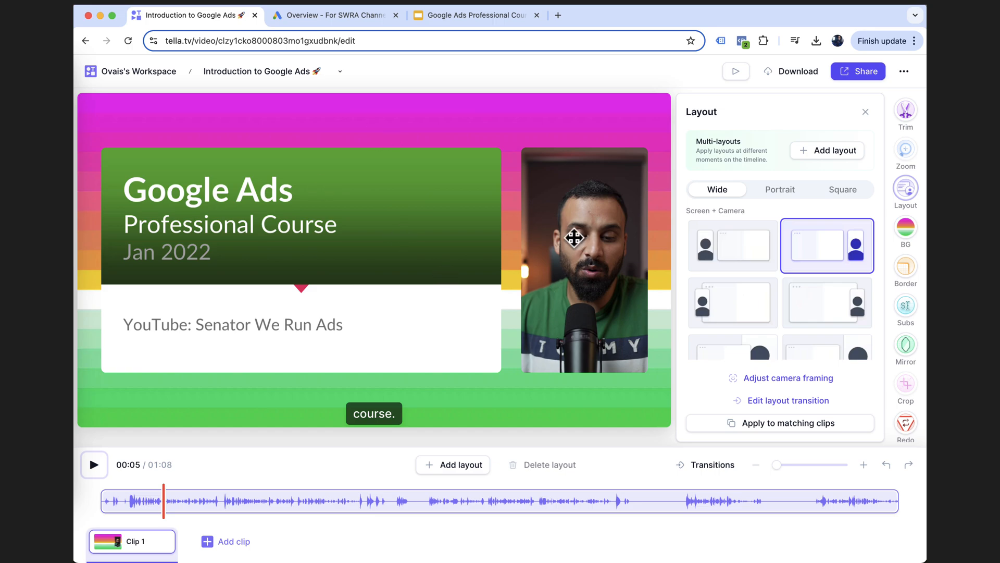
{"action": "mouse_move", "coordinate": [336, 254]}
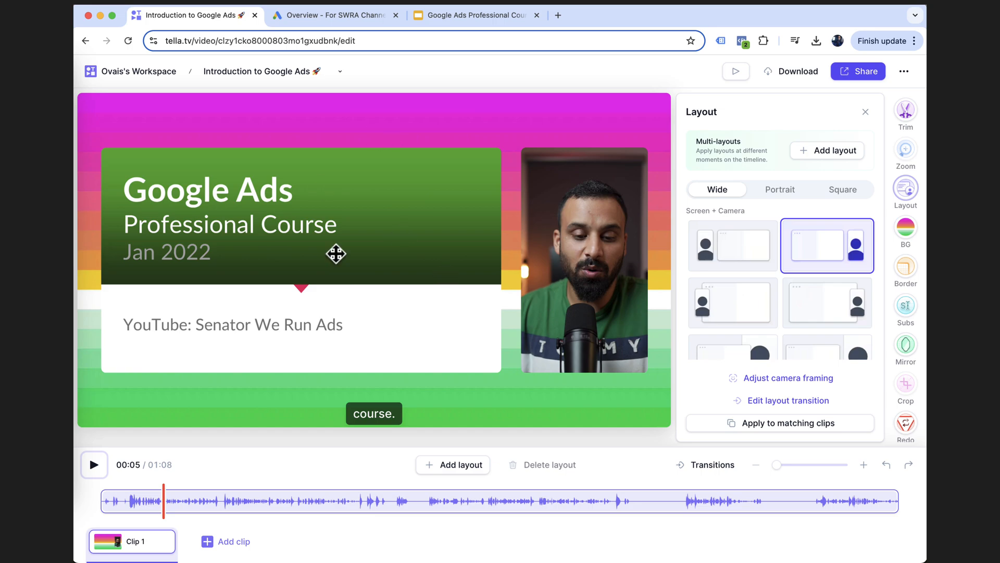
{"action": "mouse_move", "coordinate": [788, 234]}
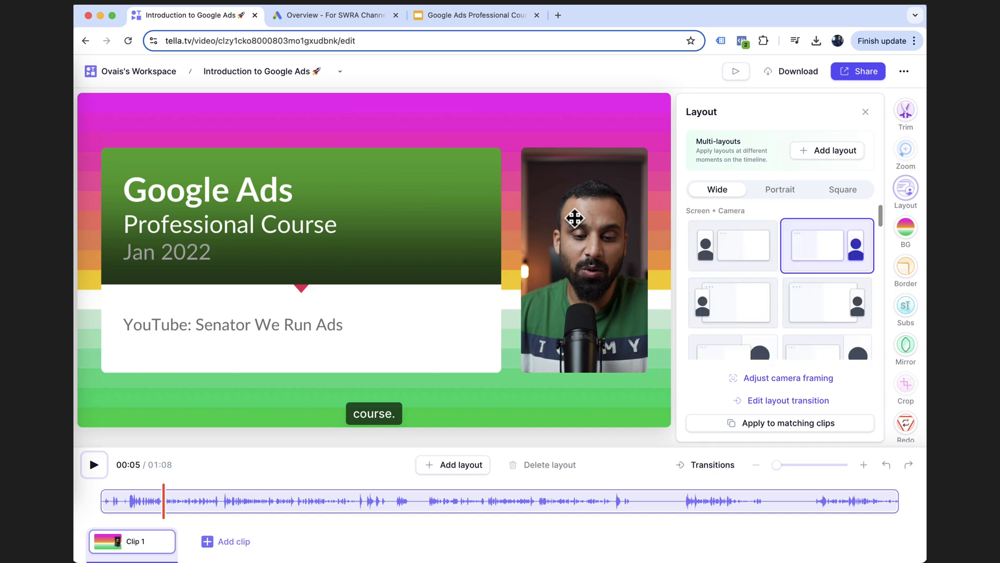
{"action": "mouse_move", "coordinate": [731, 259]}
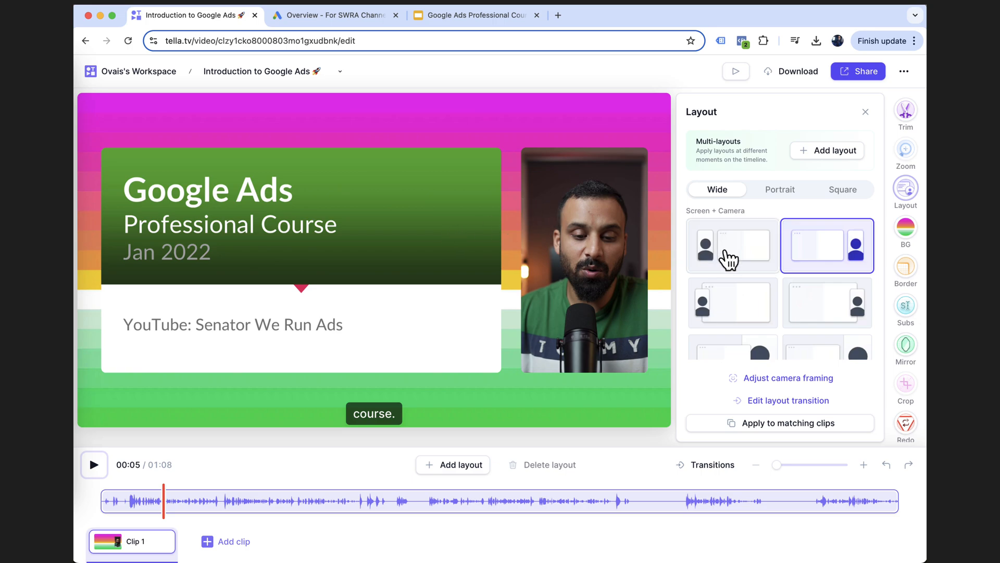
- Try camera-left, camera-right, overlay, large and round-camera layouts, ending on overlay-right
{"action": "left_click", "coordinate": [733, 247]}
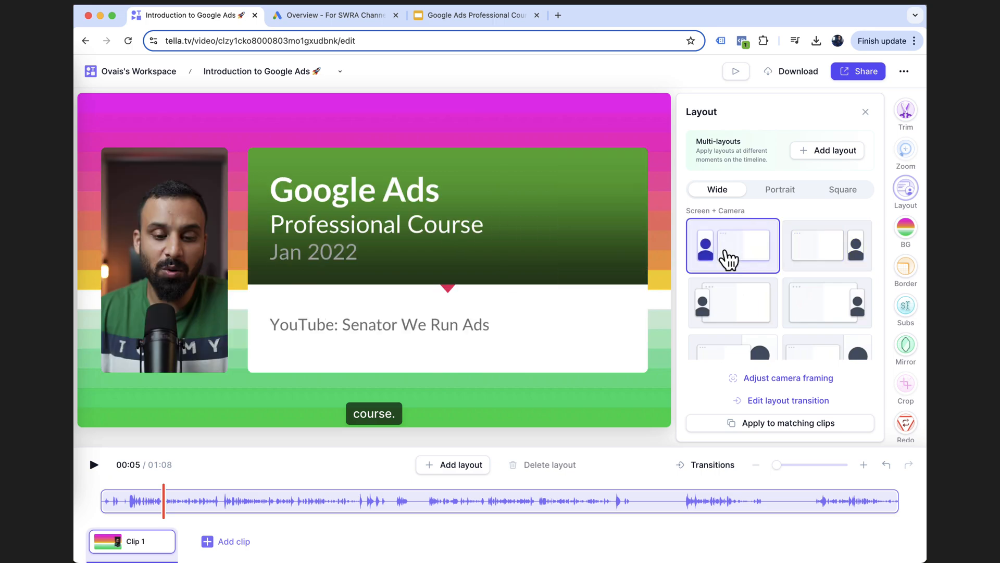
{"action": "left_click", "coordinate": [827, 245]}
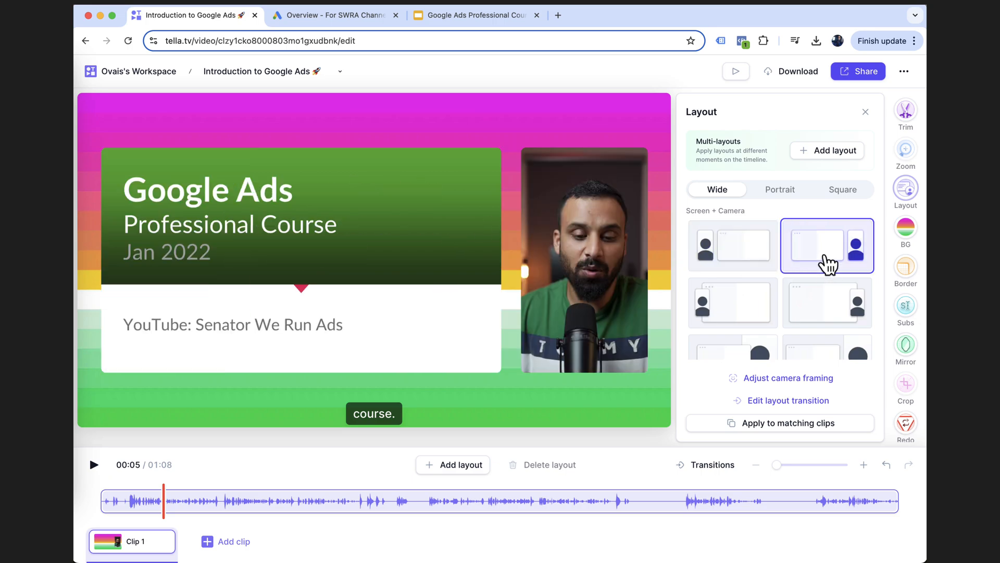
{"action": "left_click", "coordinate": [733, 281]}
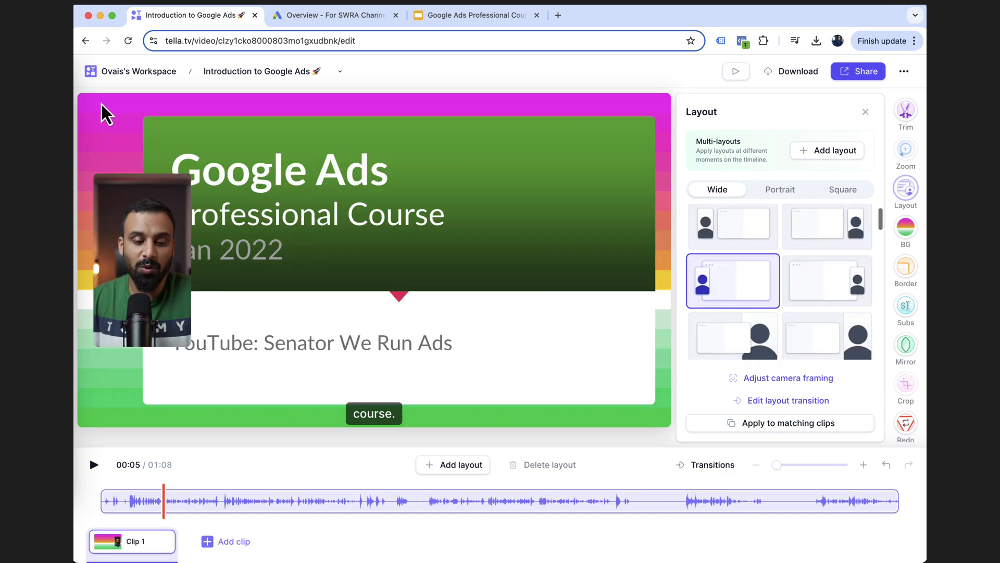
{"action": "mouse_move", "coordinate": [350, 211]}
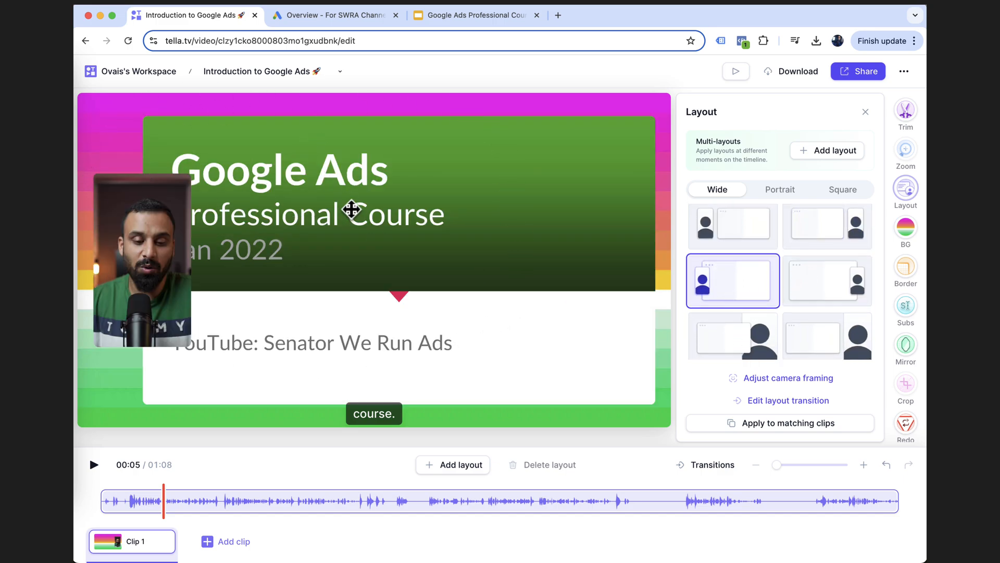
{"action": "left_click", "coordinate": [827, 281]}
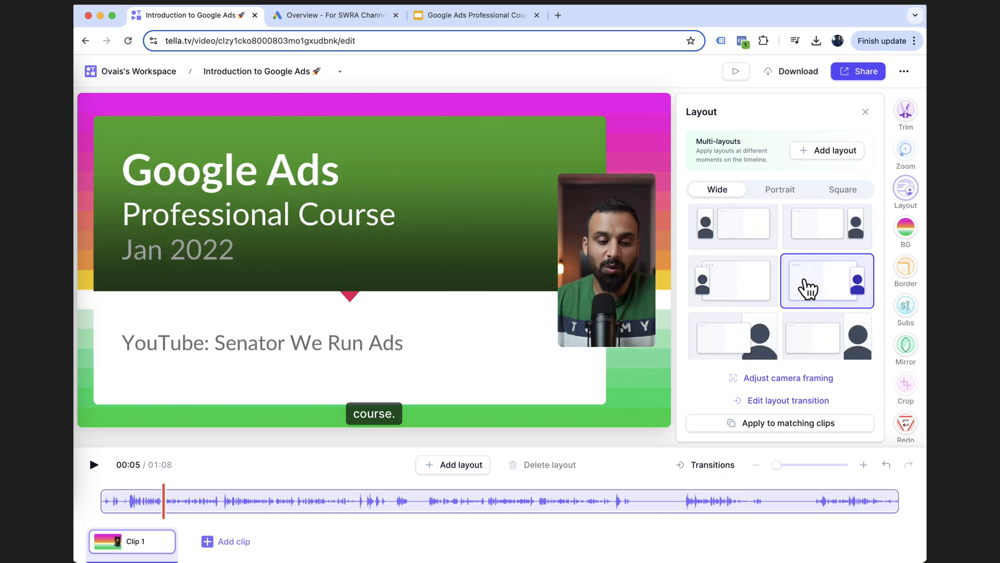
{"action": "left_click", "coordinate": [733, 281]}
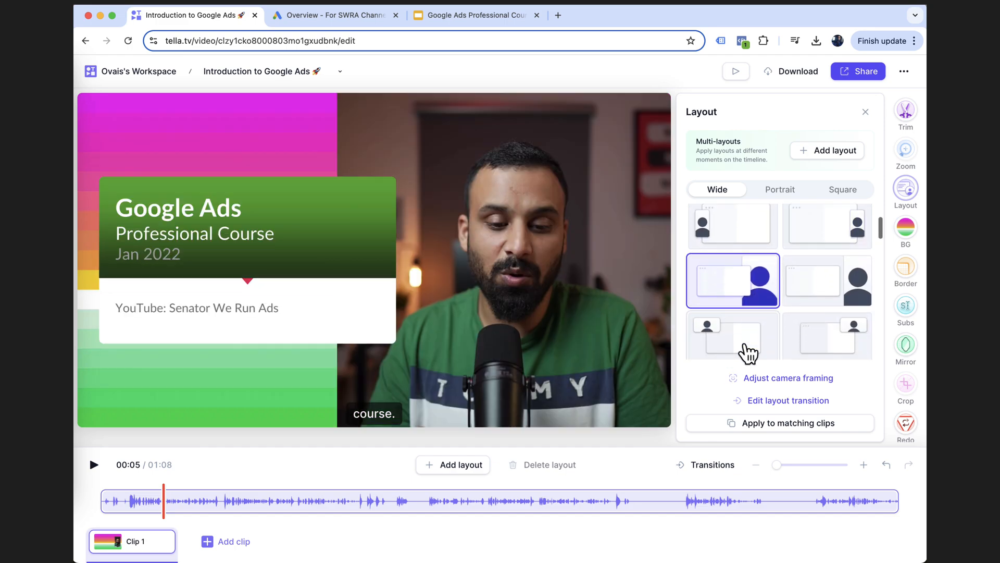
{"action": "left_click", "coordinate": [827, 281]}
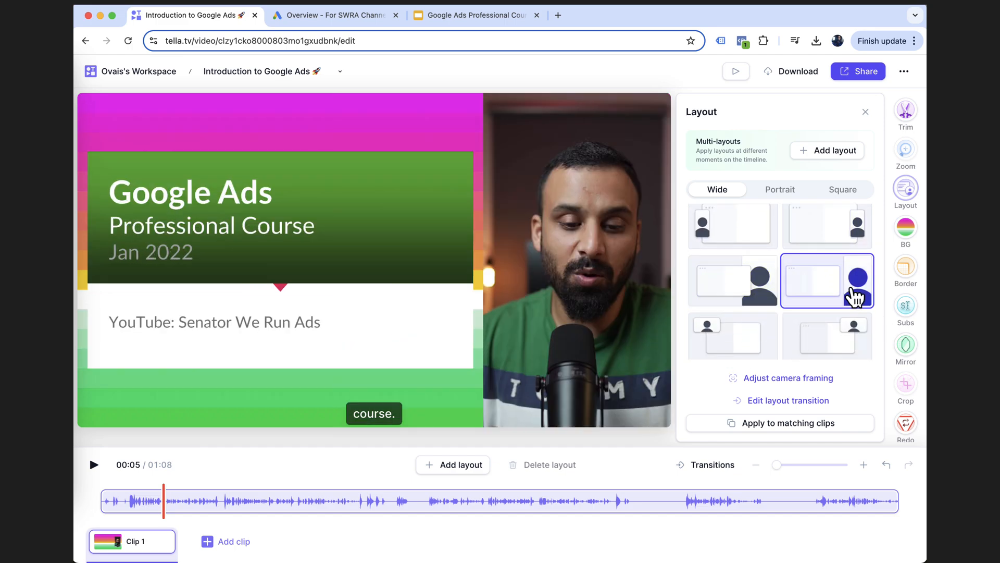
{"action": "scroll", "scroll_direction": "down", "scroll_amount": 3}
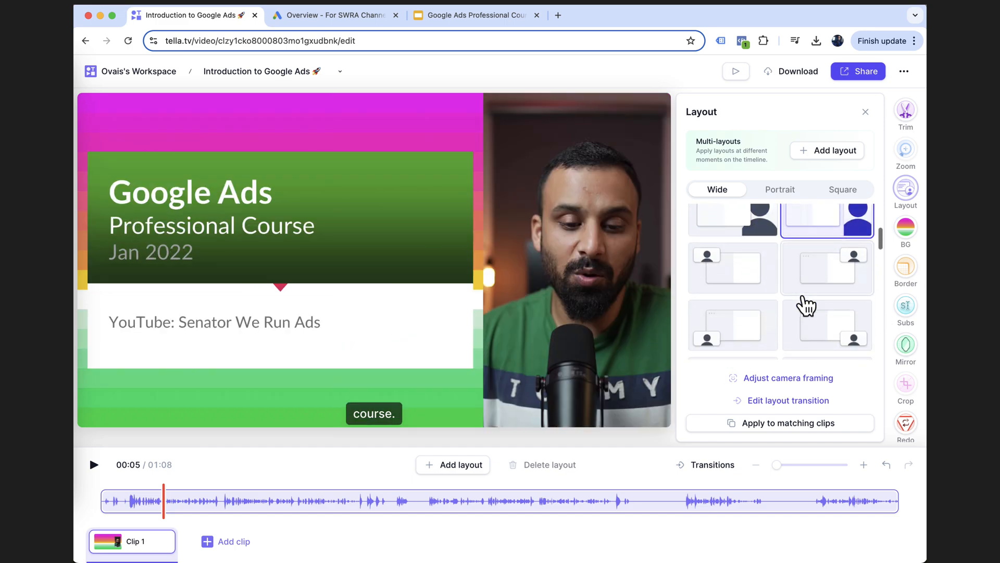
{"action": "left_click", "coordinate": [827, 340]}
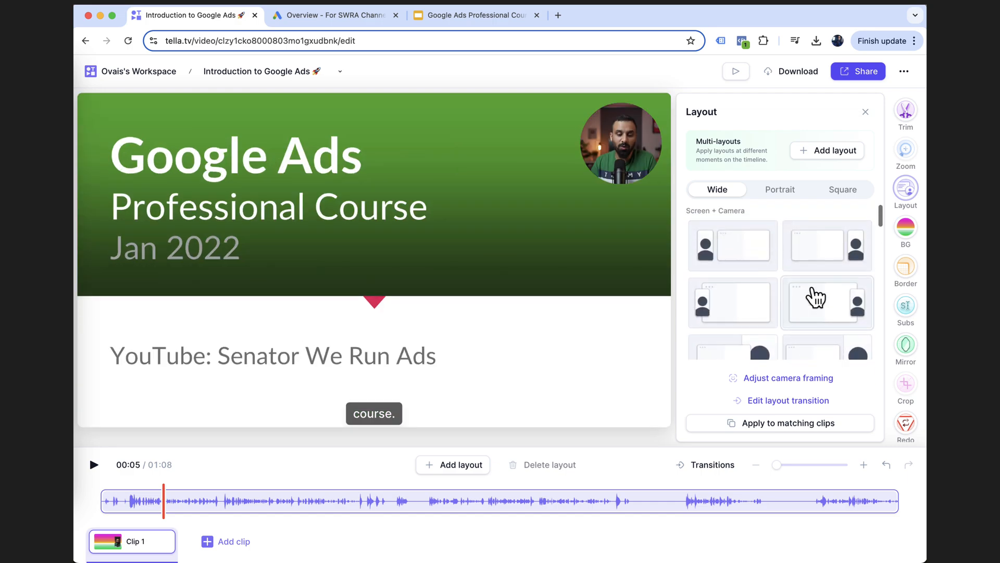
{"action": "left_click", "coordinate": [827, 282]}
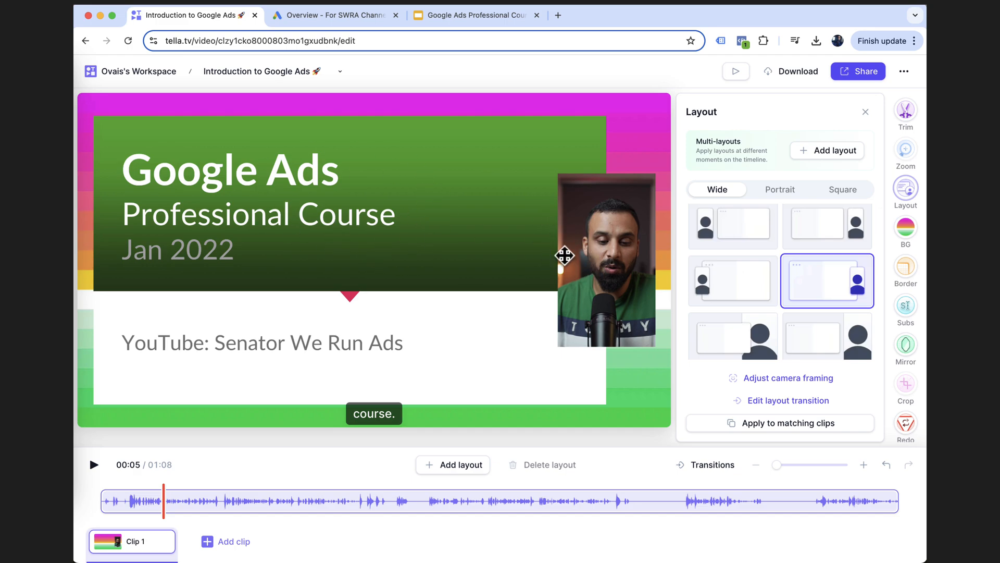
{"action": "mouse_move", "coordinate": [780, 190]}
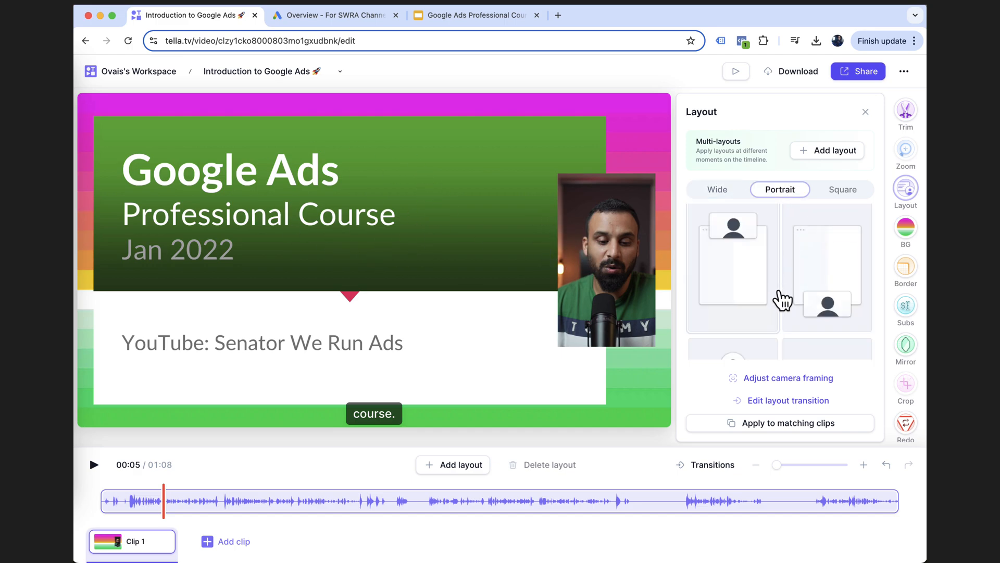
- Try the portrait and square layouts, then settle on the wide landscape format
{"action": "left_click", "coordinate": [733, 281]}
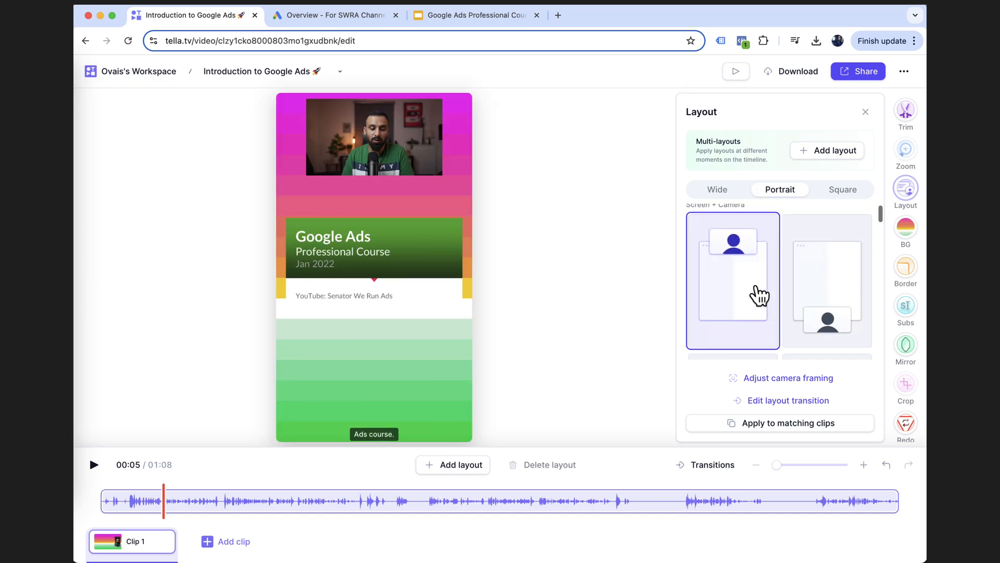
{"action": "mouse_move", "coordinate": [418, 276]}
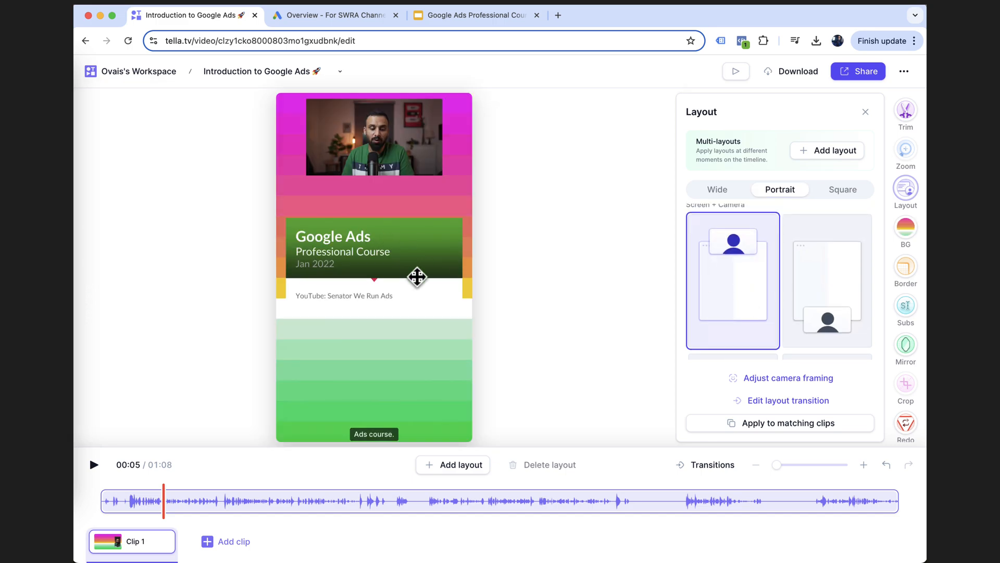
{"action": "mouse_move", "coordinate": [668, 249]}
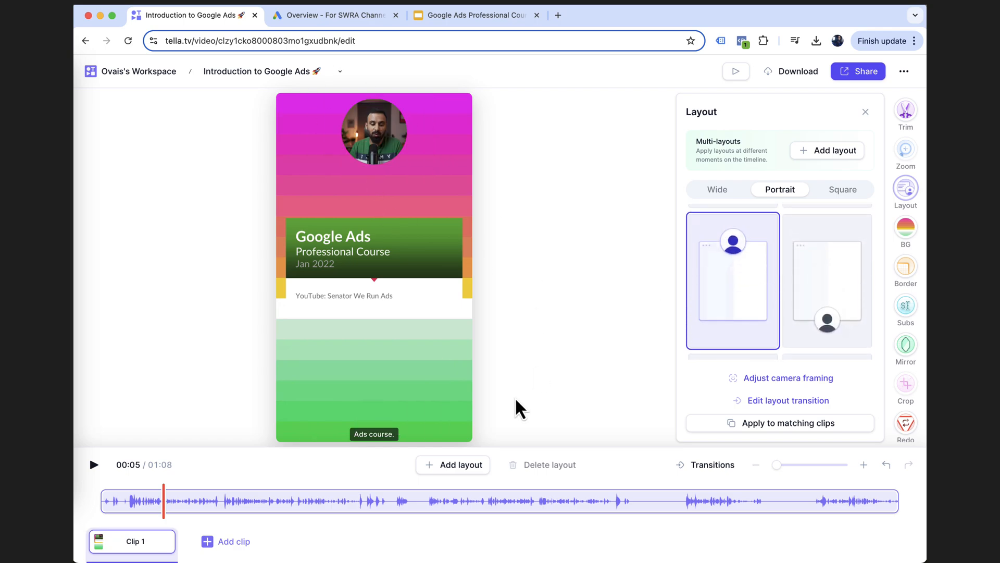
{"action": "left_click", "coordinate": [843, 189]}
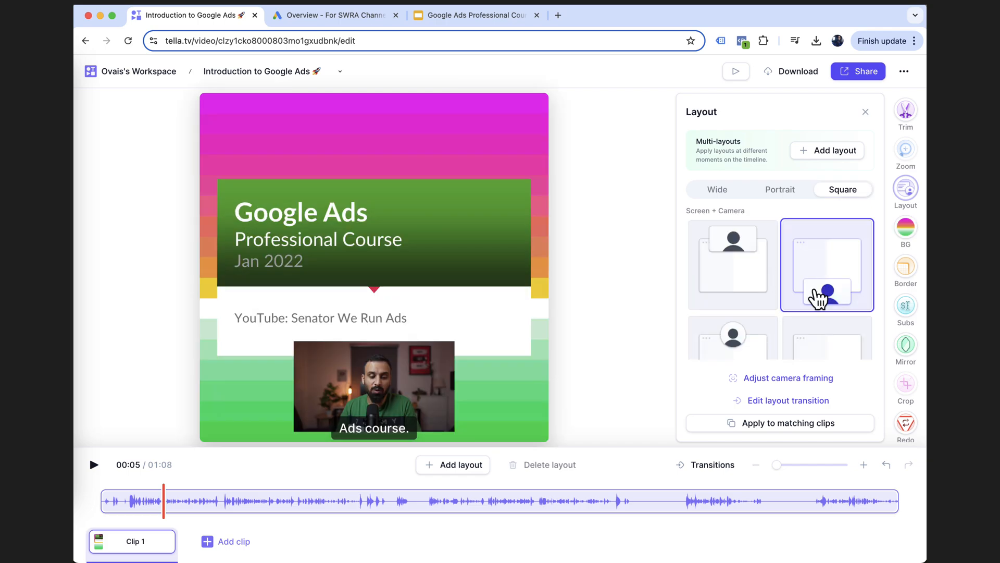
{"action": "left_click", "coordinate": [717, 188]}
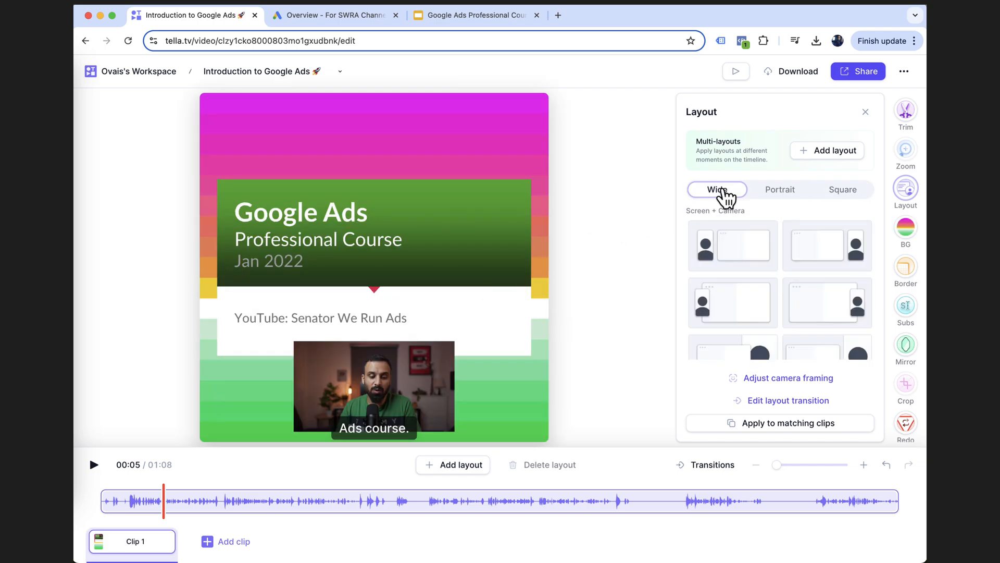
{"action": "mouse_move", "coordinate": [740, 201]}
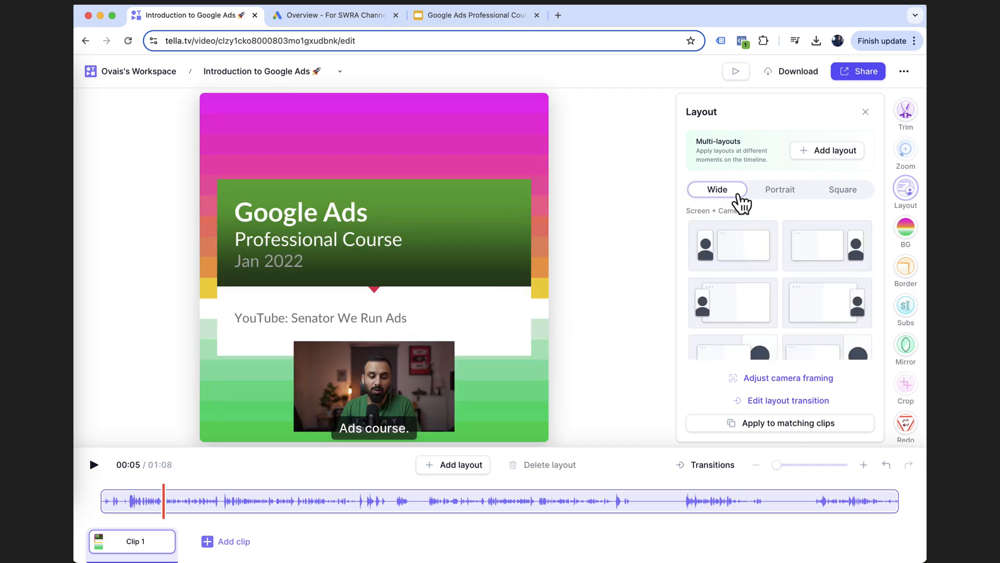
{"action": "left_click", "coordinate": [827, 302]}
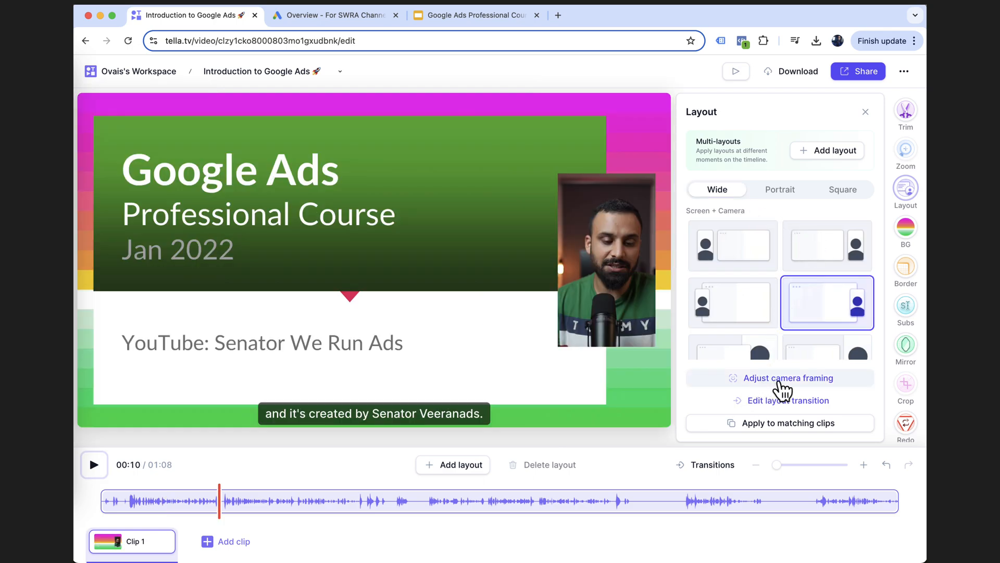
- Move the camera framing point so the presenter's face is centred
{"action": "left_click", "coordinate": [780, 378]}
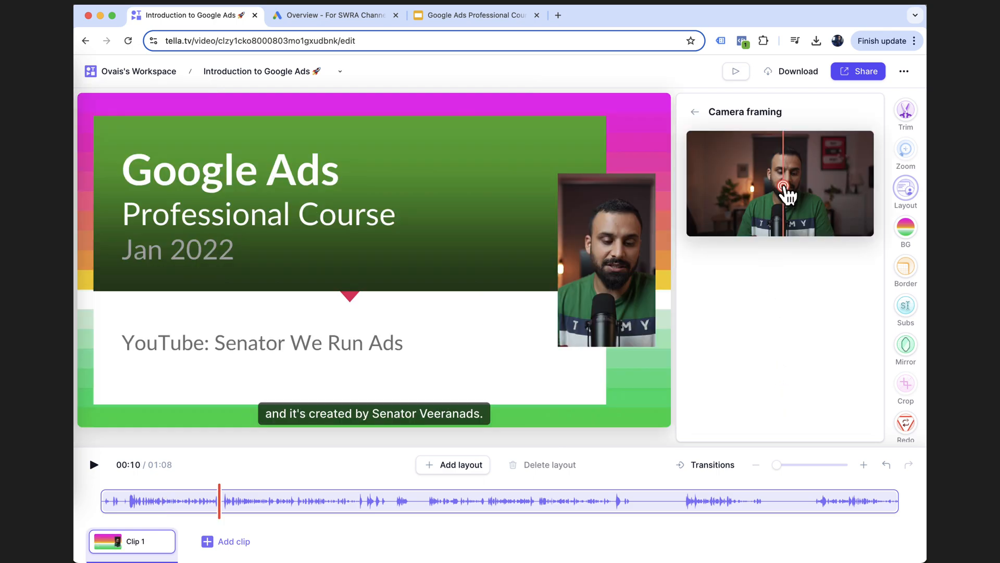
{"action": "mouse_move", "coordinate": [785, 191]}
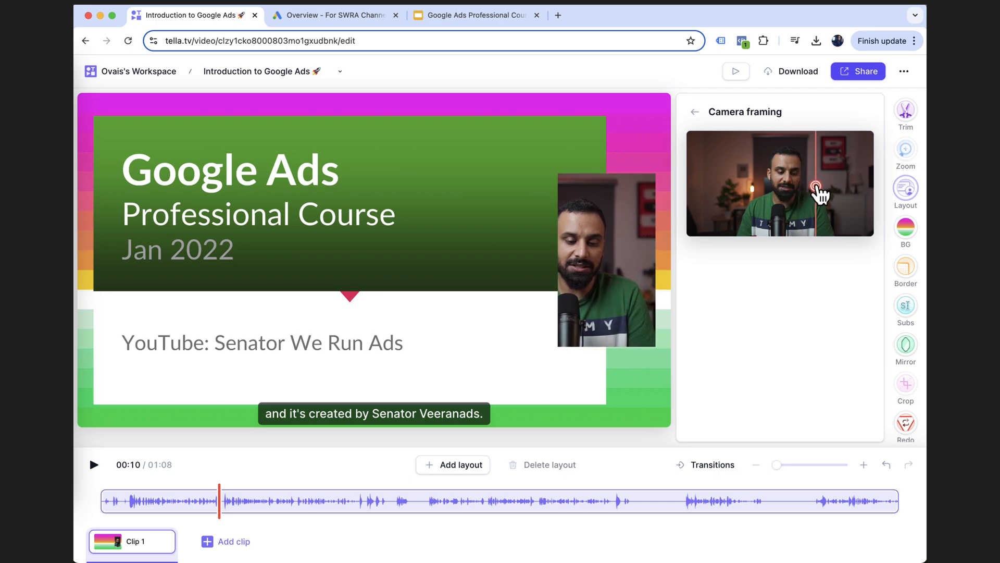
{"action": "left_click", "coordinate": [93, 465]}
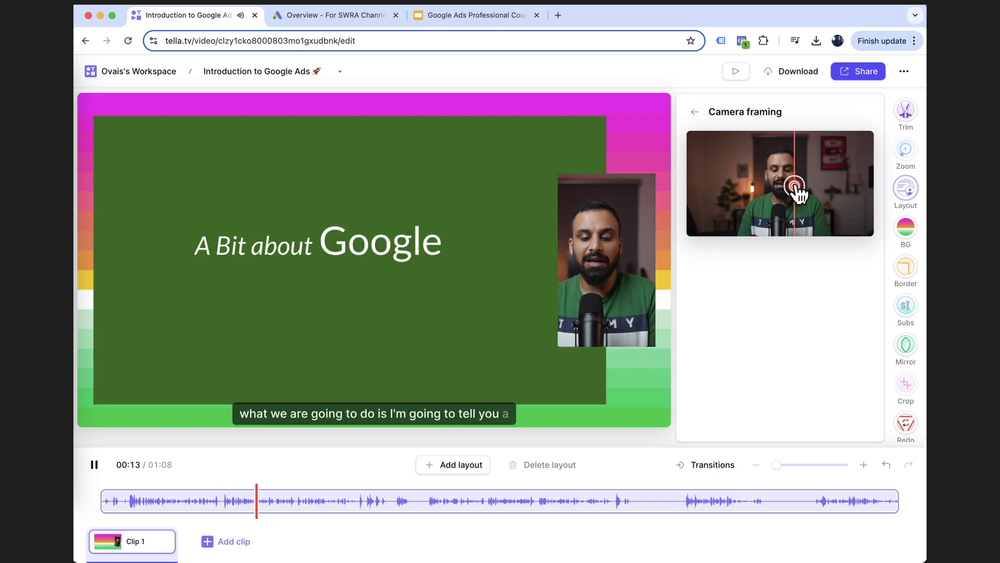
{"action": "left_click", "coordinate": [93, 464]}
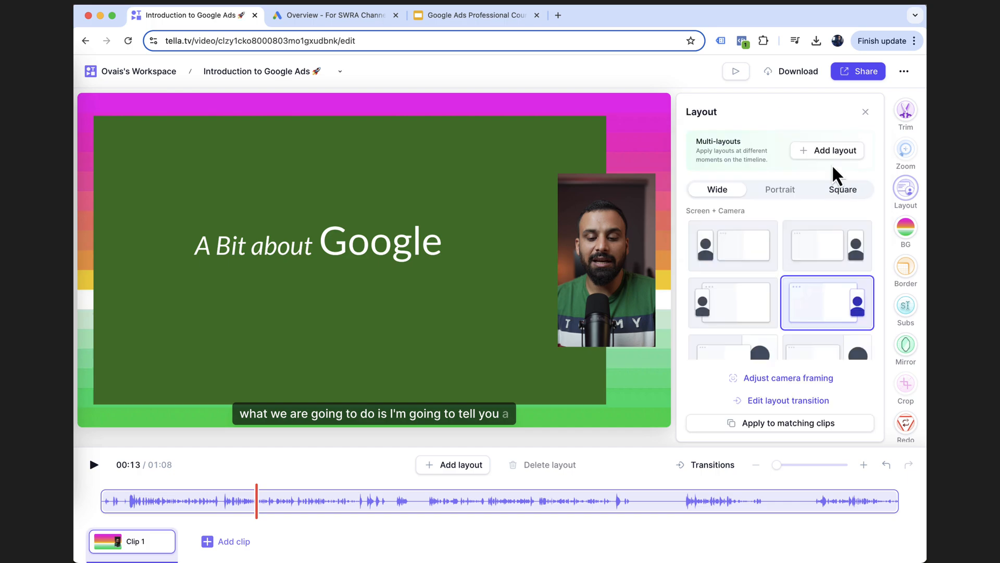
- Replace the striped gradient background with a solid pink colour
{"action": "left_click", "coordinate": [905, 228]}
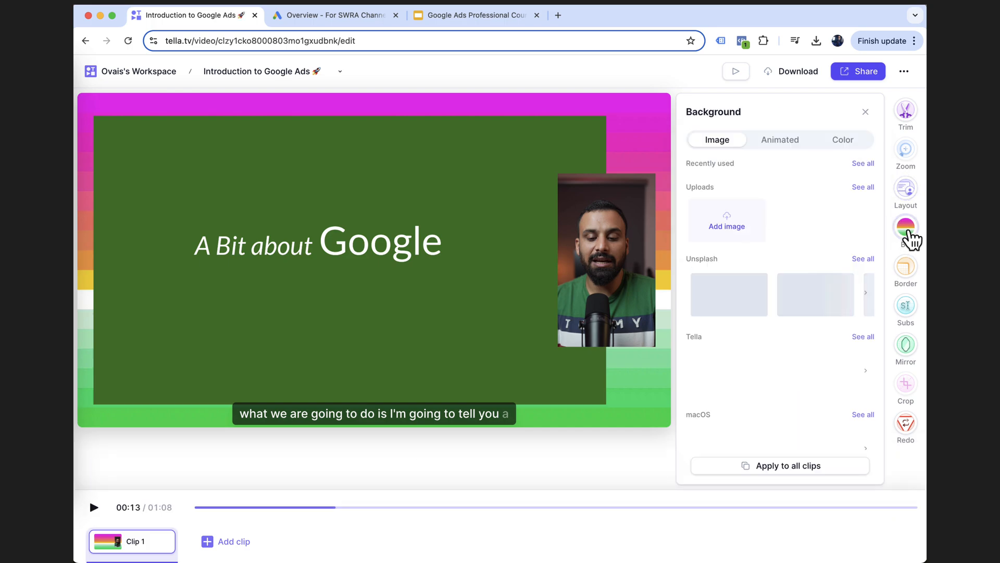
{"action": "scroll", "scroll_direction": "down", "scroll_amount": 3}
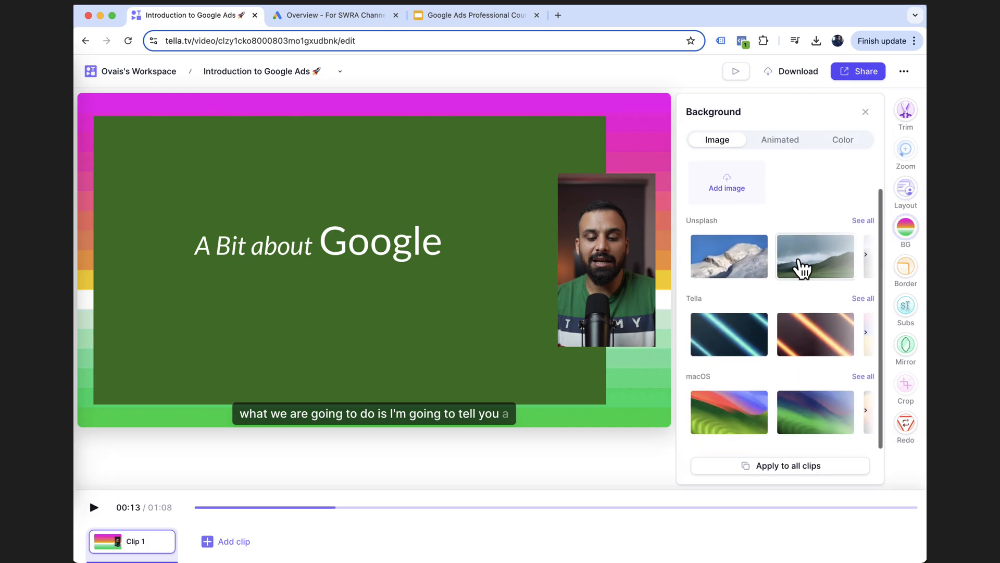
{"action": "left_click", "coordinate": [780, 140]}
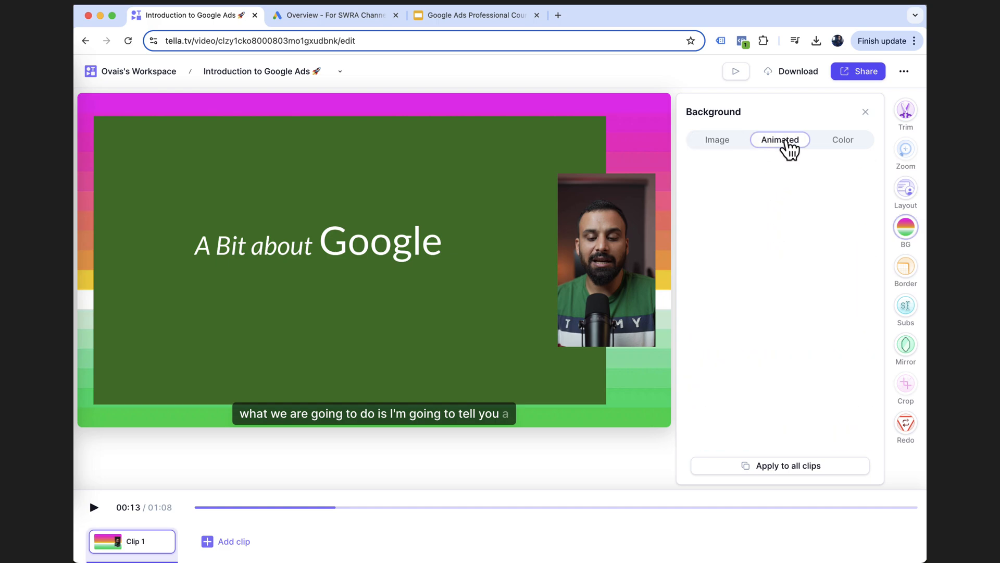
{"action": "left_click", "coordinate": [842, 139]}
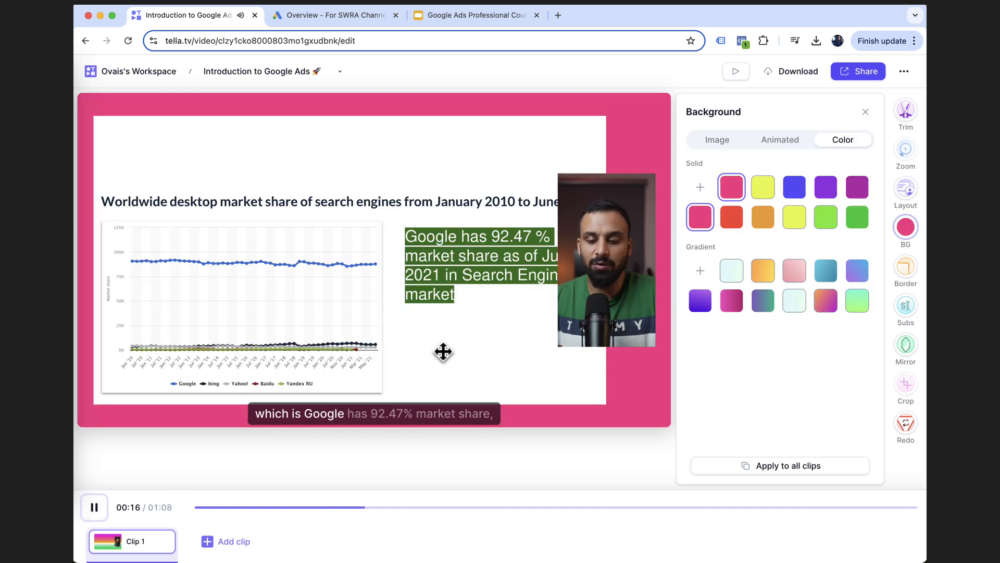
{"action": "left_click", "coordinate": [865, 112]}
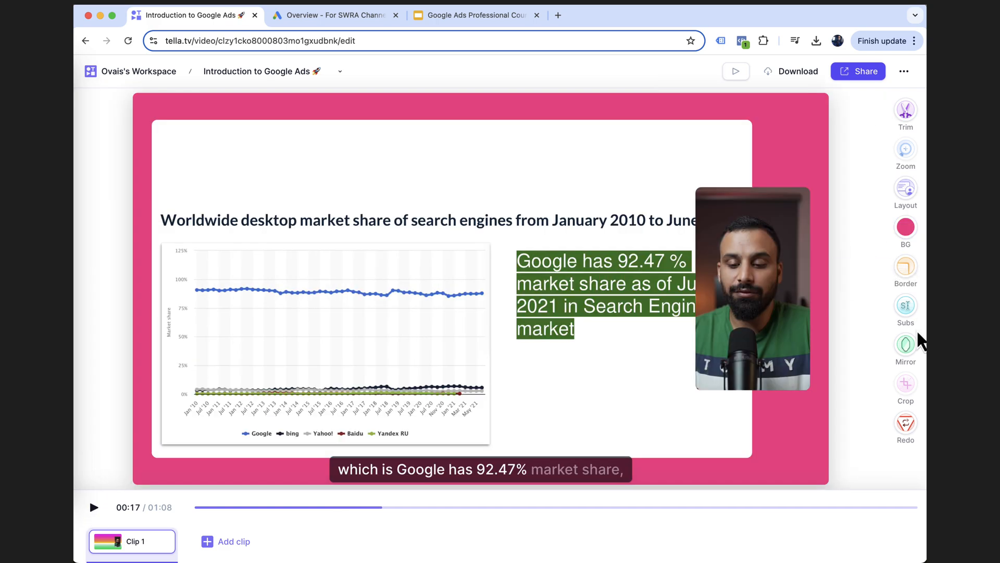
{"action": "mouse_move", "coordinate": [924, 350]}
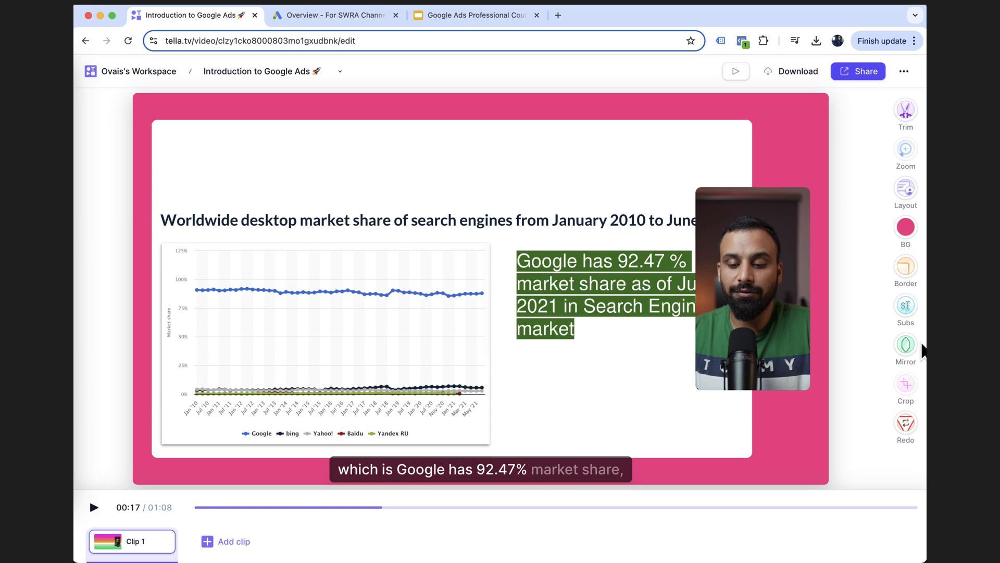
{"action": "mouse_move", "coordinate": [890, 351]}
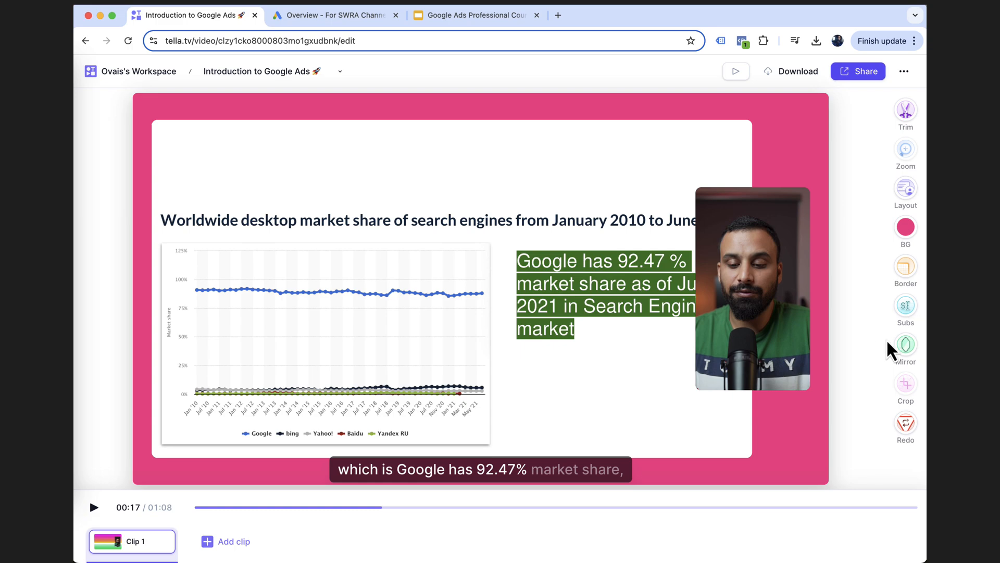
{"action": "mouse_move", "coordinate": [871, 346]}
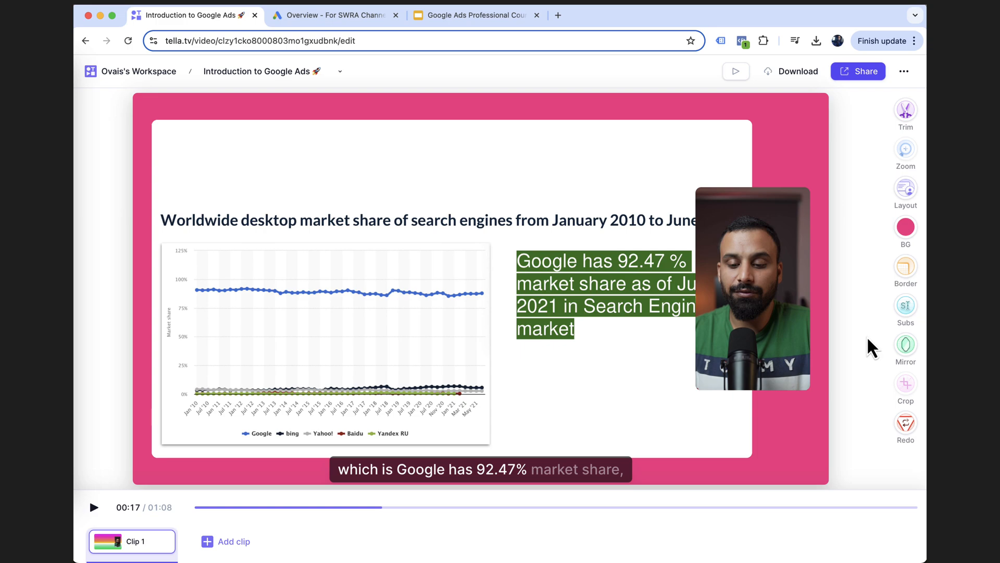
{"action": "mouse_move", "coordinate": [914, 344]}
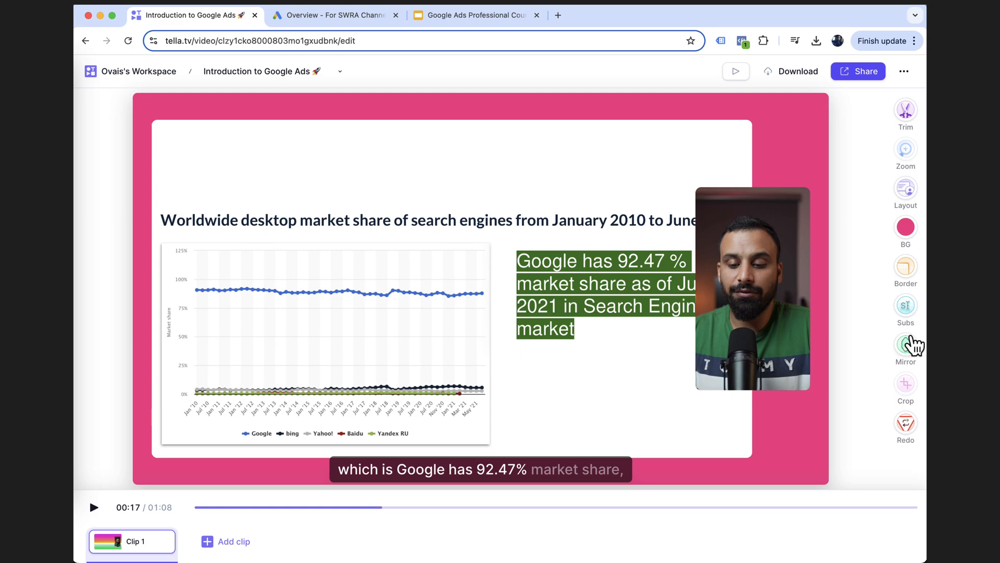
{"action": "mouse_move", "coordinate": [905, 109]}
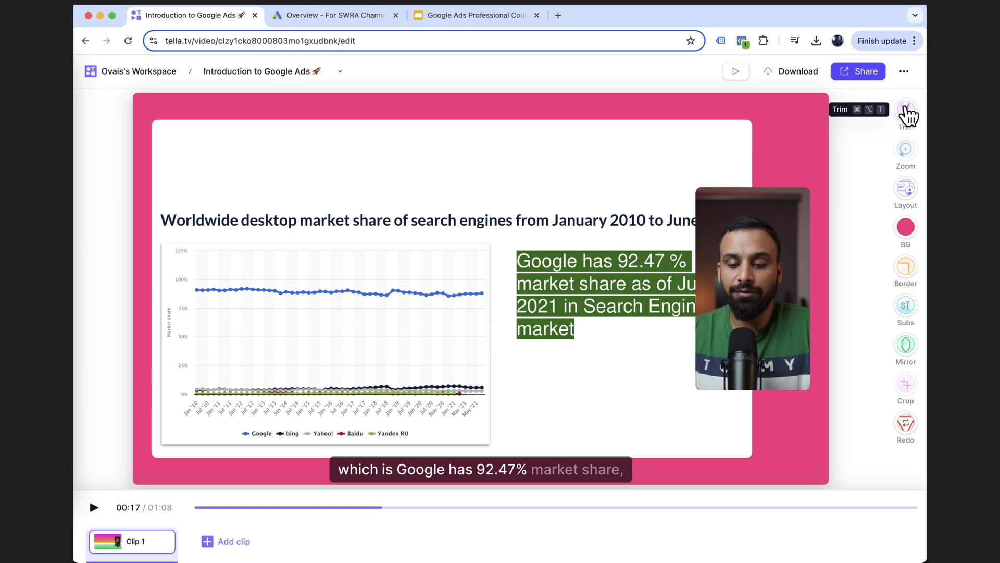
- Open the Trim panel with Magic Trim and jump to Clip 1's start
{"action": "left_click", "coordinate": [906, 109]}
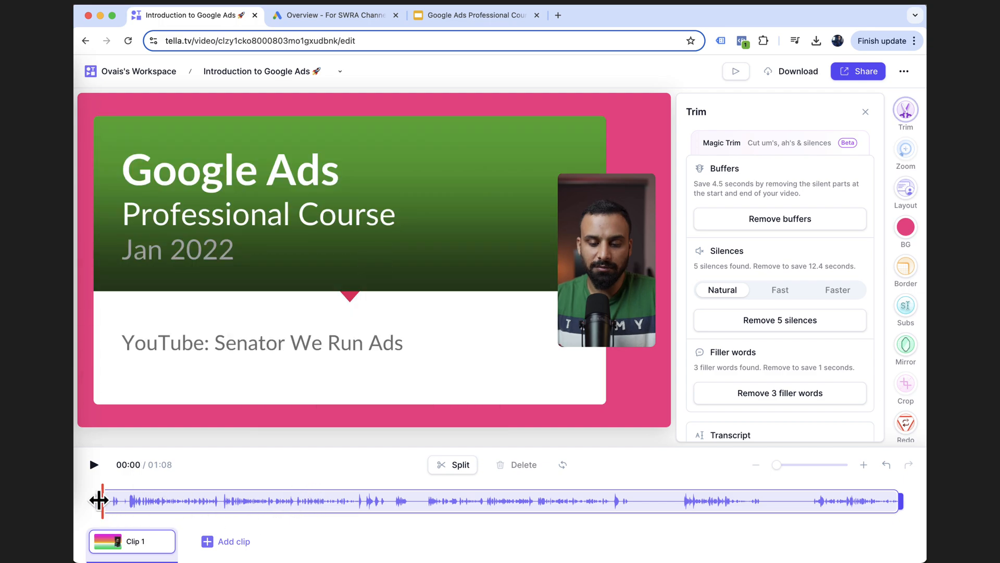
{"action": "left_click", "coordinate": [93, 464]}
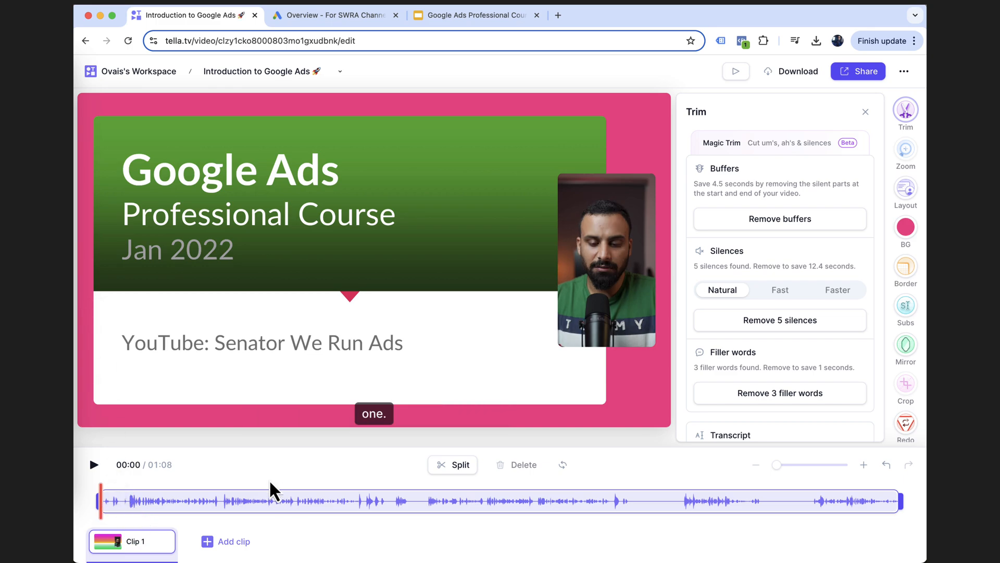
{"action": "mouse_move", "coordinate": [273, 486]}
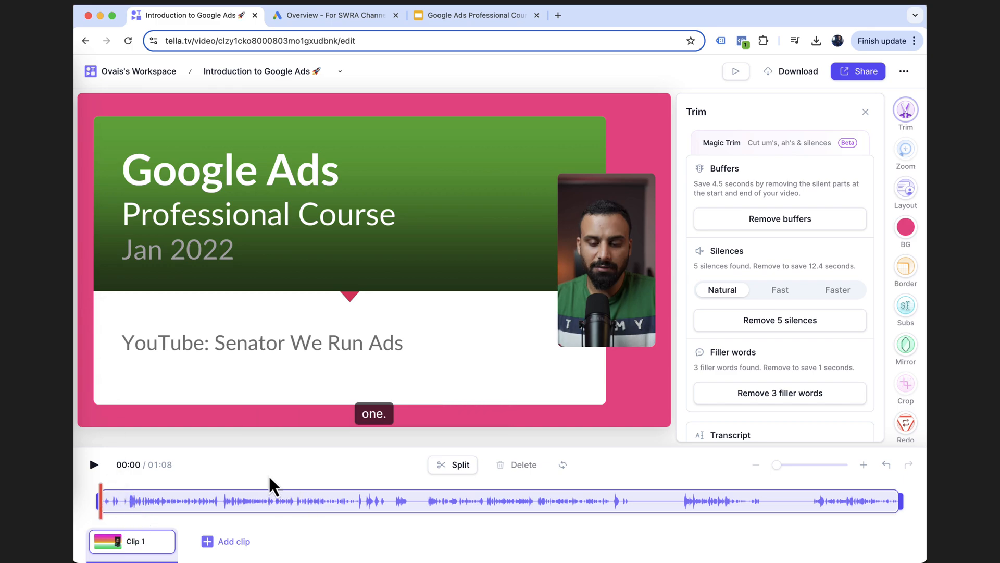
{"action": "mouse_move", "coordinate": [845, 161]}
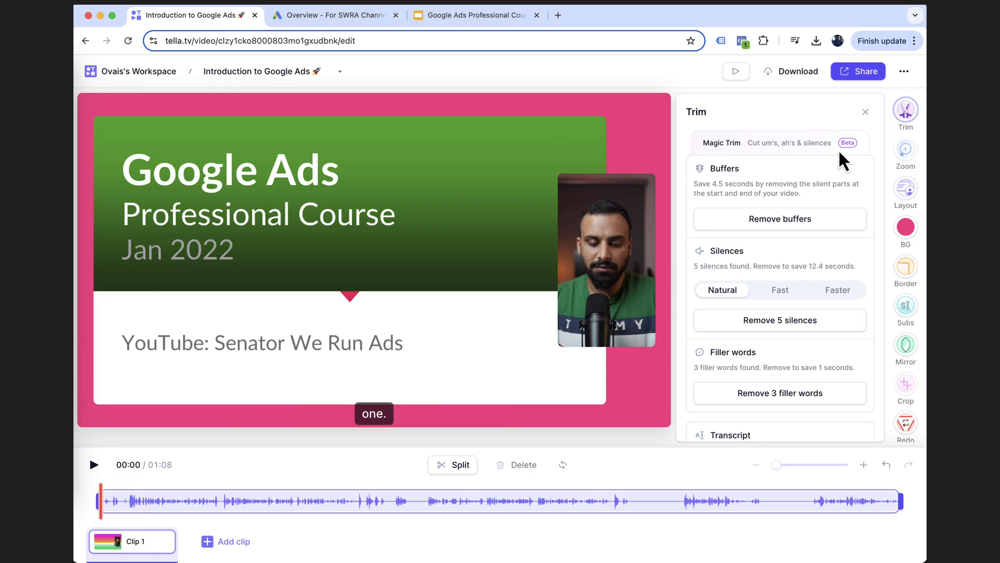
{"action": "mouse_move", "coordinate": [705, 144]}
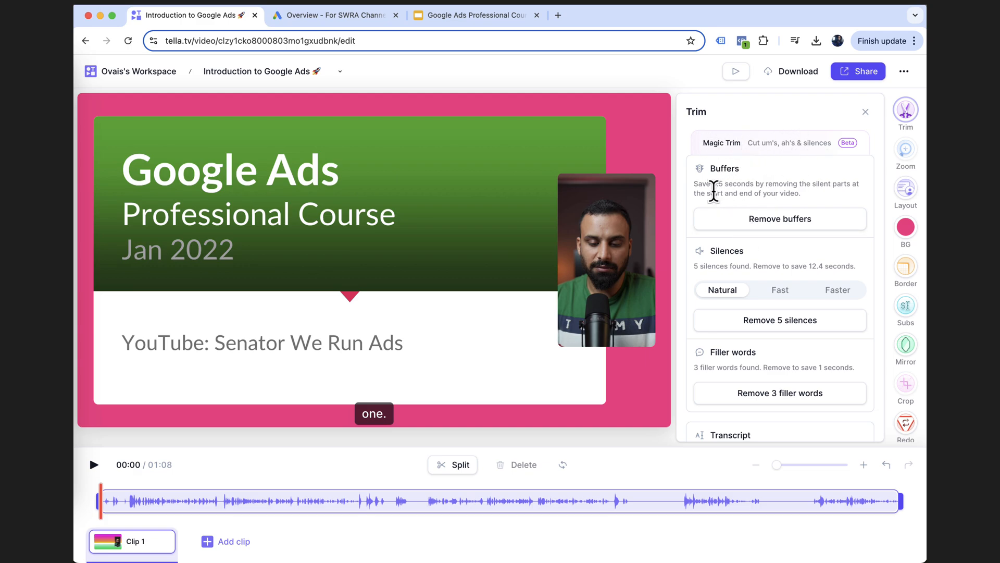
{"action": "mouse_move", "coordinate": [861, 199]}
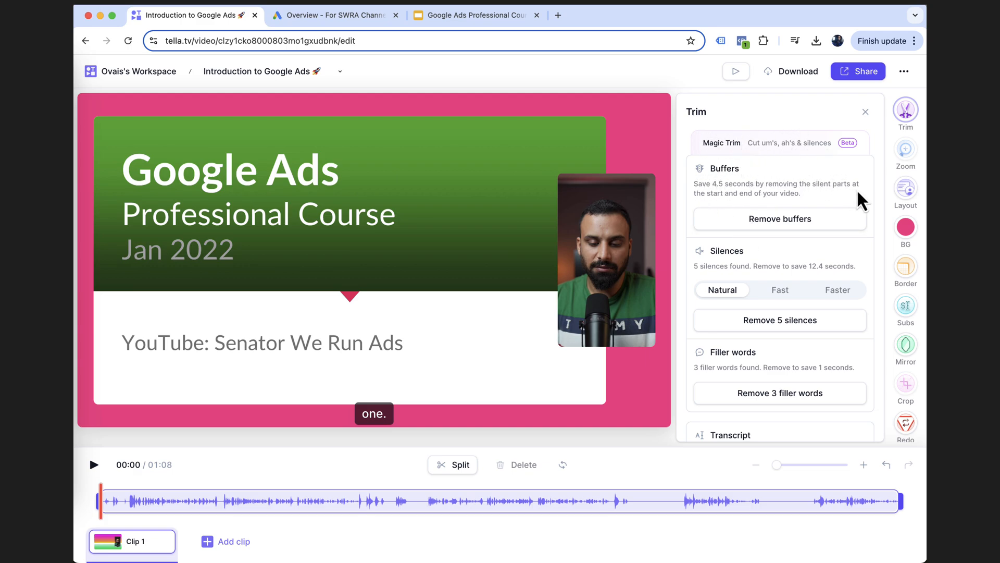
{"action": "mouse_move", "coordinate": [811, 207]}
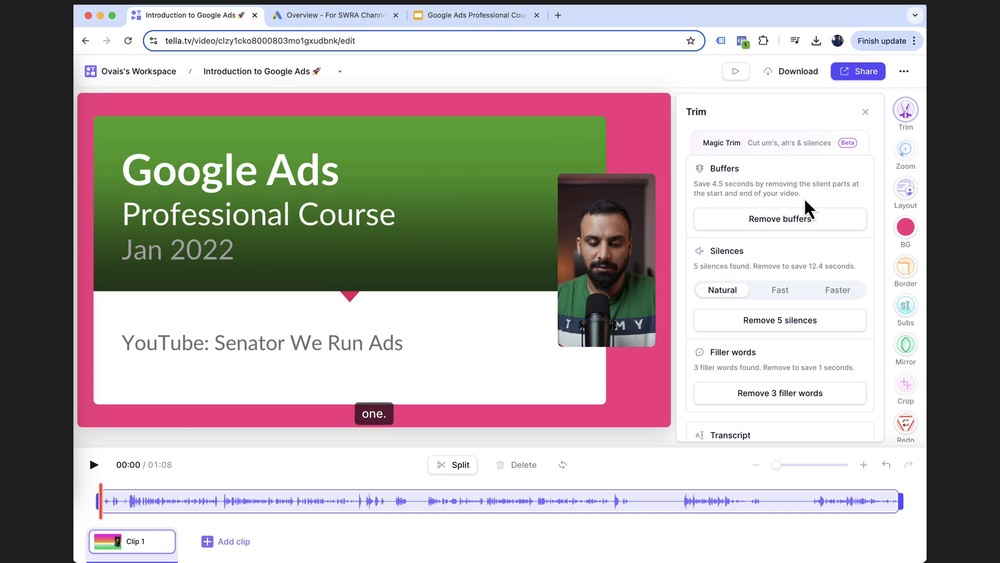
- Cut the silent start and end buffers, then check playback around 00:48–00:49
{"action": "left_click", "coordinate": [780, 218]}
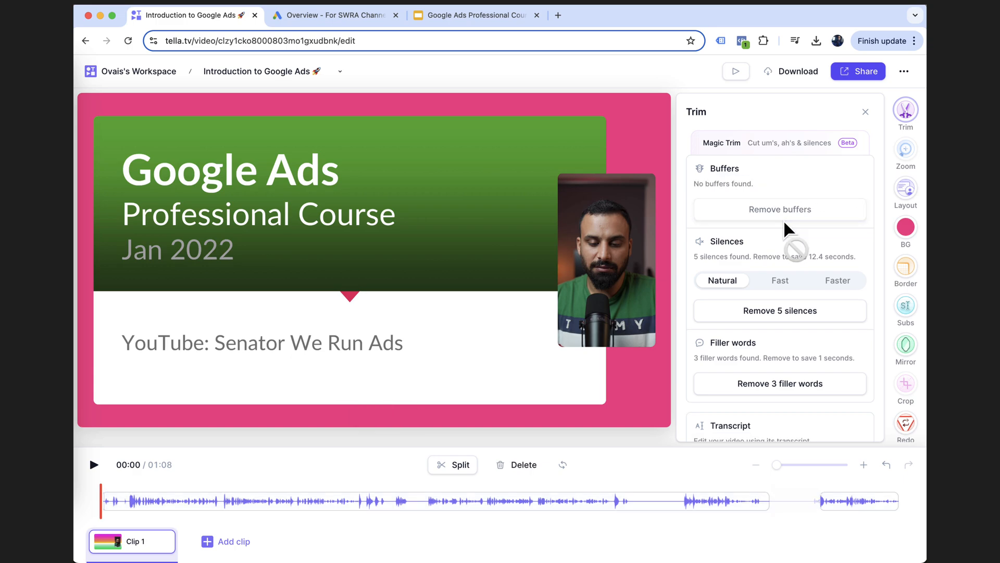
{"action": "mouse_move", "coordinate": [734, 253]}
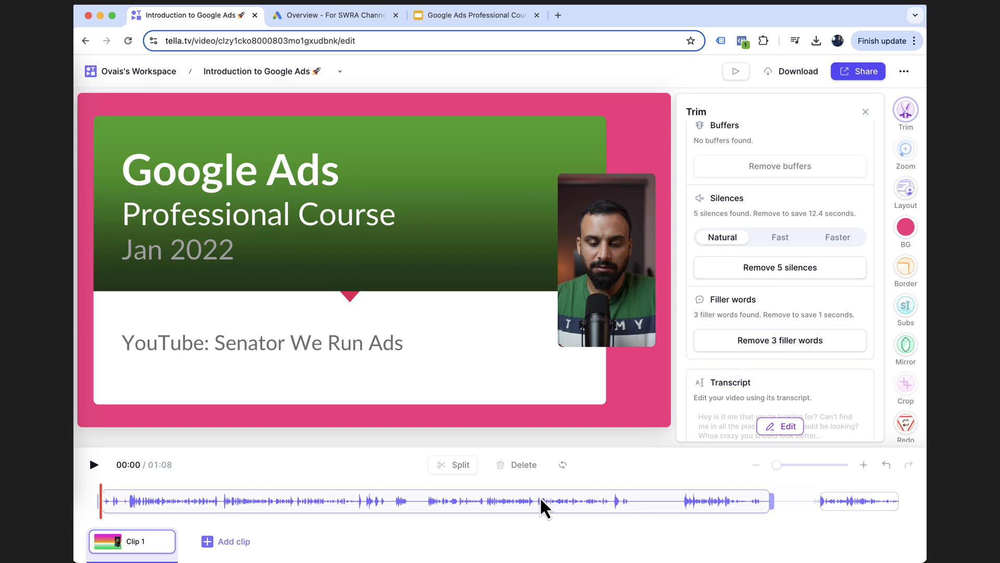
{"action": "mouse_move", "coordinate": [649, 464]}
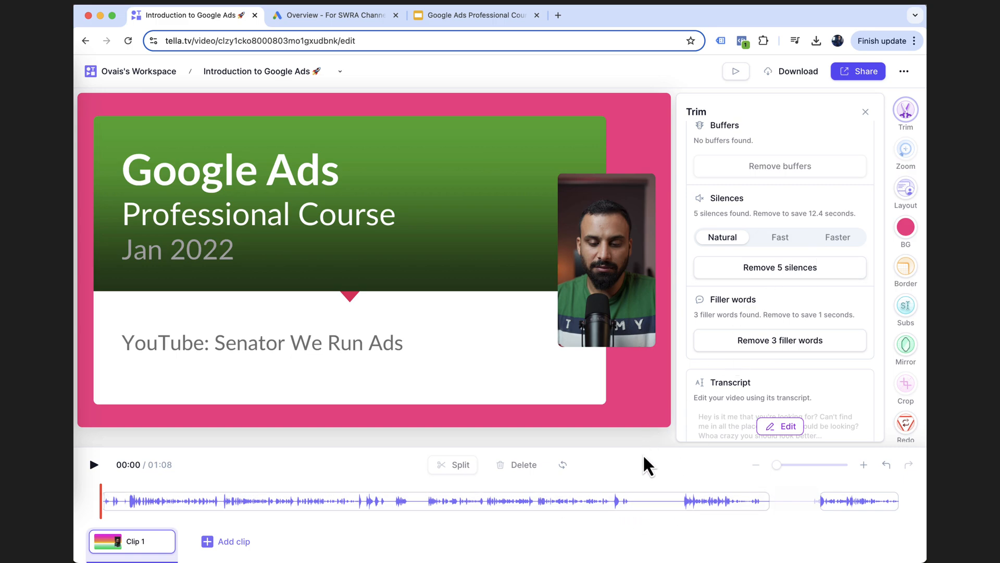
{"action": "mouse_move", "coordinate": [307, 539]}
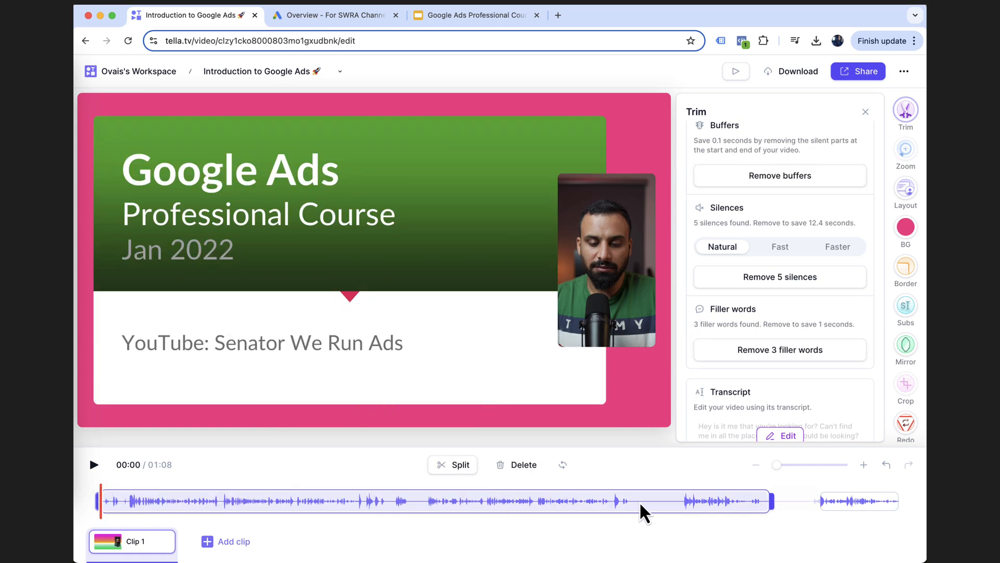
{"action": "left_click", "coordinate": [93, 465]}
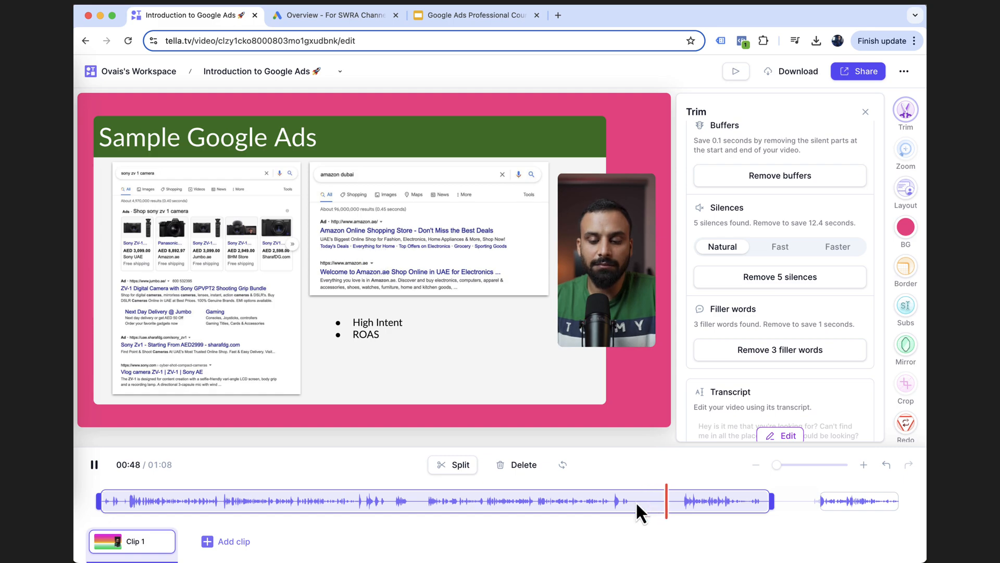
{"action": "left_click", "coordinate": [94, 463]}
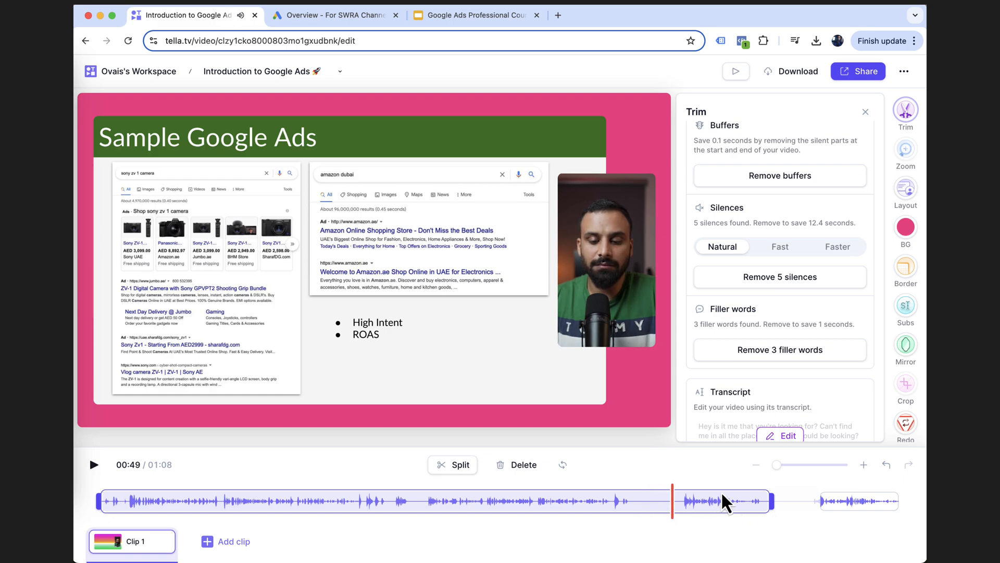
- Remove the five detected silences and the three filler words
{"action": "left_click", "coordinate": [780, 276]}
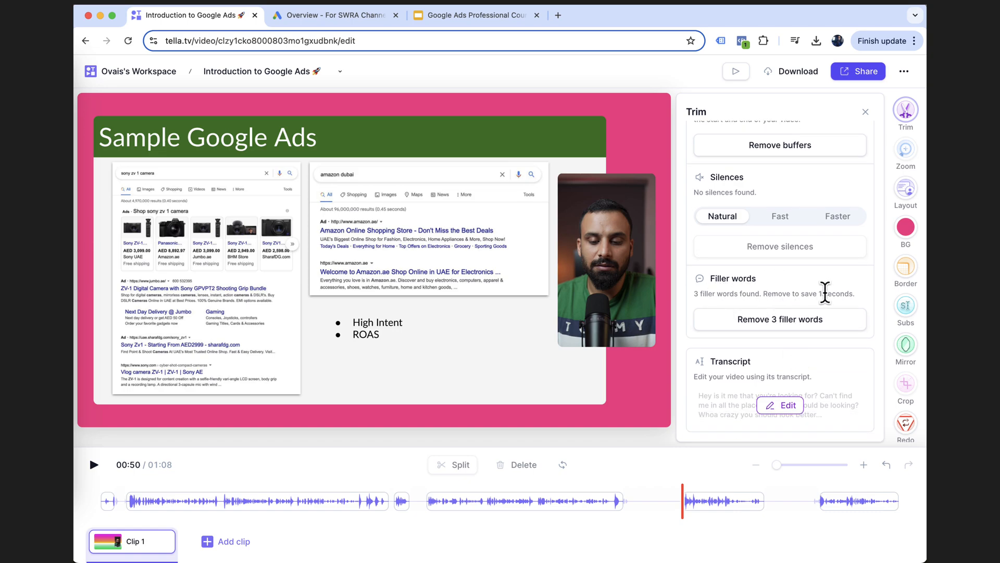
{"action": "mouse_move", "coordinate": [802, 316]}
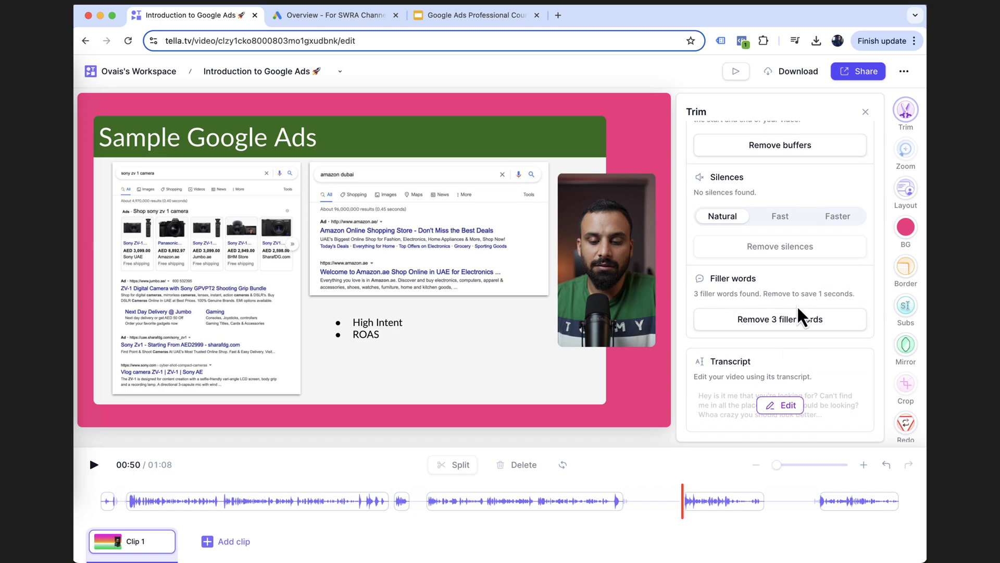
{"action": "mouse_move", "coordinate": [779, 335]}
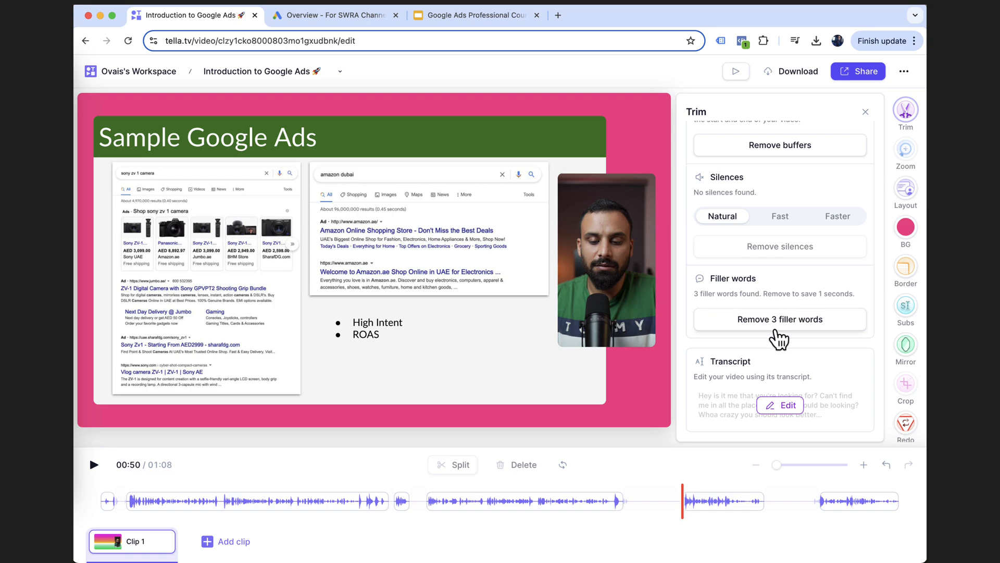
{"action": "mouse_move", "coordinate": [783, 332]}
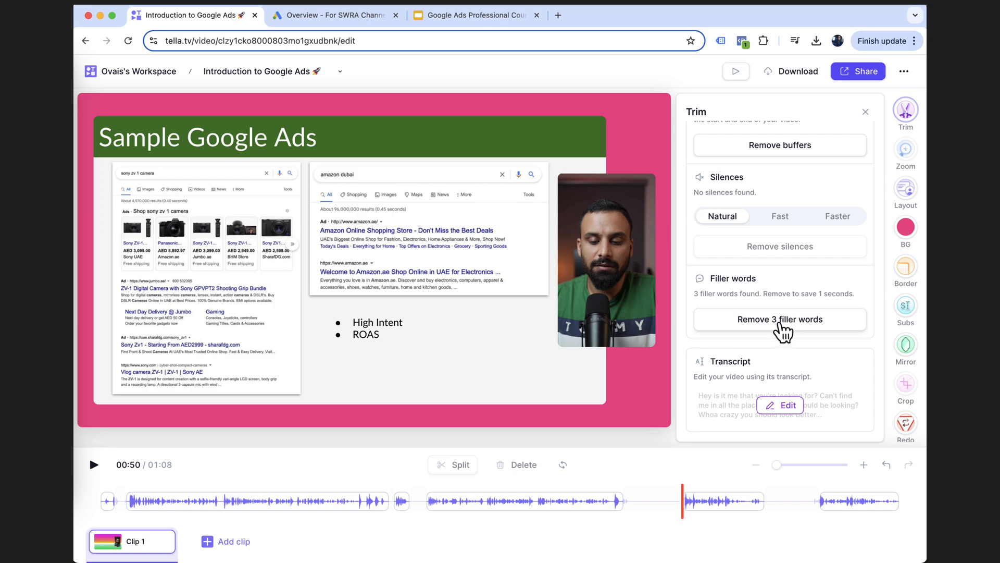
{"action": "left_click", "coordinate": [780, 318]}
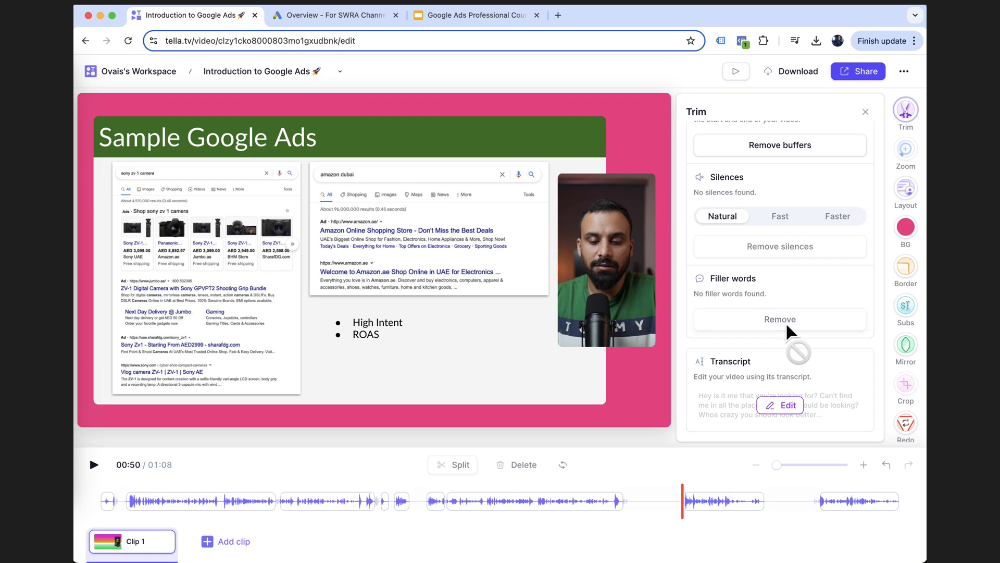
{"action": "scroll", "scroll_direction": "up", "scroll_amount": 3}
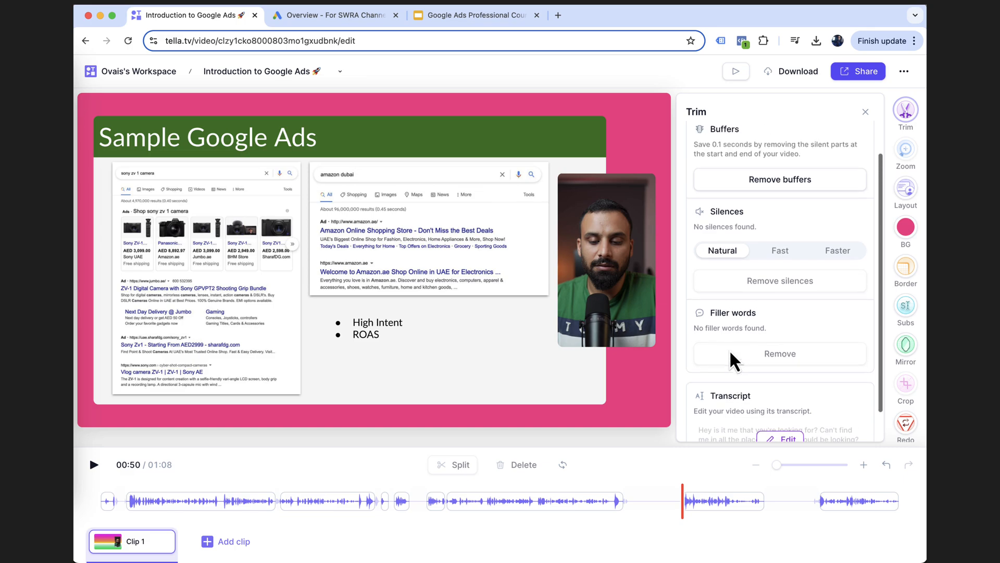
{"action": "scroll", "scroll_direction": "down", "scroll_amount": 3}
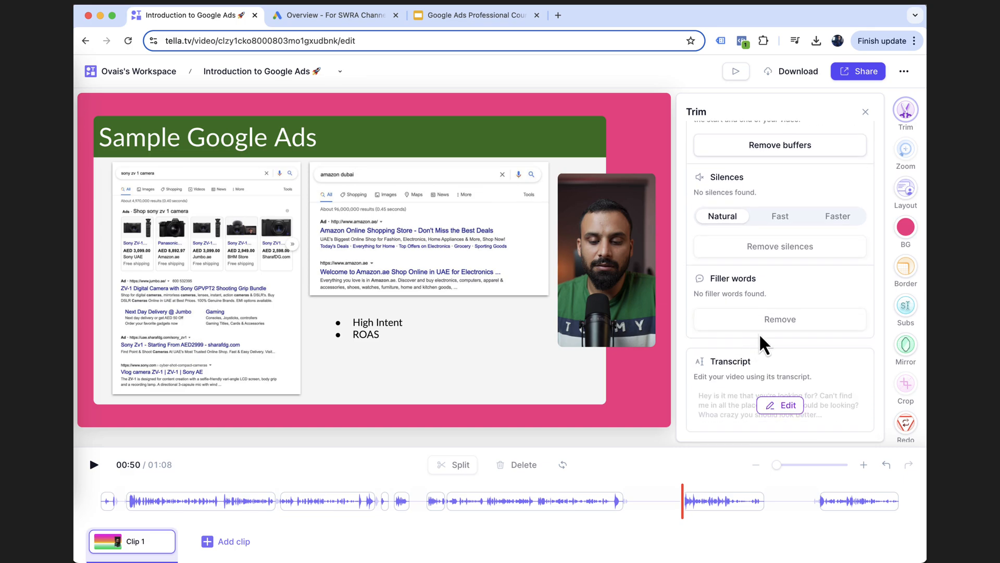
{"action": "left_click", "coordinate": [782, 405]}
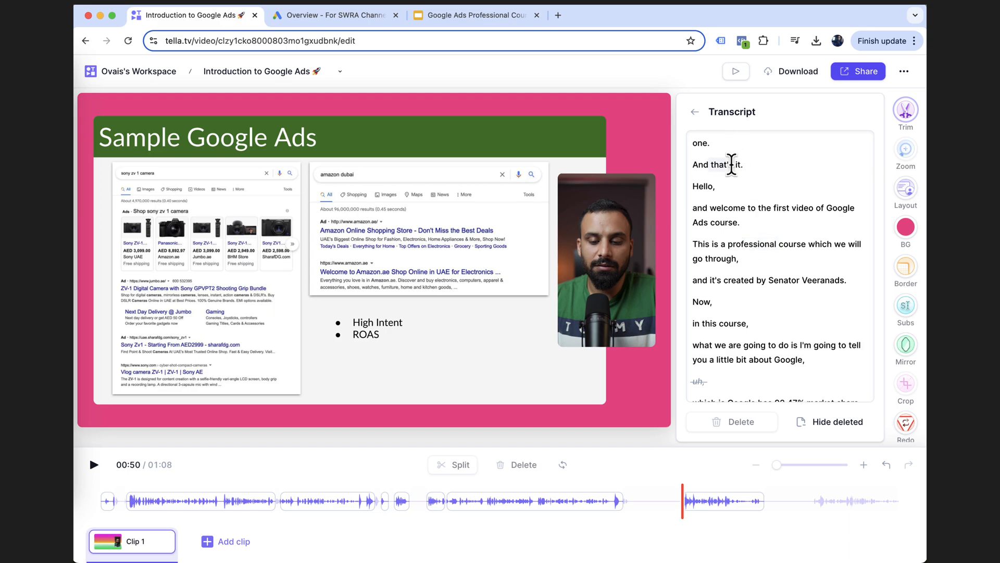
{"action": "mouse_move", "coordinate": [773, 210]}
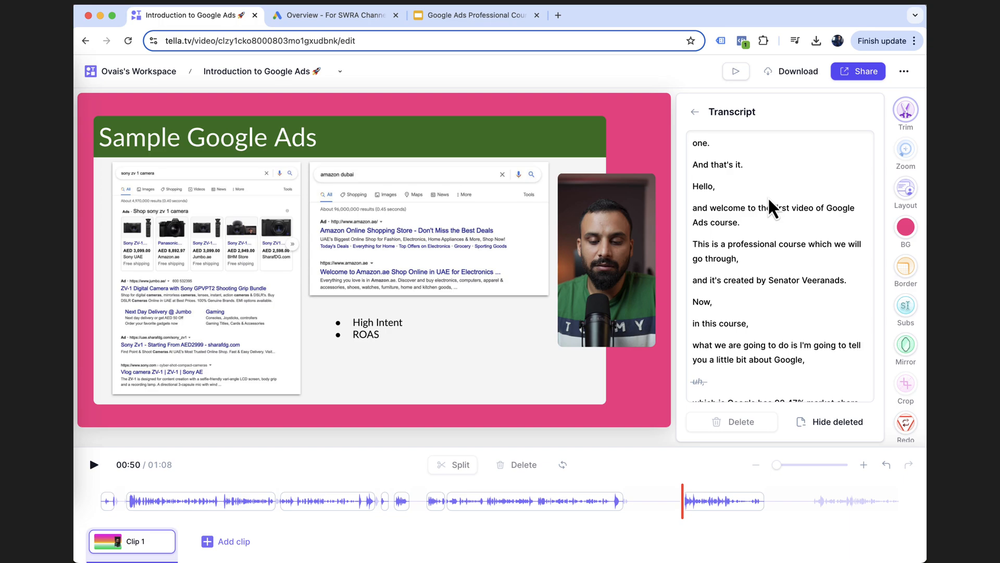
{"action": "left_click", "coordinate": [701, 142]}
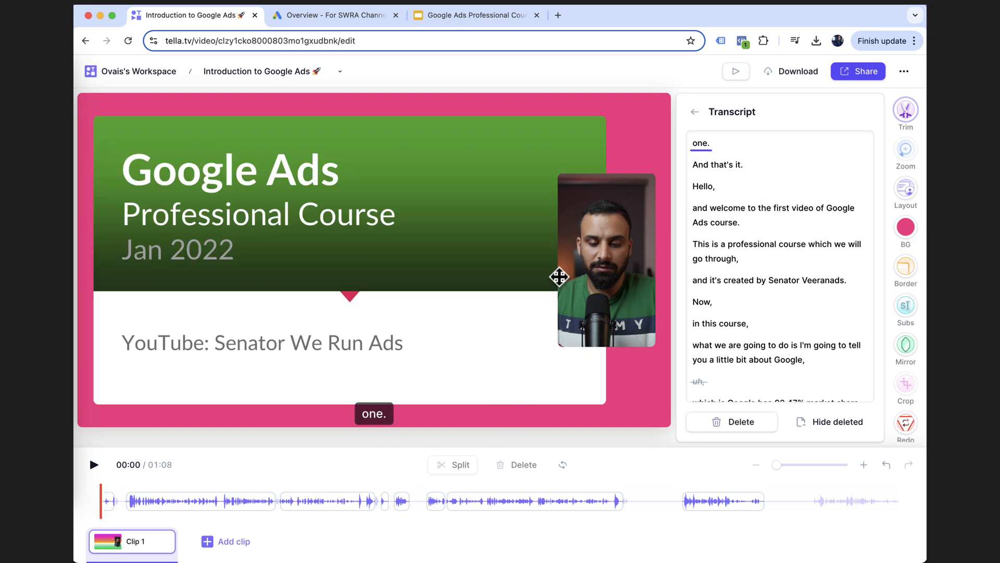
{"action": "scroll", "scroll_direction": "down", "scroll_amount": 3}
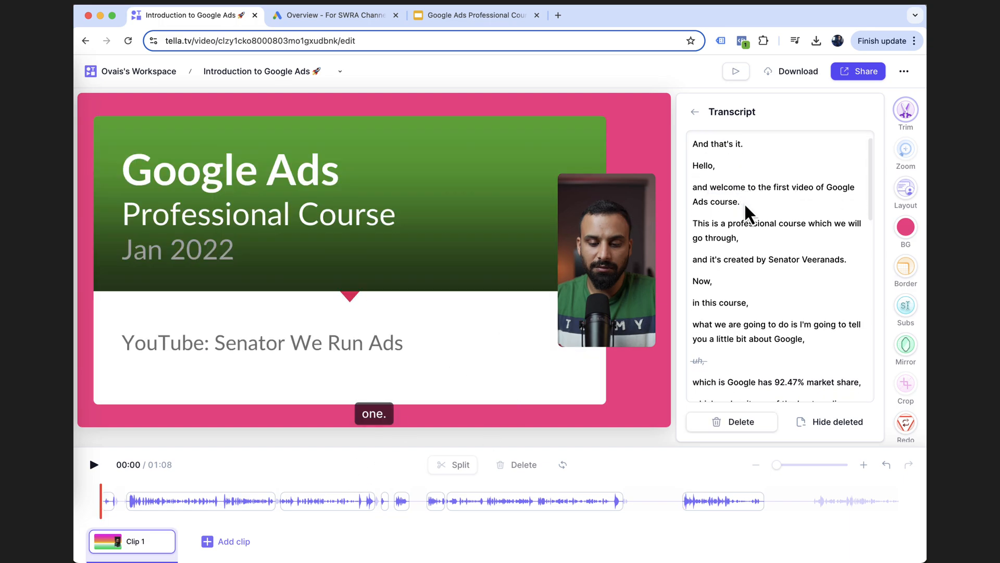
{"action": "scroll", "scroll_direction": "down", "scroll_amount": 3}
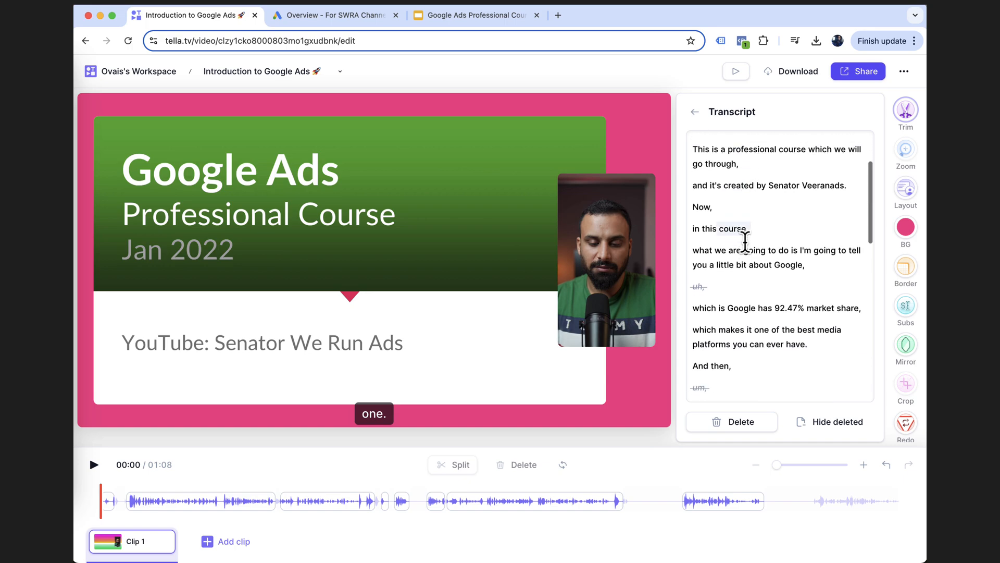
{"action": "left_click", "coordinate": [904, 109]}
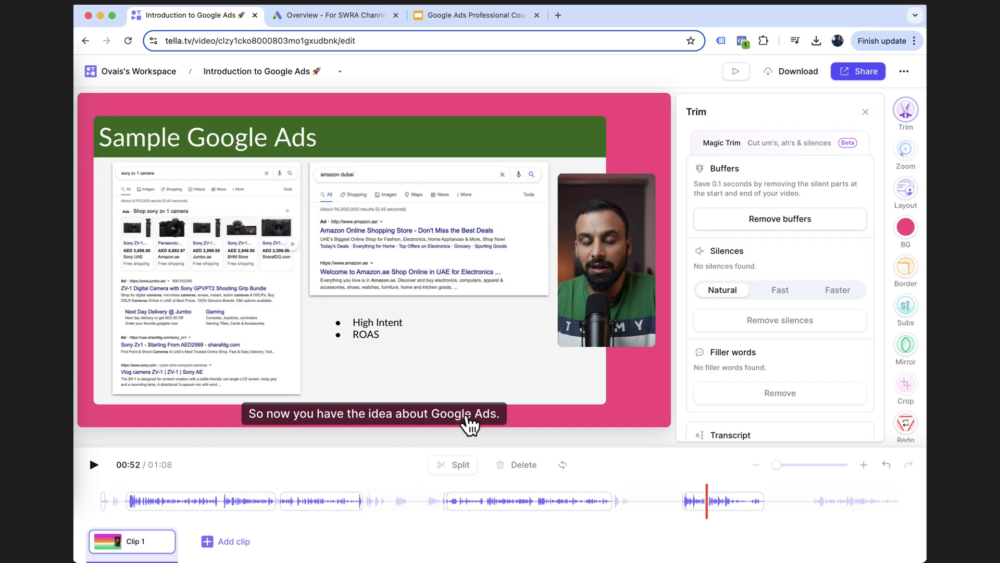
{"action": "mouse_move", "coordinate": [567, 504]}
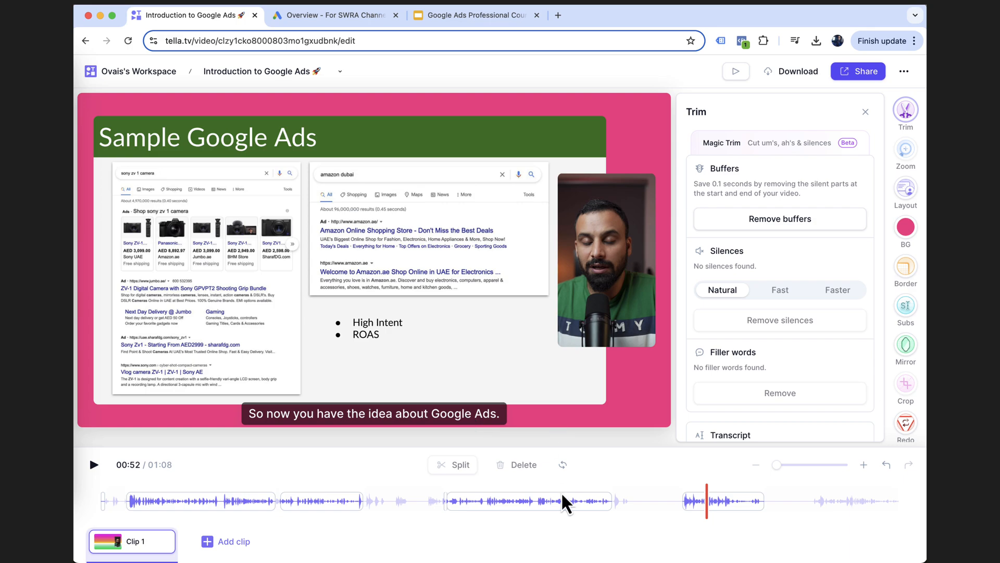
{"action": "mouse_move", "coordinate": [588, 497]}
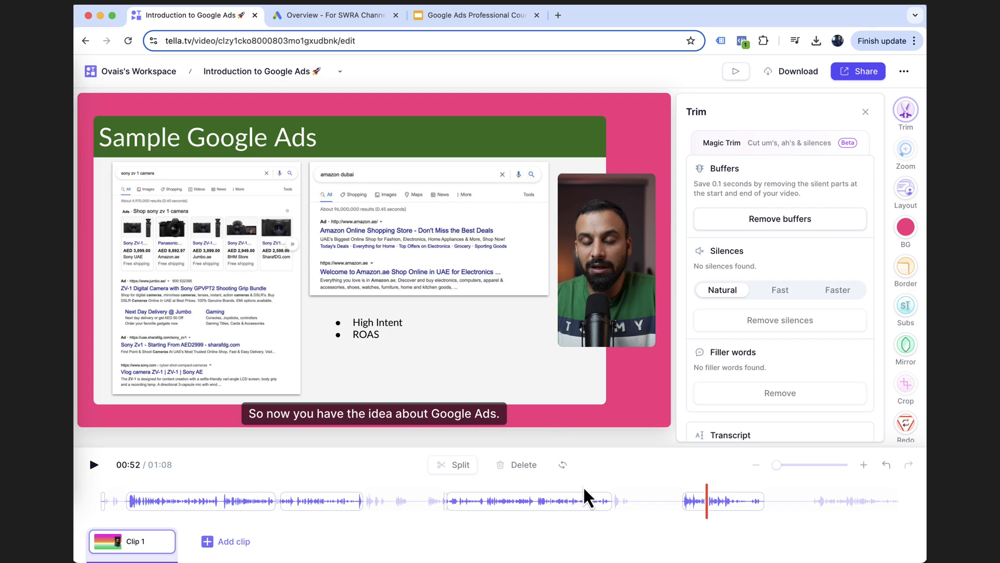
{"action": "mouse_move", "coordinate": [615, 493]}
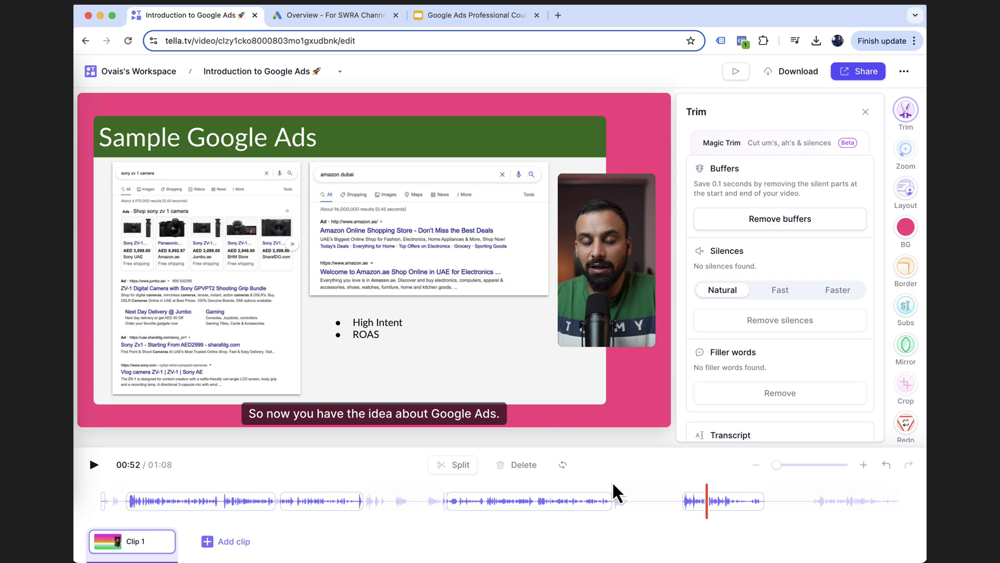
{"action": "mouse_move", "coordinate": [148, 486]}
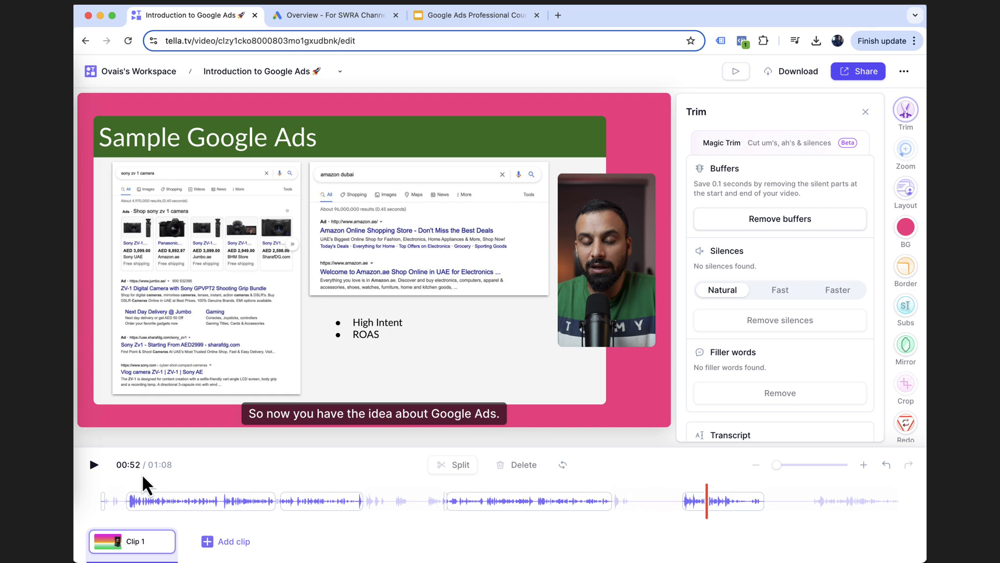
{"action": "mouse_move", "coordinate": [115, 471]}
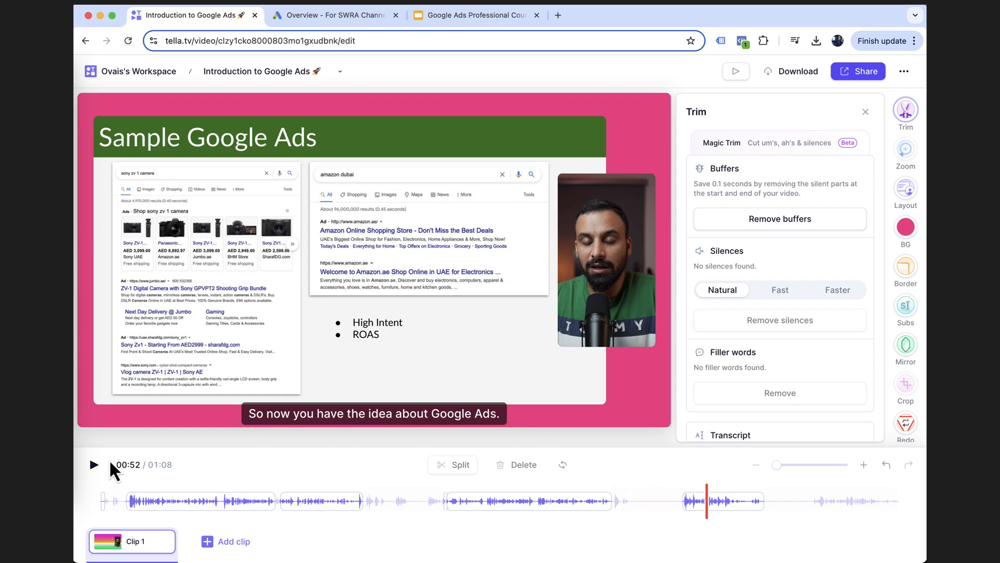
{"action": "left_click", "coordinate": [93, 464]}
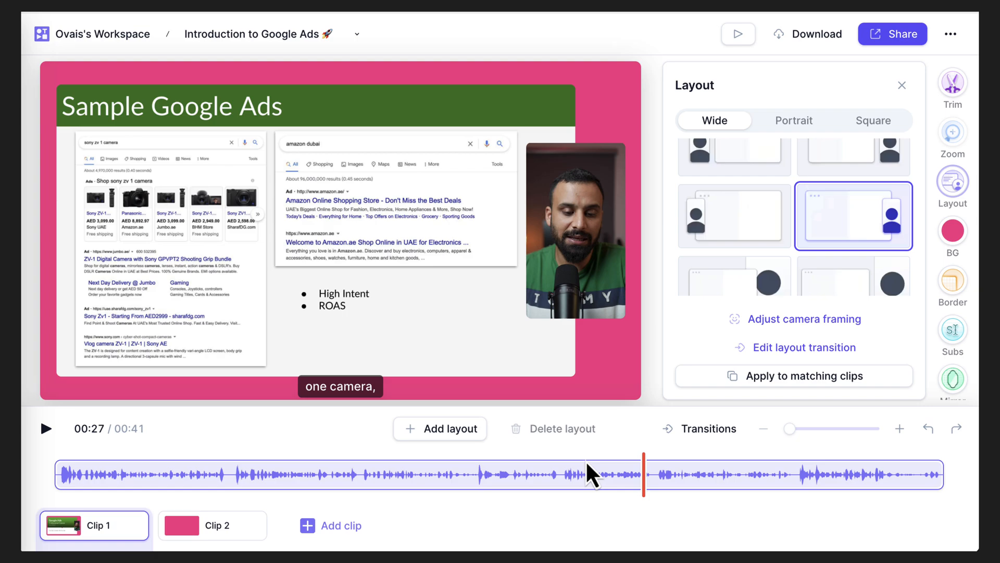
{"action": "mouse_move", "coordinate": [284, 494]}
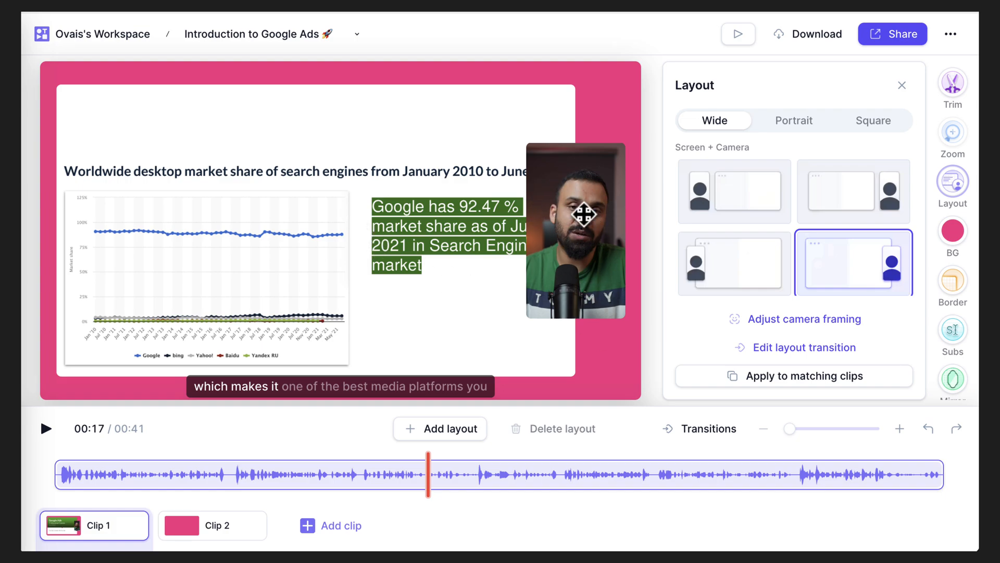
{"action": "mouse_move", "coordinate": [330, 151]}
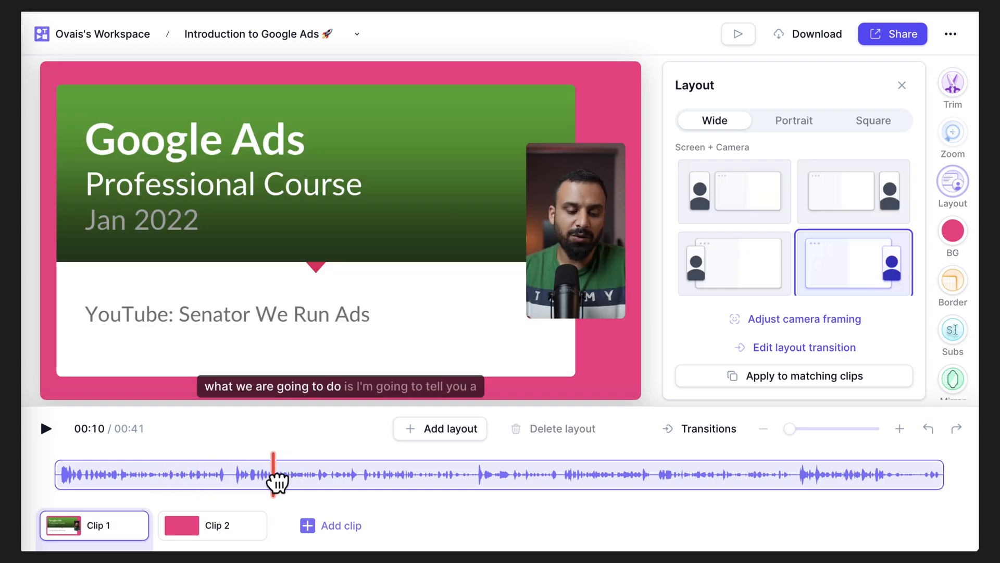
{"action": "mouse_move", "coordinate": [453, 429]}
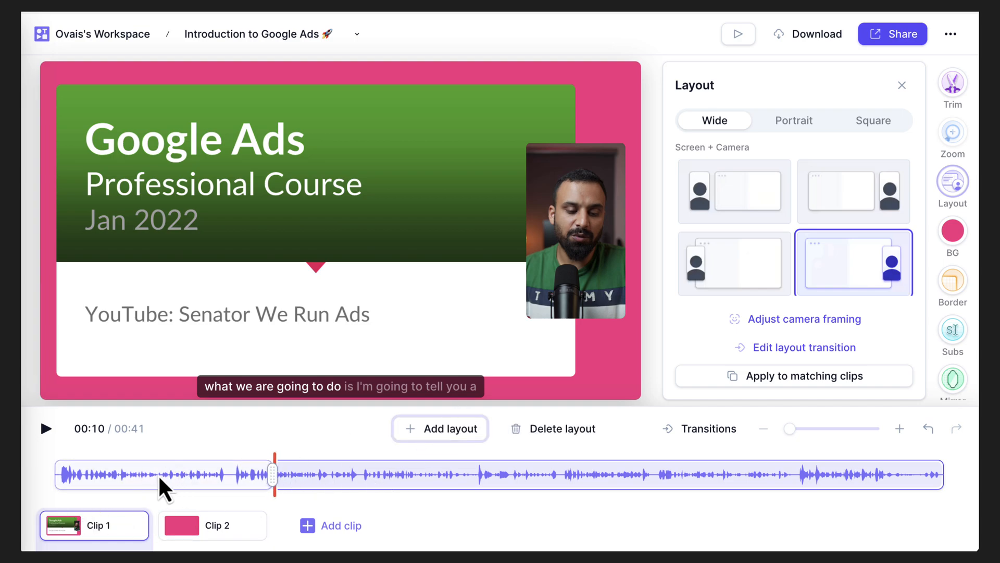
{"action": "mouse_move", "coordinate": [225, 492]}
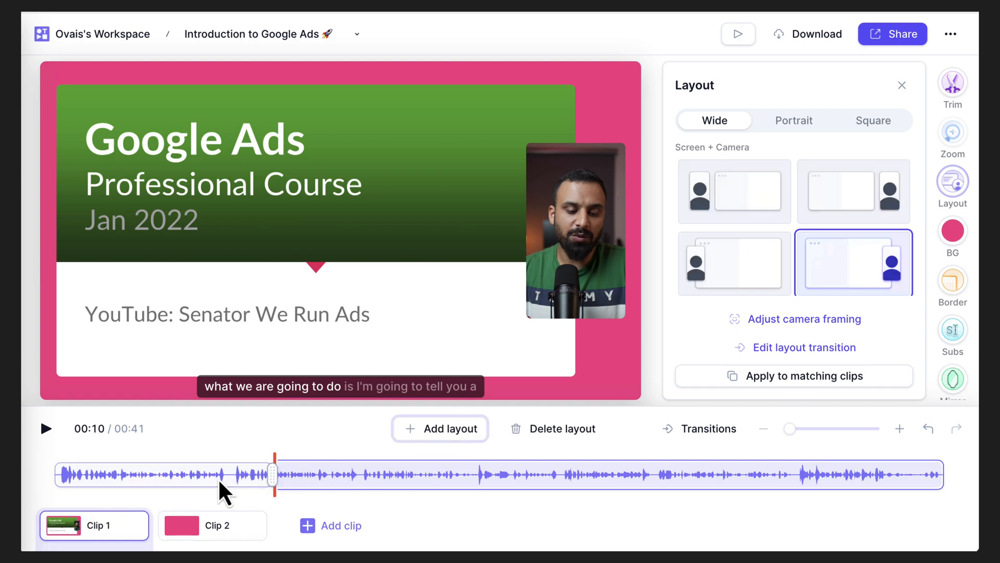
- Give Clip 1's opening ten-second section the Camera only full-frame layout
{"action": "left_click", "coordinate": [181, 474]}
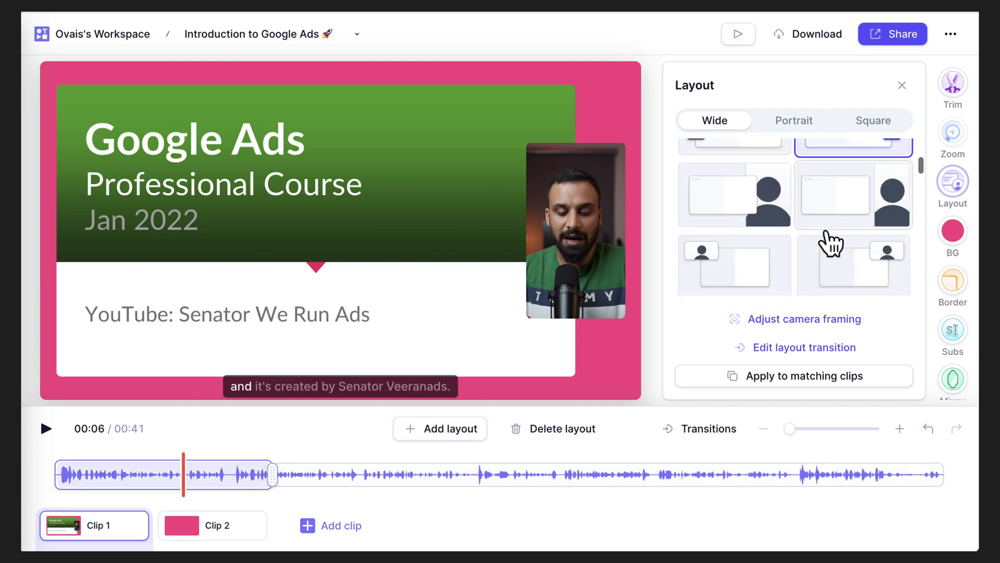
{"action": "scroll", "scroll_direction": "down", "scroll_amount": 3}
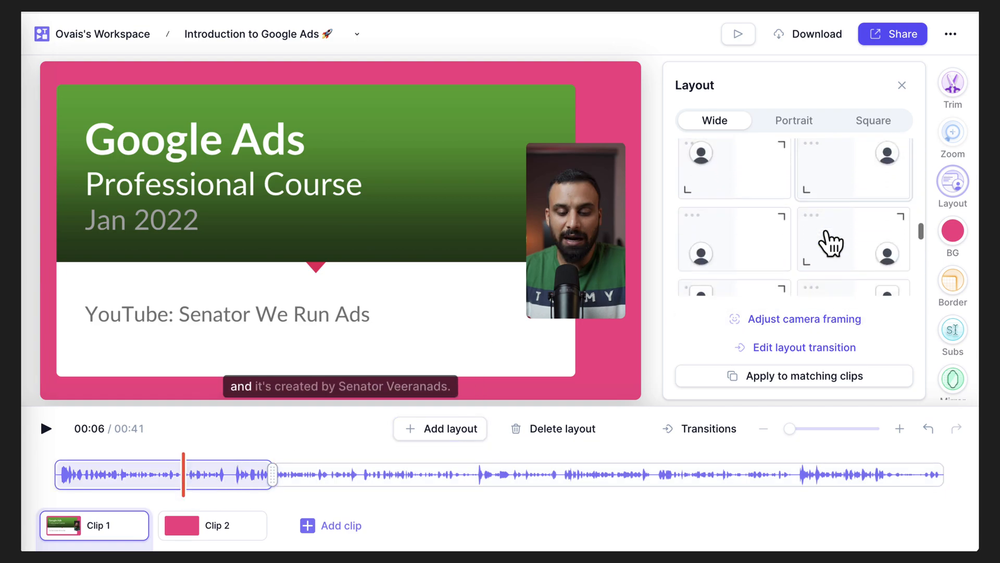
{"action": "scroll", "scroll_direction": "up", "scroll_amount": 3}
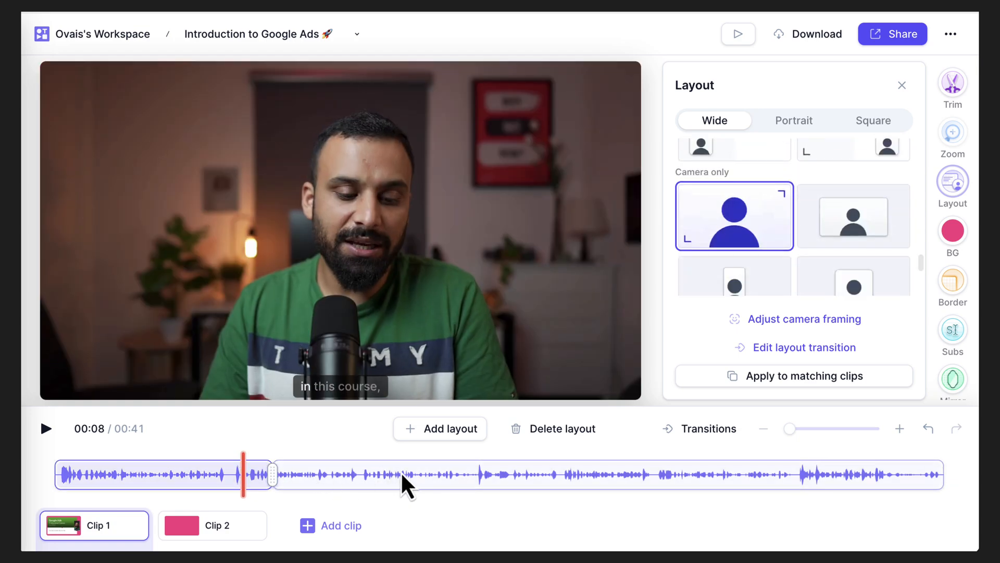
{"action": "mouse_move", "coordinate": [477, 485]}
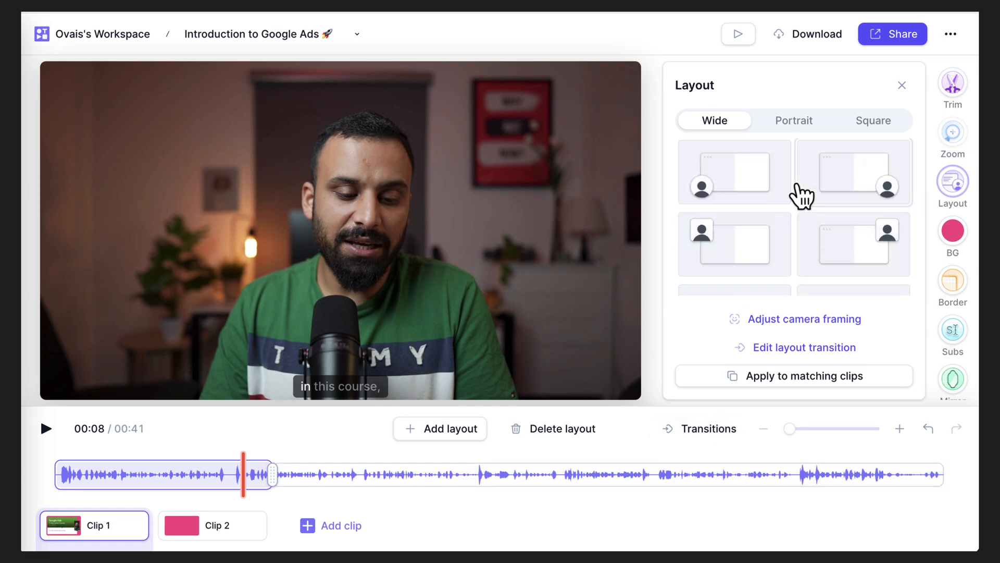
{"action": "mouse_move", "coordinate": [258, 494]}
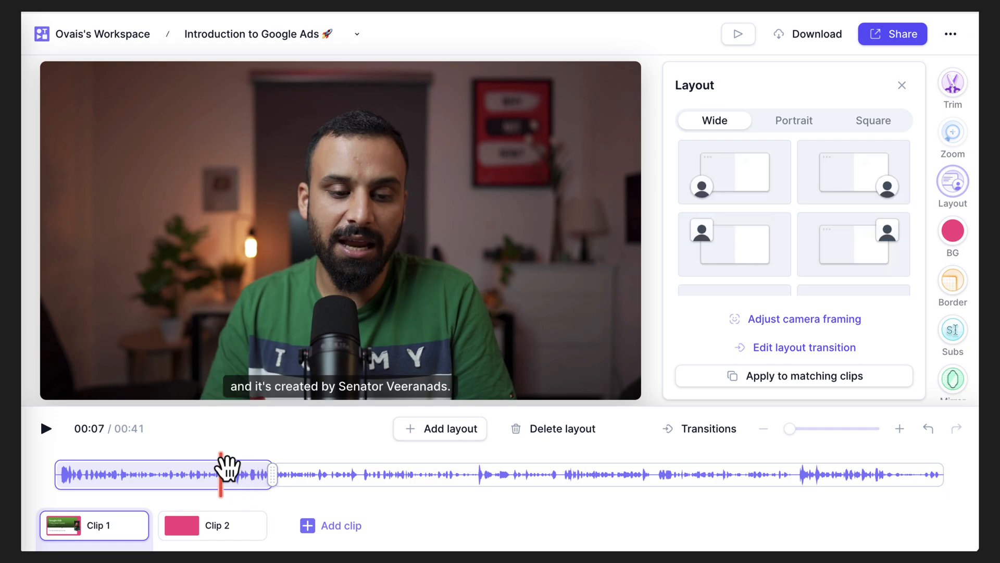
{"action": "mouse_move", "coordinate": [46, 428]}
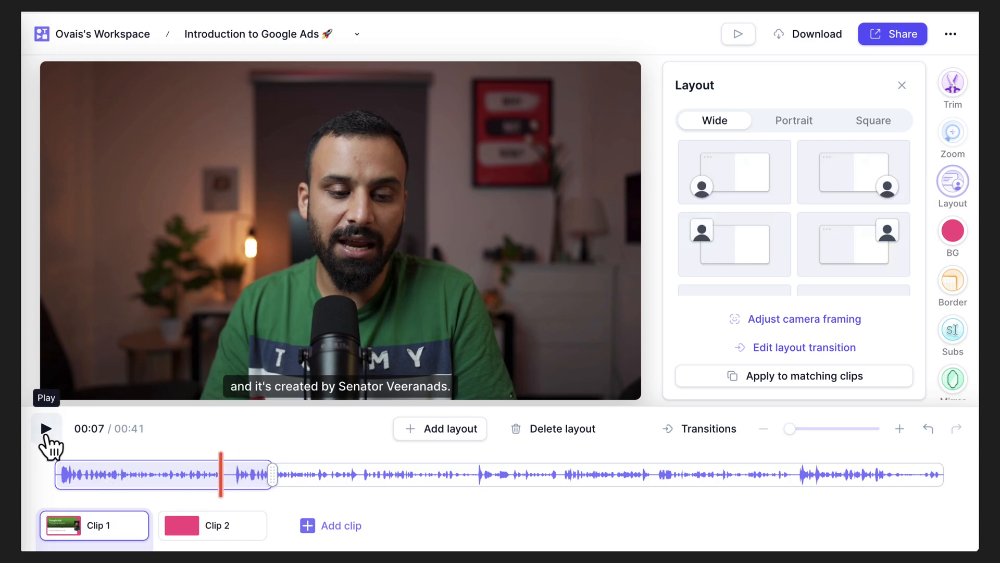
- Preview the 00:10 switch into the A Bit about Google slide, then pause
{"action": "left_click", "coordinate": [46, 429]}
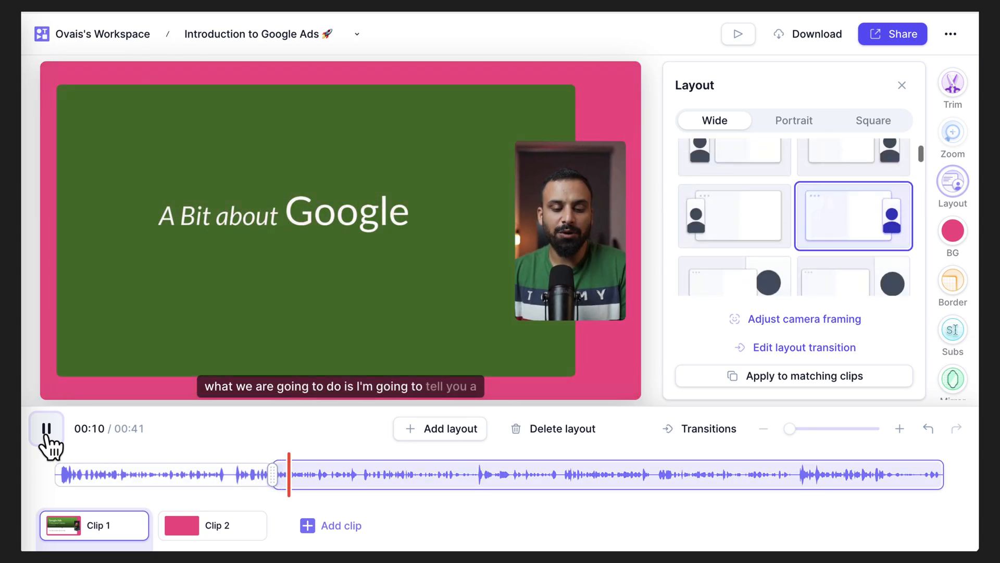
{"action": "left_click", "coordinate": [46, 428]}
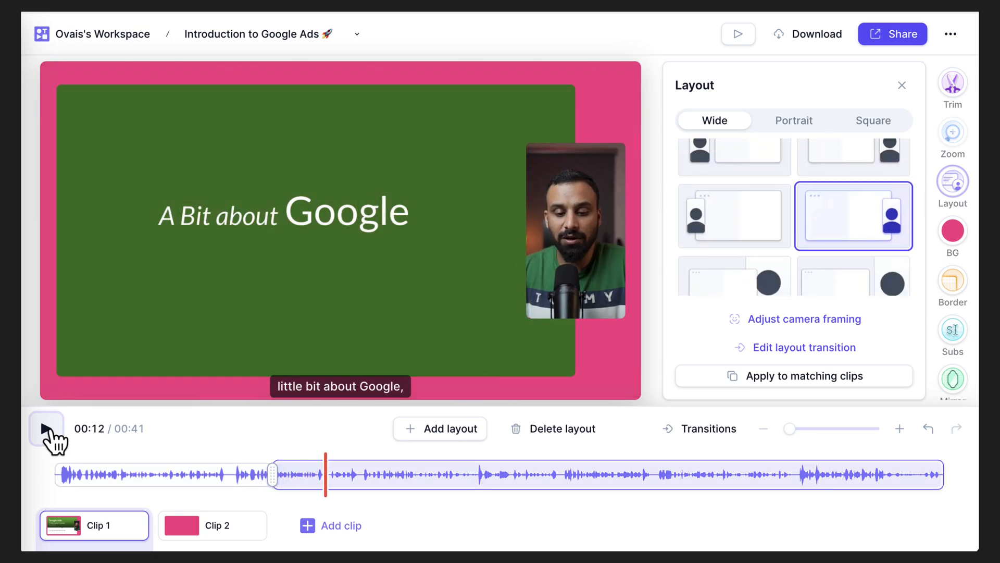
{"action": "scroll", "scroll_direction": "up", "scroll_amount": 3}
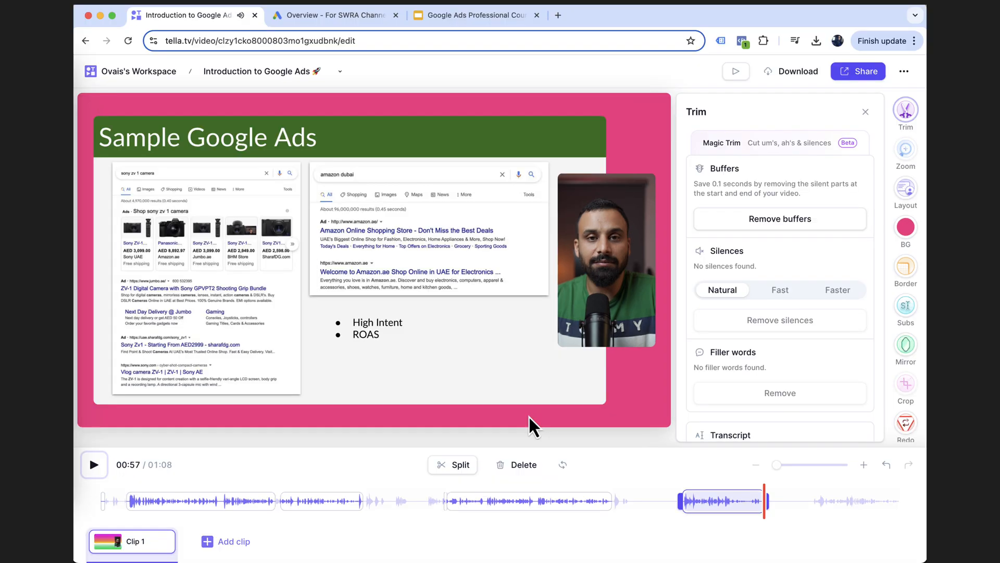
{"action": "mouse_move", "coordinate": [322, 264]}
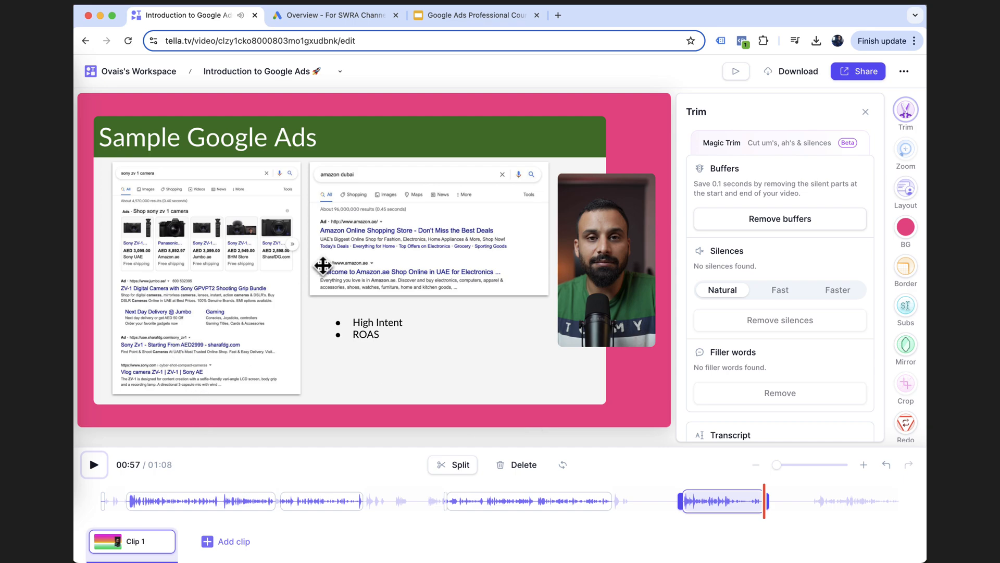
- Open Clip 2, the 55-second Google Ads dashboard recording
{"action": "left_click", "coordinate": [226, 540]}
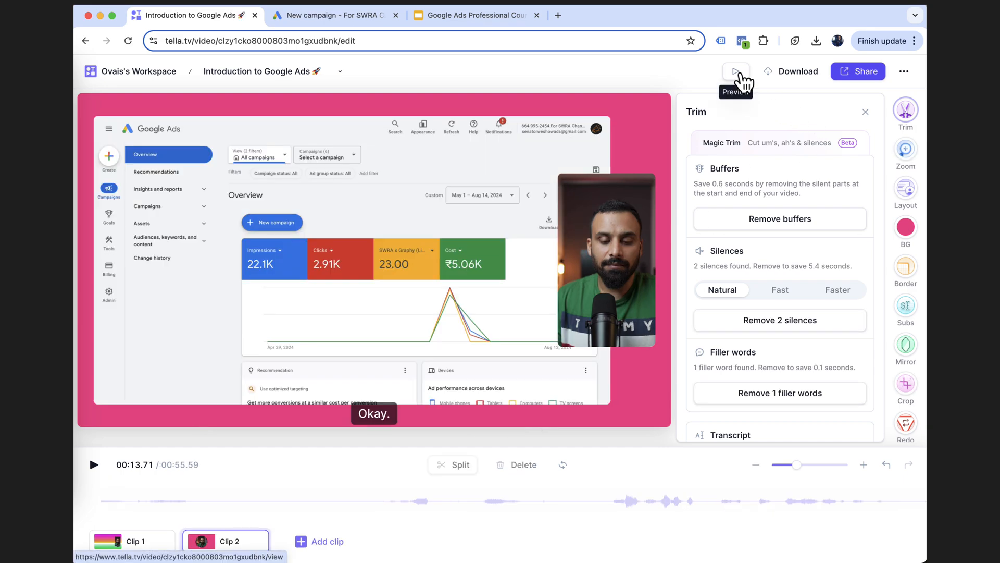
- Watch the 1:15 Introduction to Google Ads video on its preview page, then open Download
{"action": "left_click", "coordinate": [735, 71]}
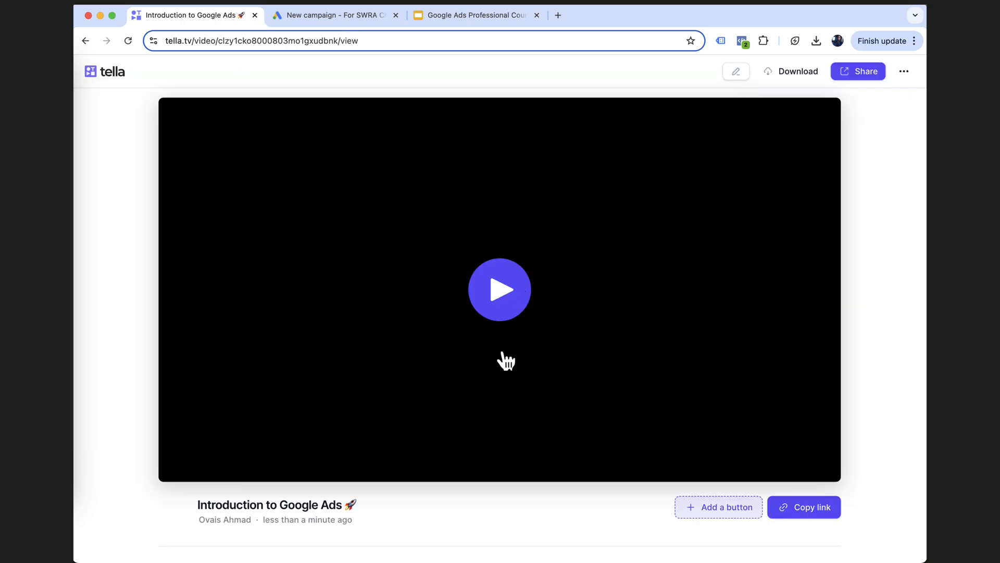
{"action": "mouse_move", "coordinate": [514, 311]}
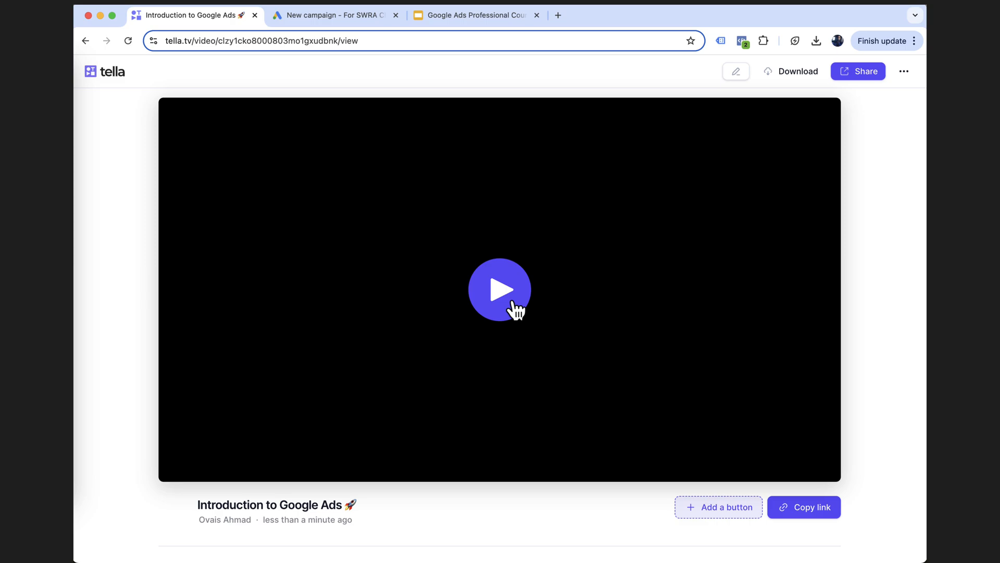
{"action": "mouse_move", "coordinate": [503, 296]}
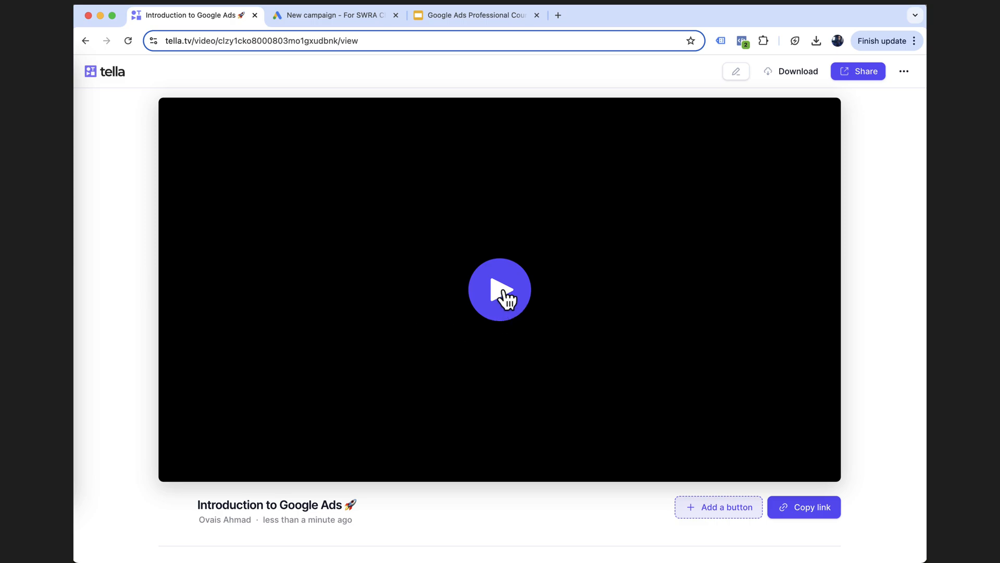
{"action": "left_click", "coordinate": [500, 290]}
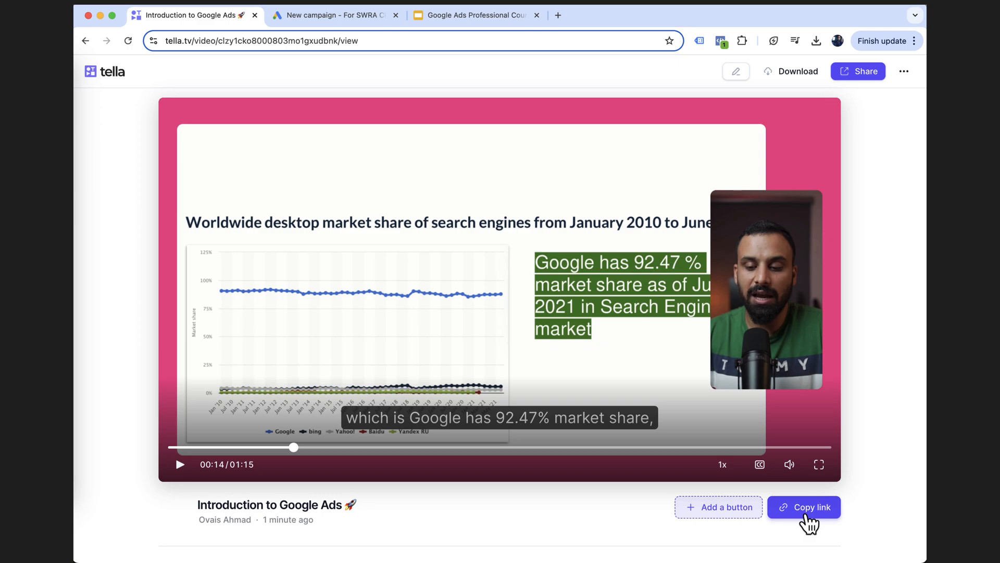
{"action": "mouse_move", "coordinate": [797, 71]}
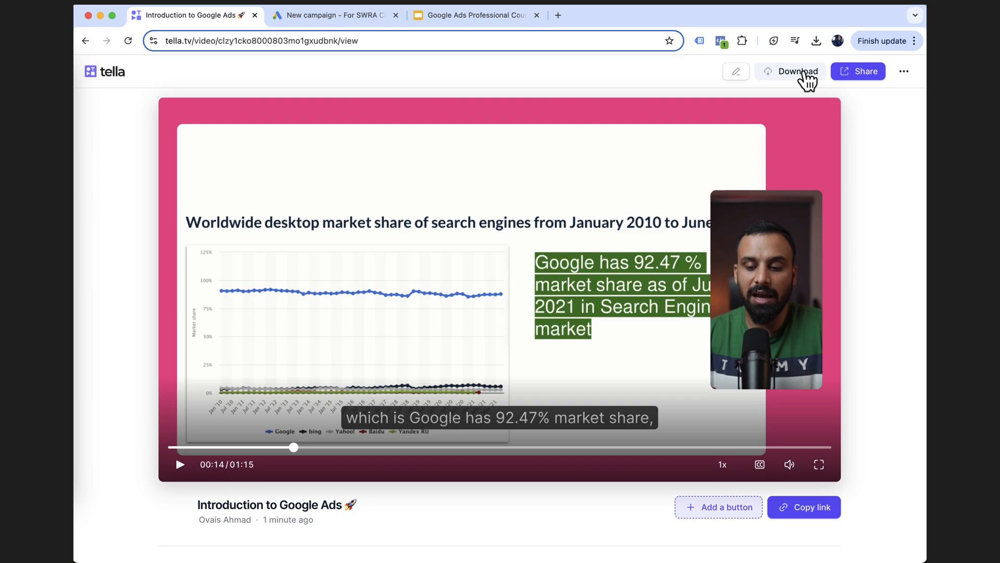
{"action": "left_click", "coordinate": [797, 71]}
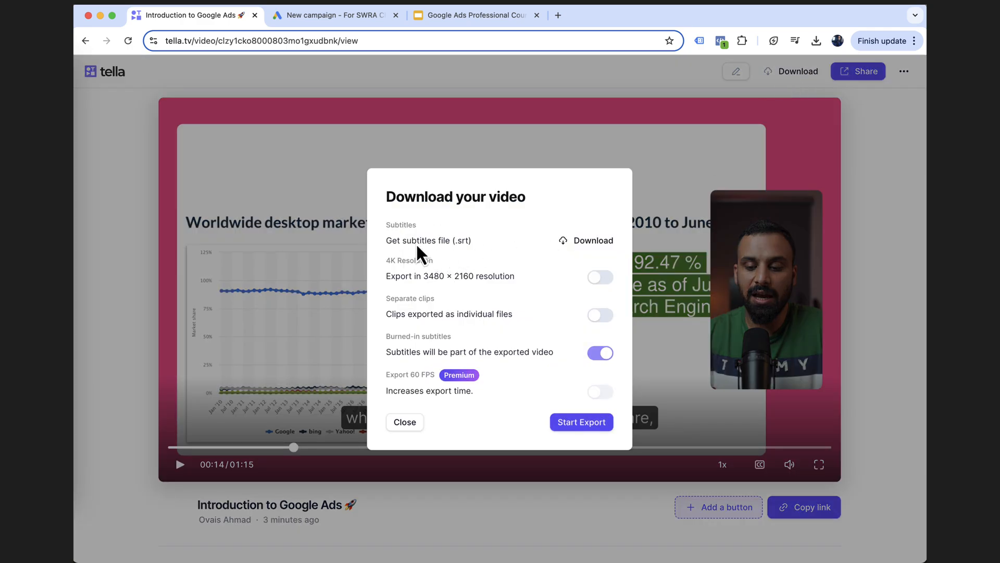
{"action": "mouse_move", "coordinate": [524, 254]}
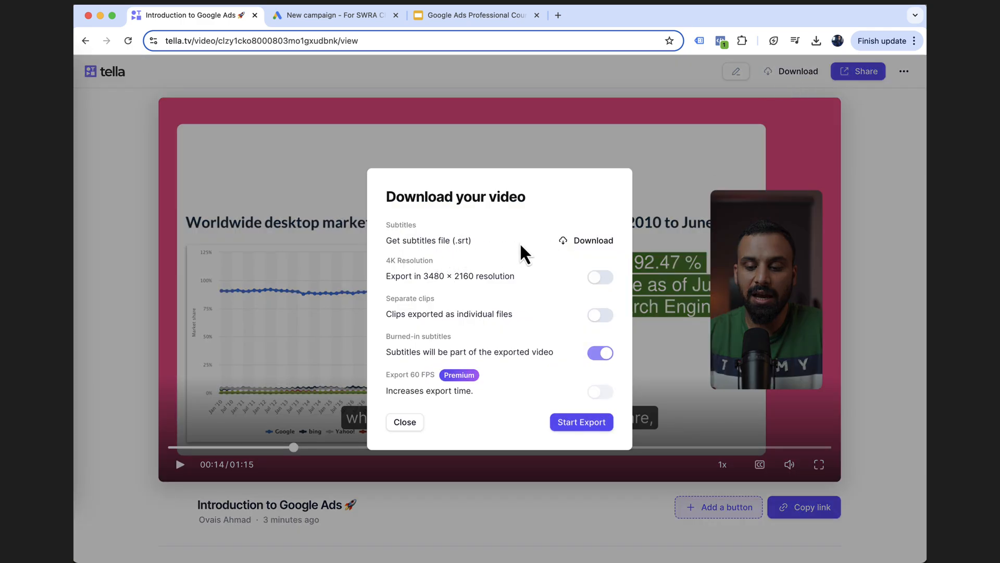
{"action": "mouse_move", "coordinate": [444, 249]}
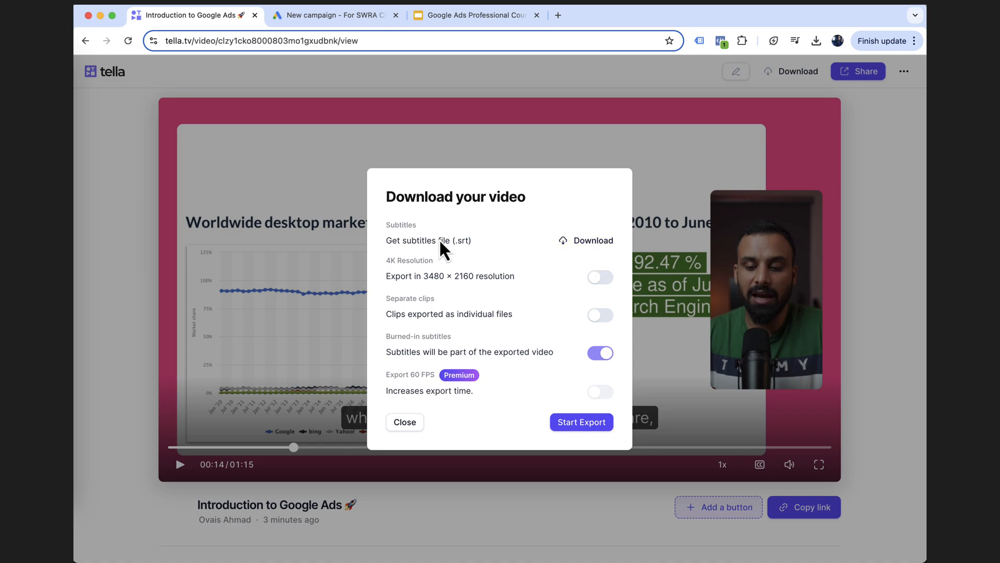
{"action": "mouse_move", "coordinate": [443, 242]}
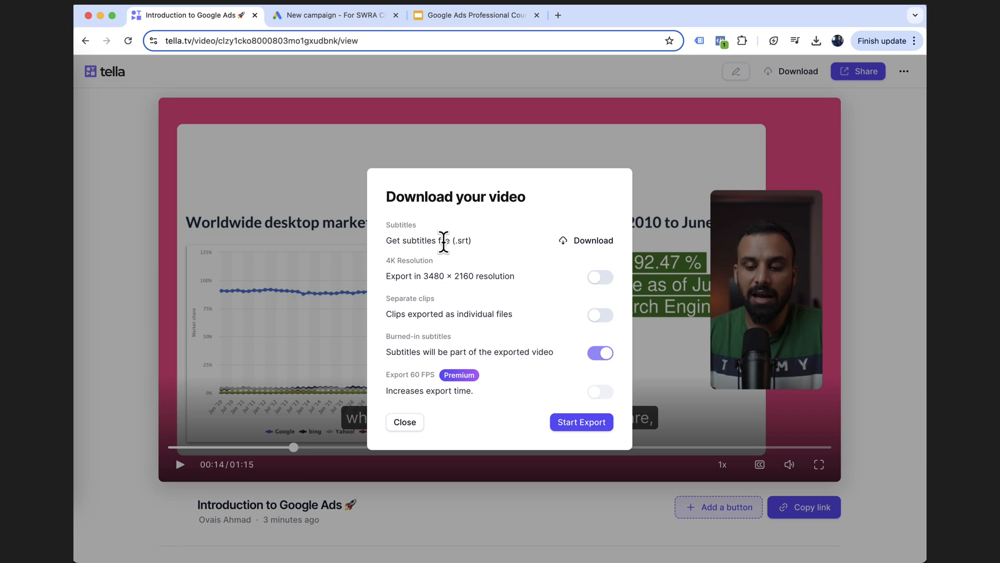
{"action": "mouse_move", "coordinate": [473, 276]}
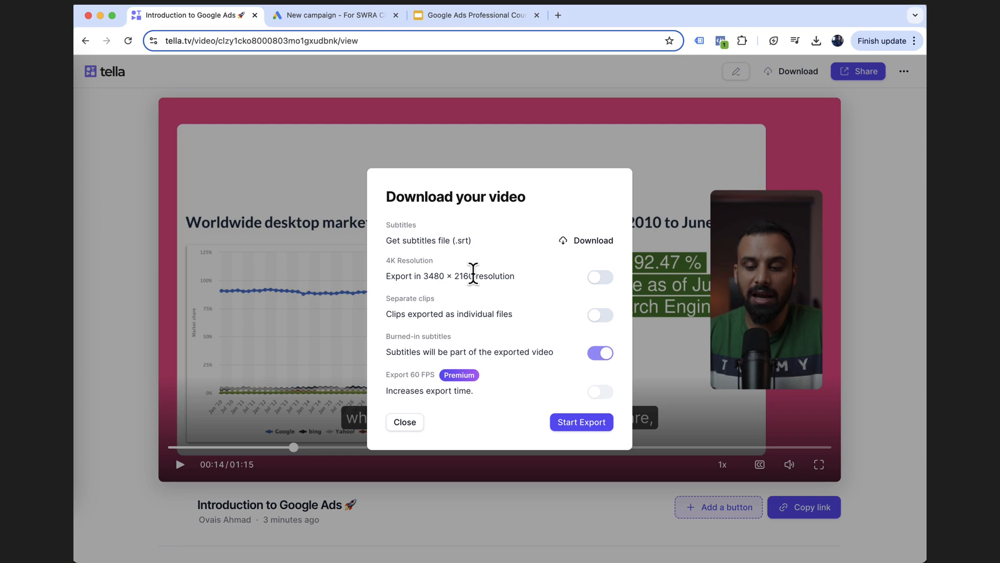
{"action": "mouse_move", "coordinate": [398, 276]}
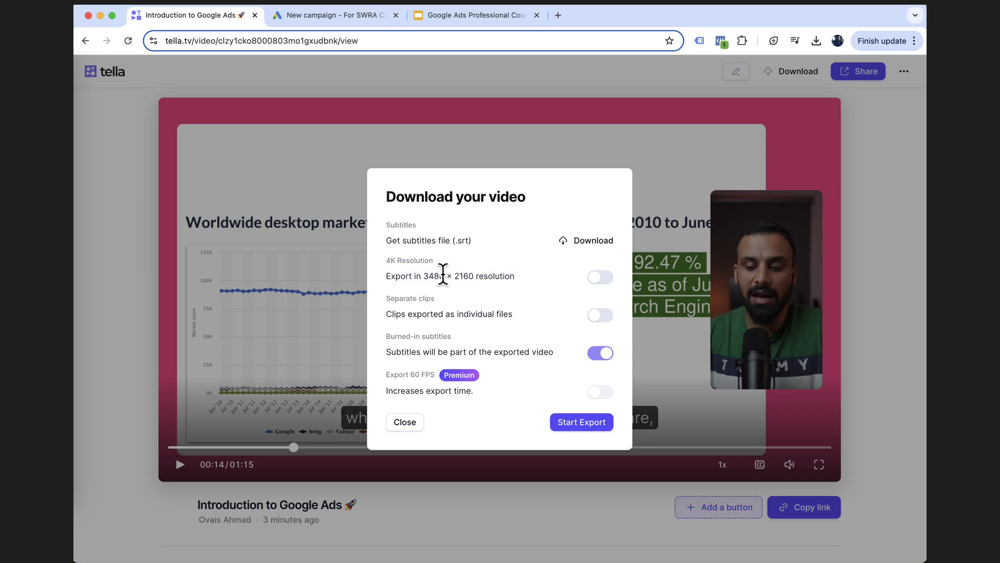
{"action": "mouse_move", "coordinate": [609, 280]}
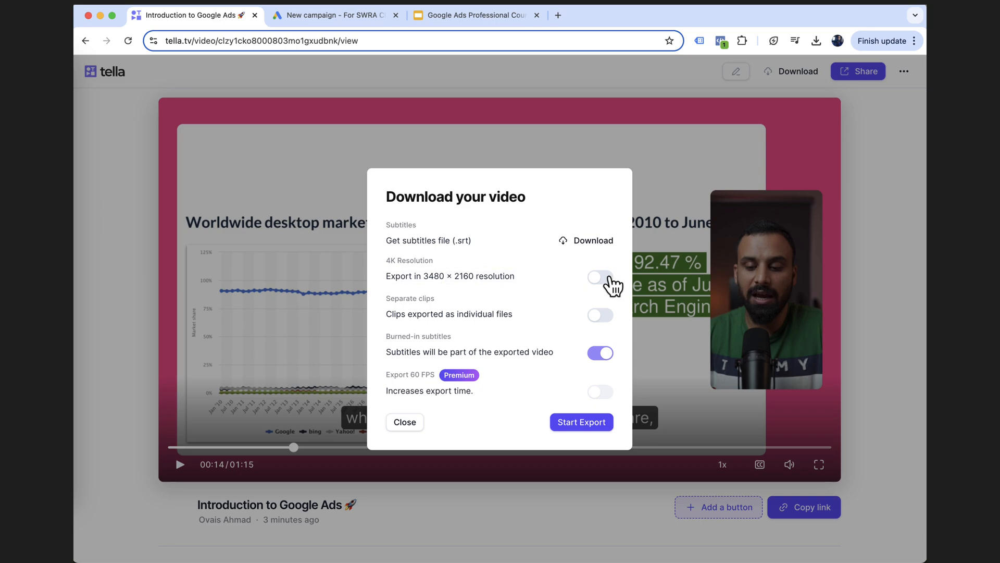
- Export the video in 4K with burned-in subtitles off, then dismiss the progress window
{"action": "left_click", "coordinate": [598, 277]}
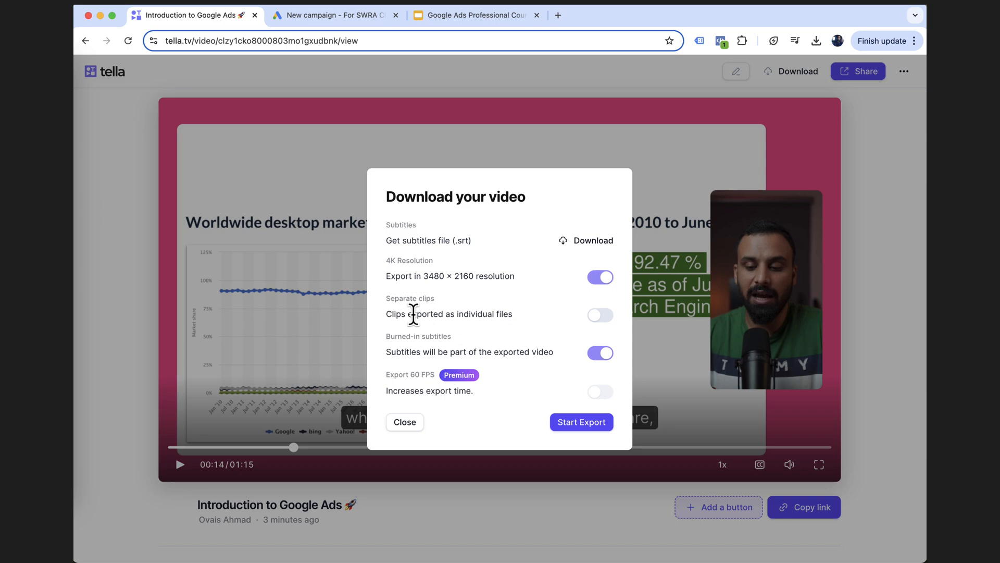
{"action": "mouse_move", "coordinate": [600, 315]}
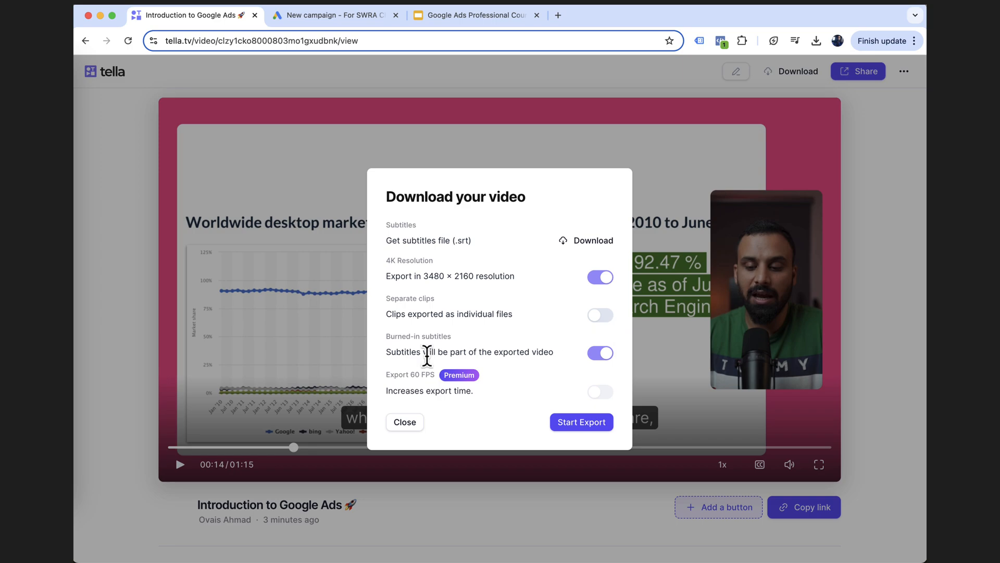
{"action": "mouse_move", "coordinate": [587, 366]}
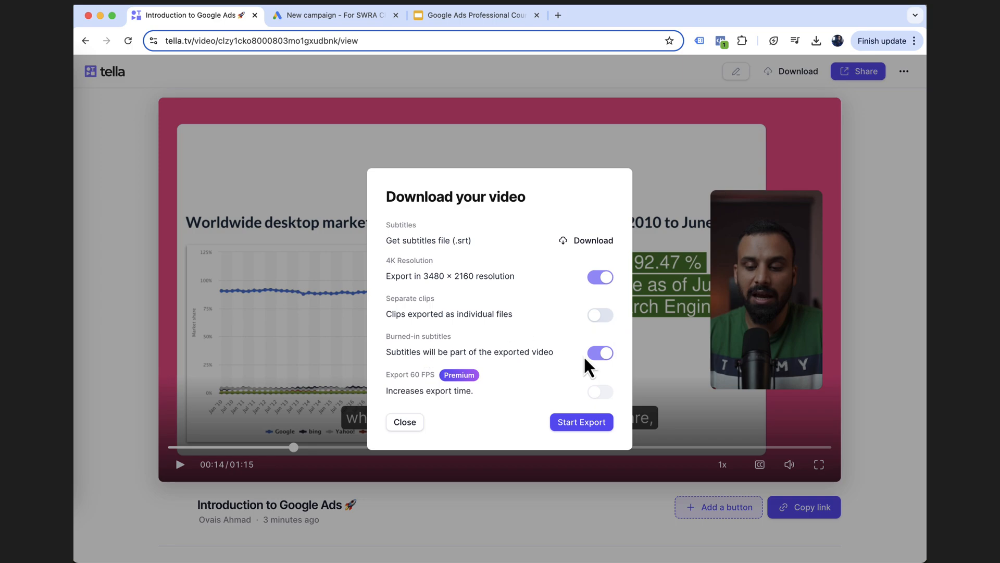
{"action": "mouse_move", "coordinate": [321, 392]}
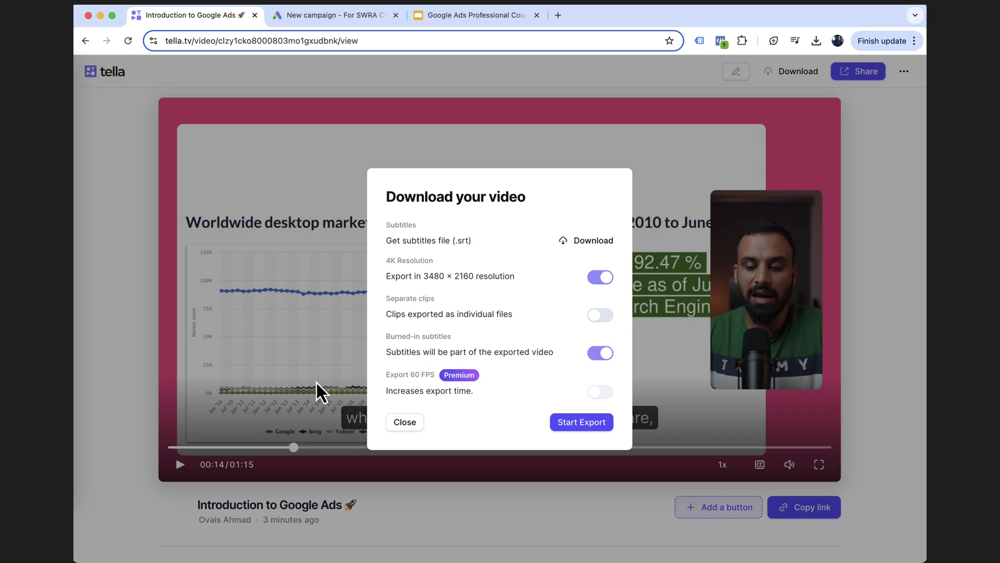
{"action": "mouse_move", "coordinate": [573, 418]}
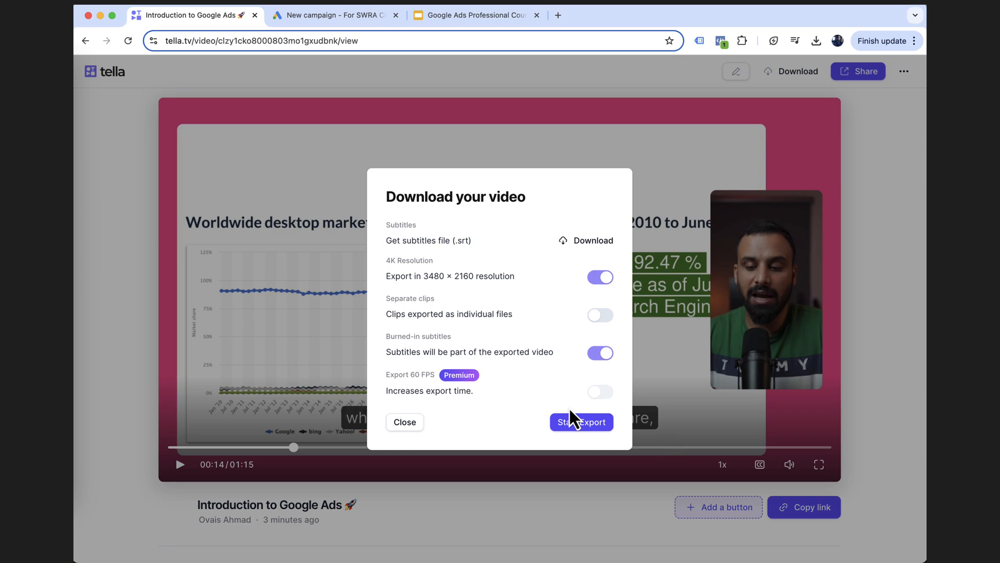
{"action": "mouse_move", "coordinate": [635, 438]}
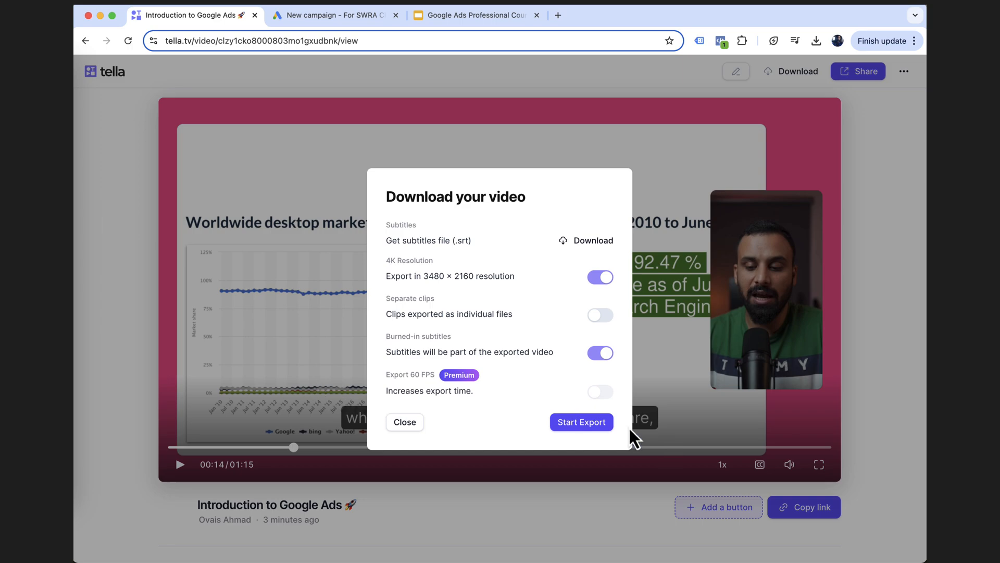
{"action": "left_click", "coordinate": [599, 353]}
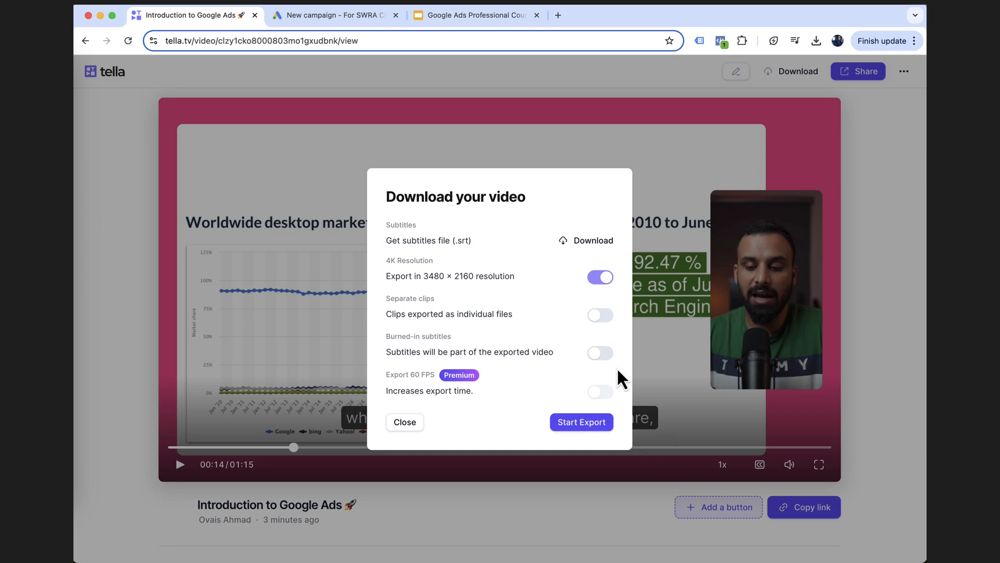
{"action": "mouse_move", "coordinate": [491, 261]}
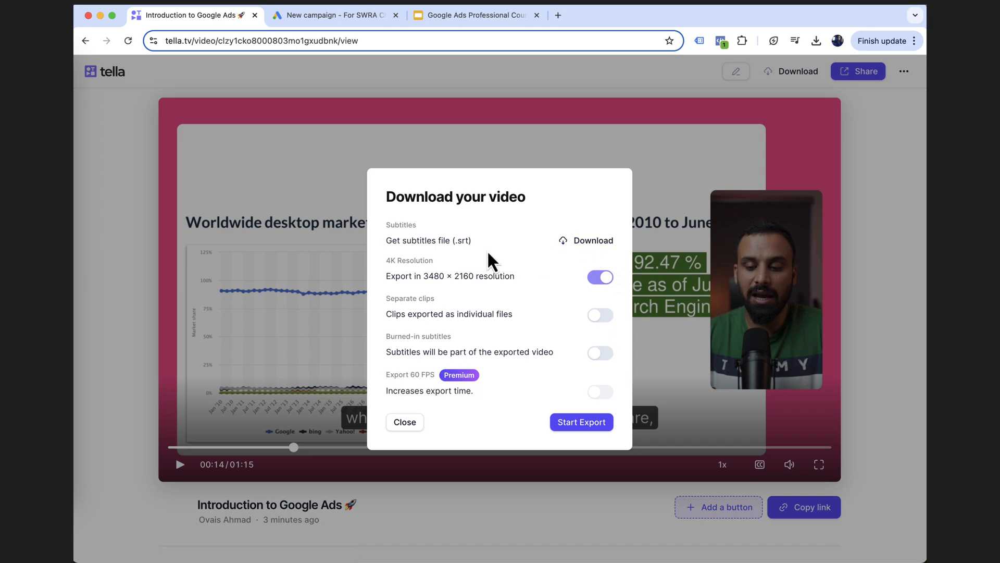
{"action": "mouse_move", "coordinate": [349, 439]}
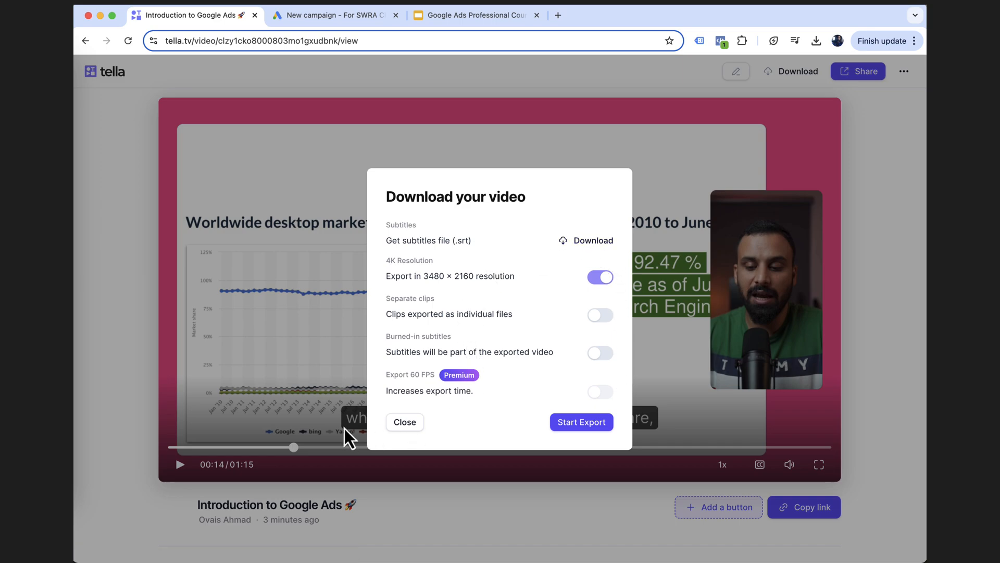
{"action": "mouse_move", "coordinate": [522, 426]}
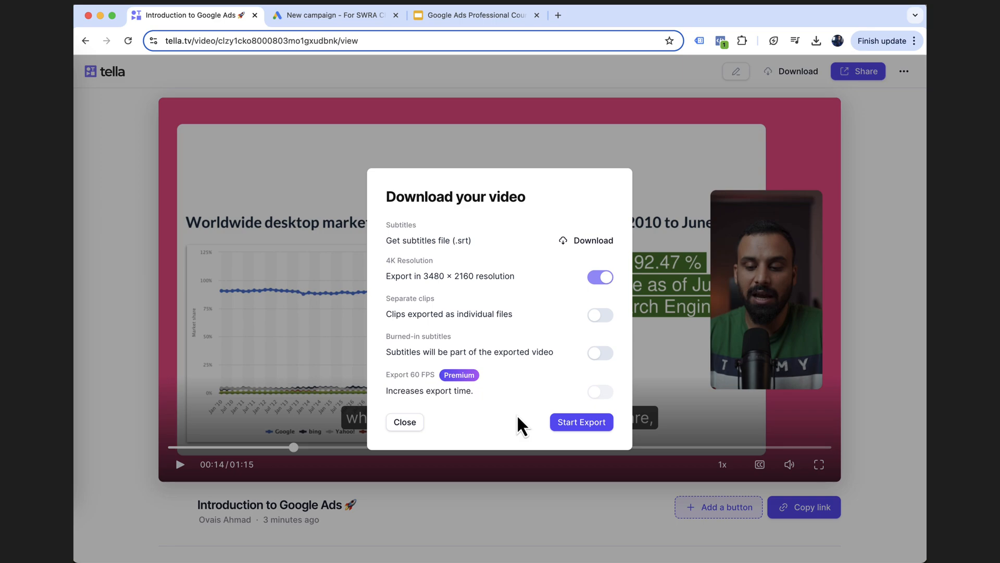
{"action": "mouse_move", "coordinate": [351, 429]}
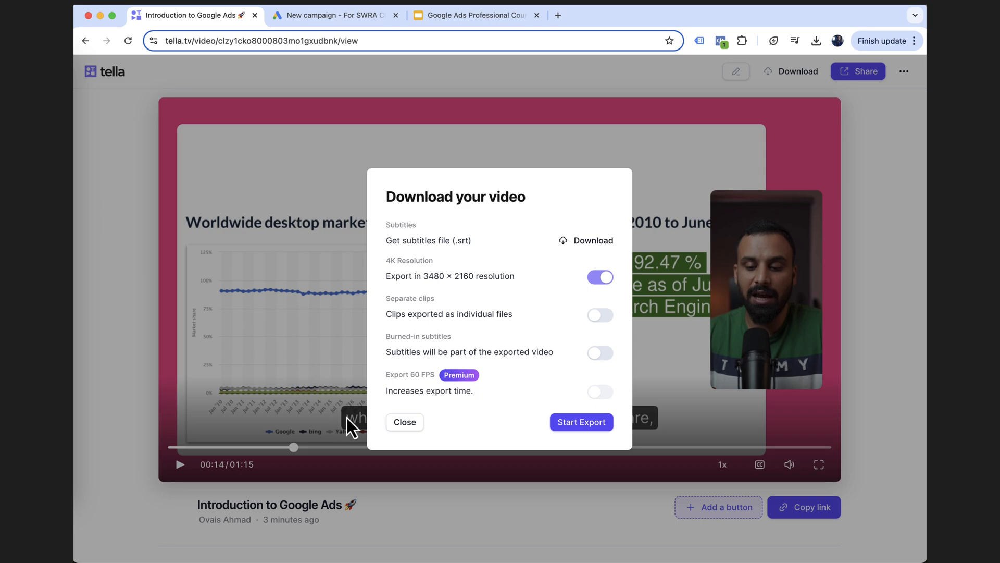
{"action": "mouse_move", "coordinate": [498, 395]}
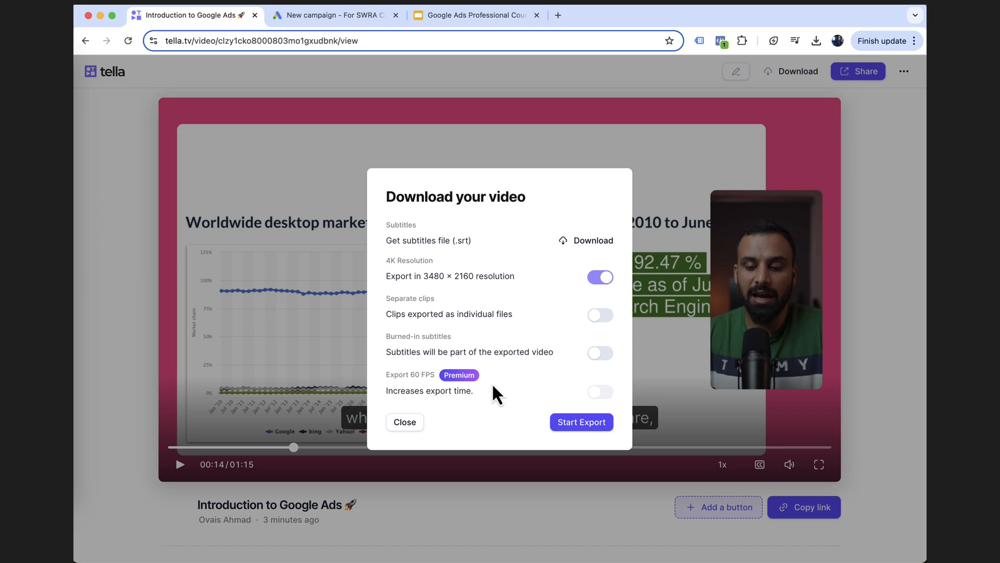
{"action": "left_click", "coordinate": [580, 422]}
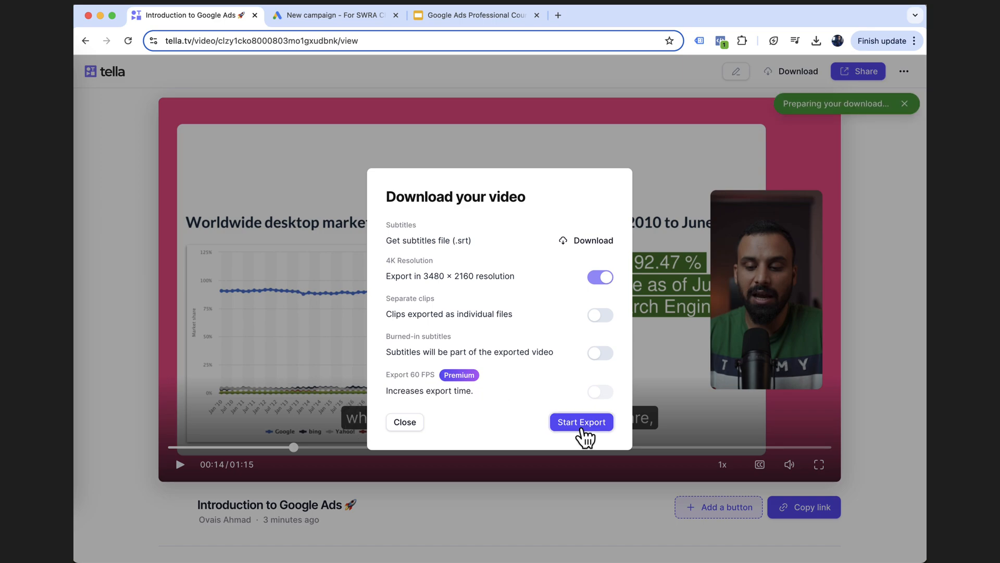
{"action": "left_click", "coordinate": [580, 422]}
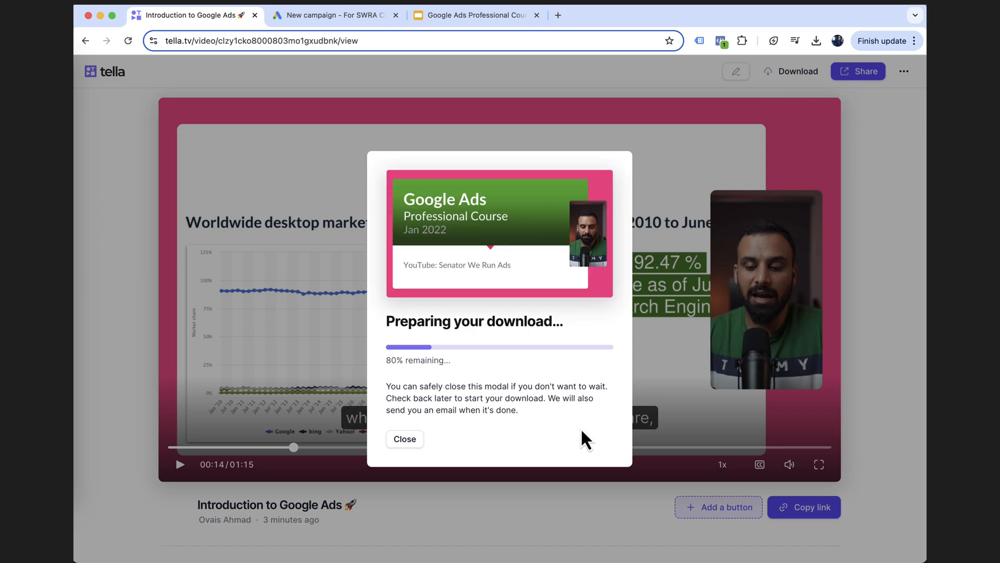
{"action": "left_click", "coordinate": [404, 439]}
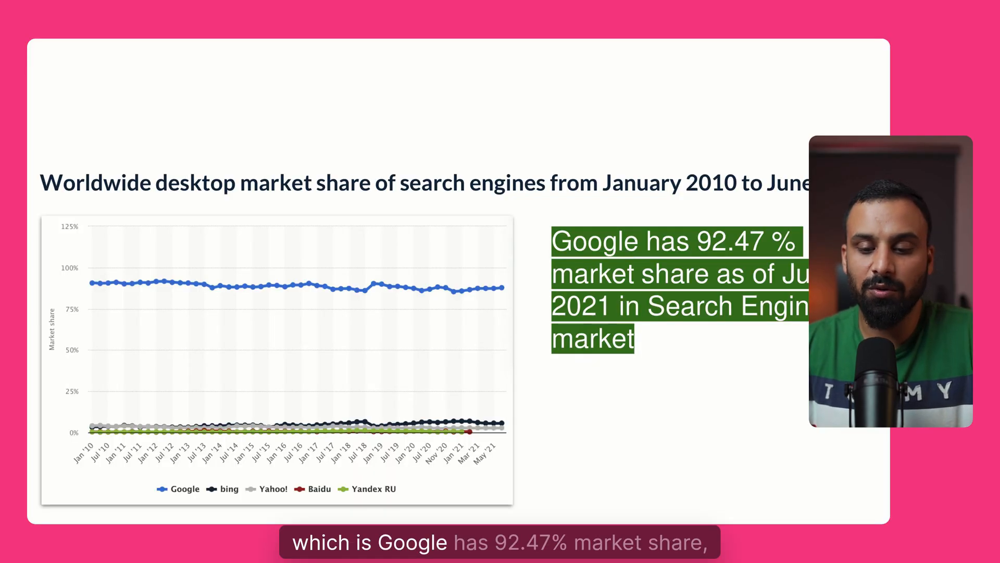